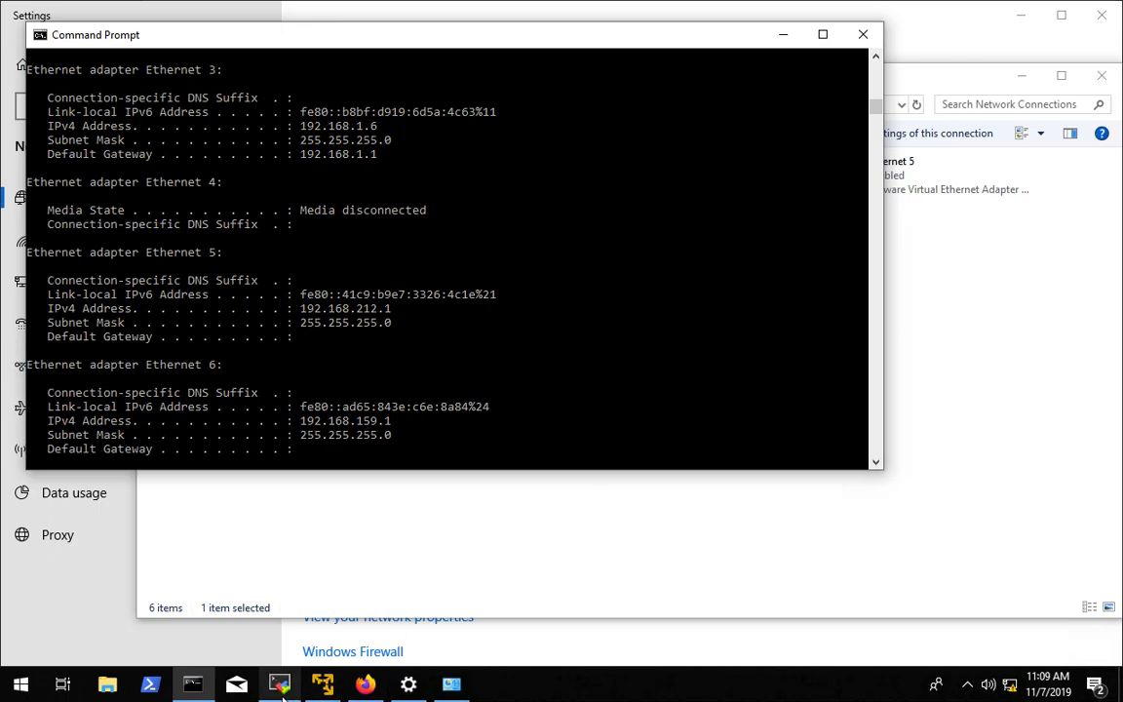
Bring the ASA's serial console session in front of the Command Prompt ipconfig output
left_click(281, 683)
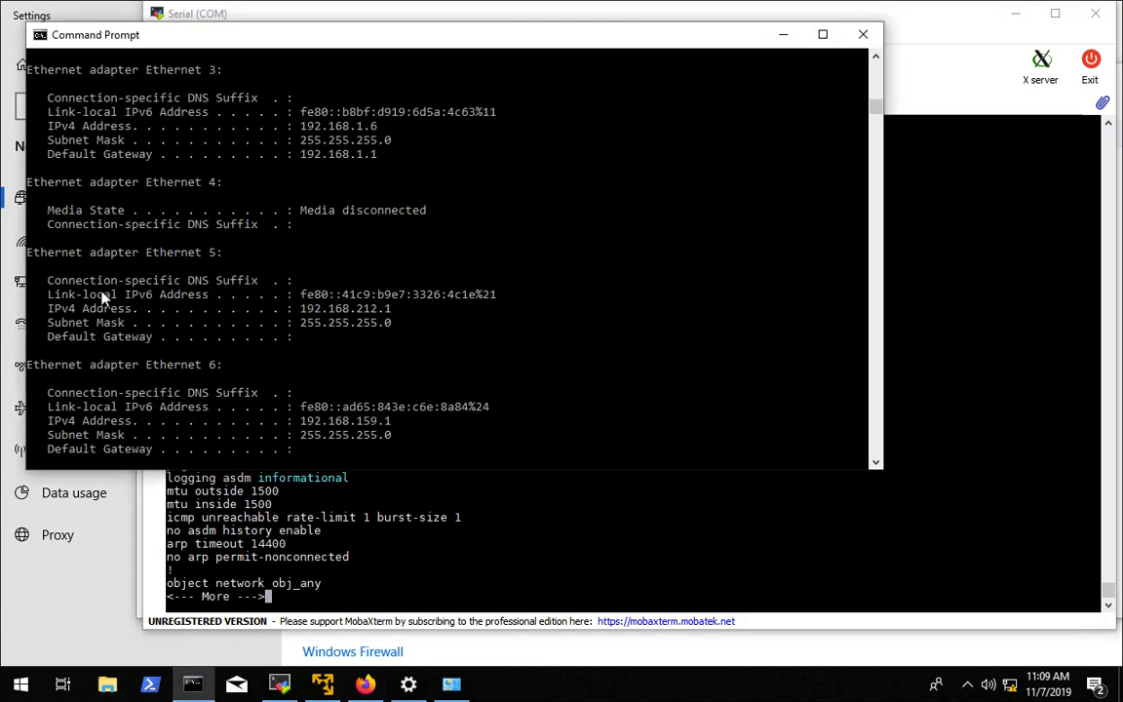
mouse_move(640, 122)
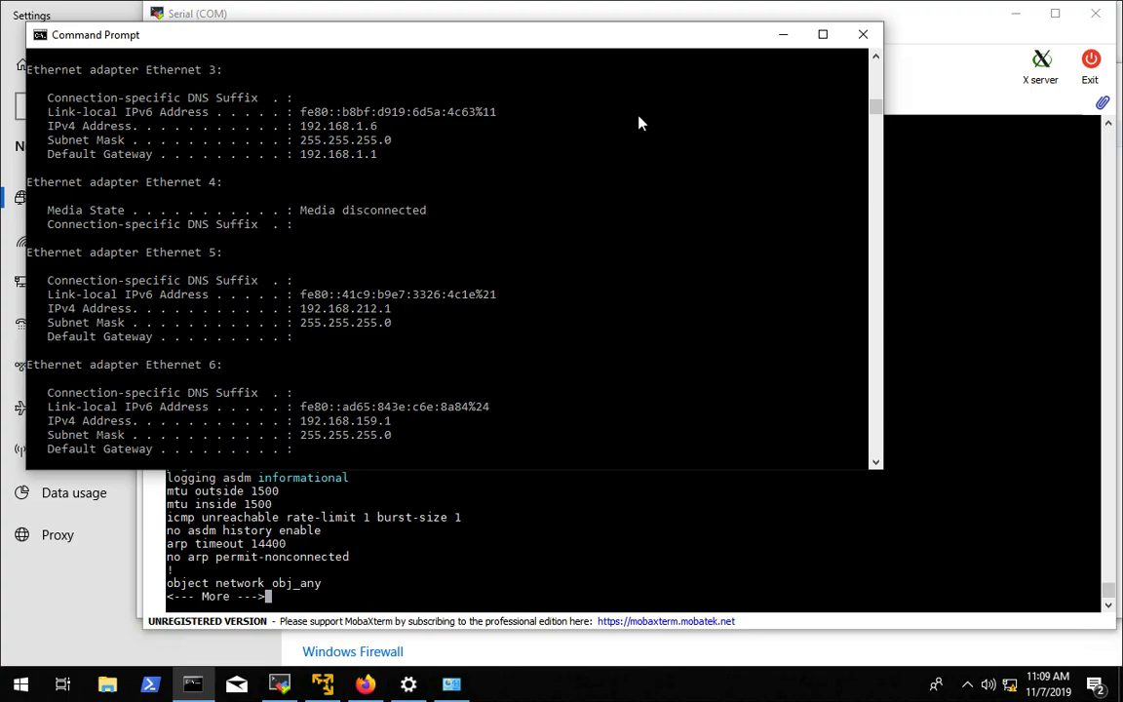
mouse_move(913, 31)
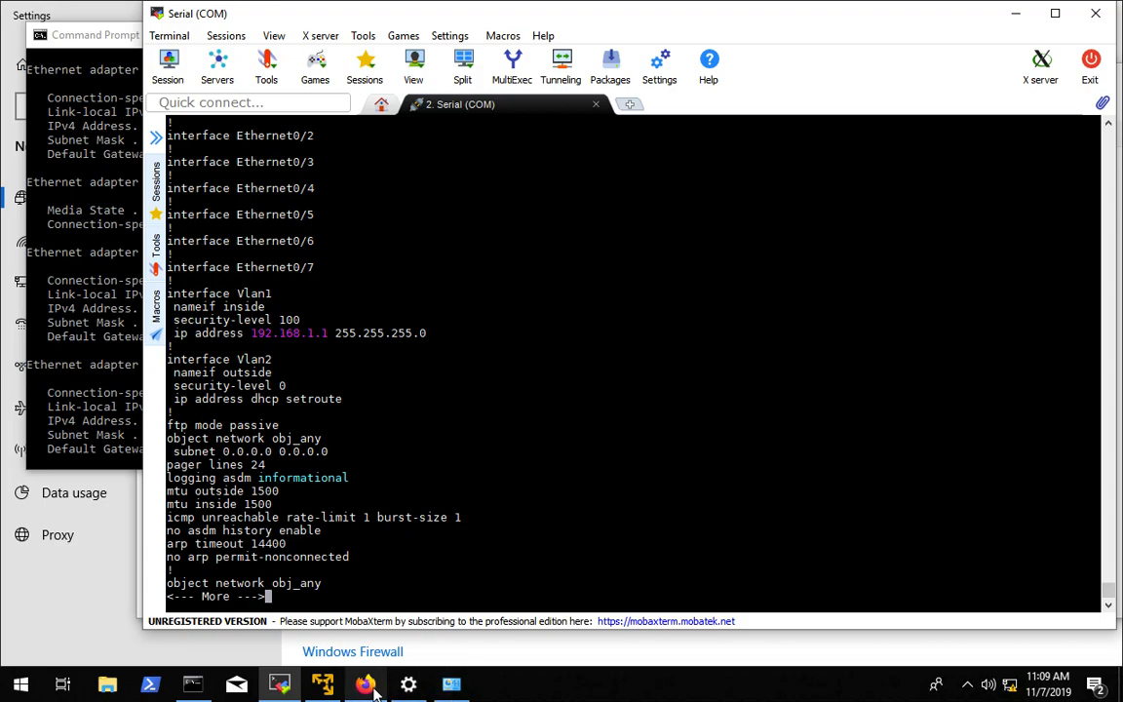
Download dm-launcher.msi from the ASDM 7.1(1) page and show it in the Downloads folder
left_click(365, 682)
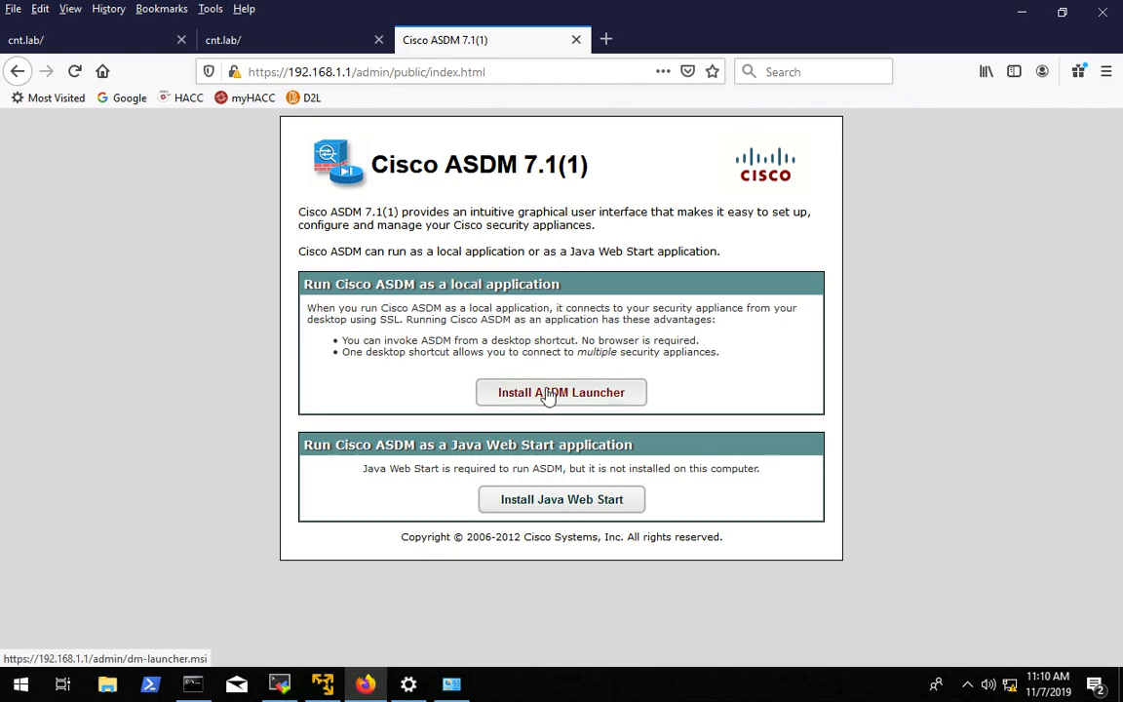
left_click(561, 392)
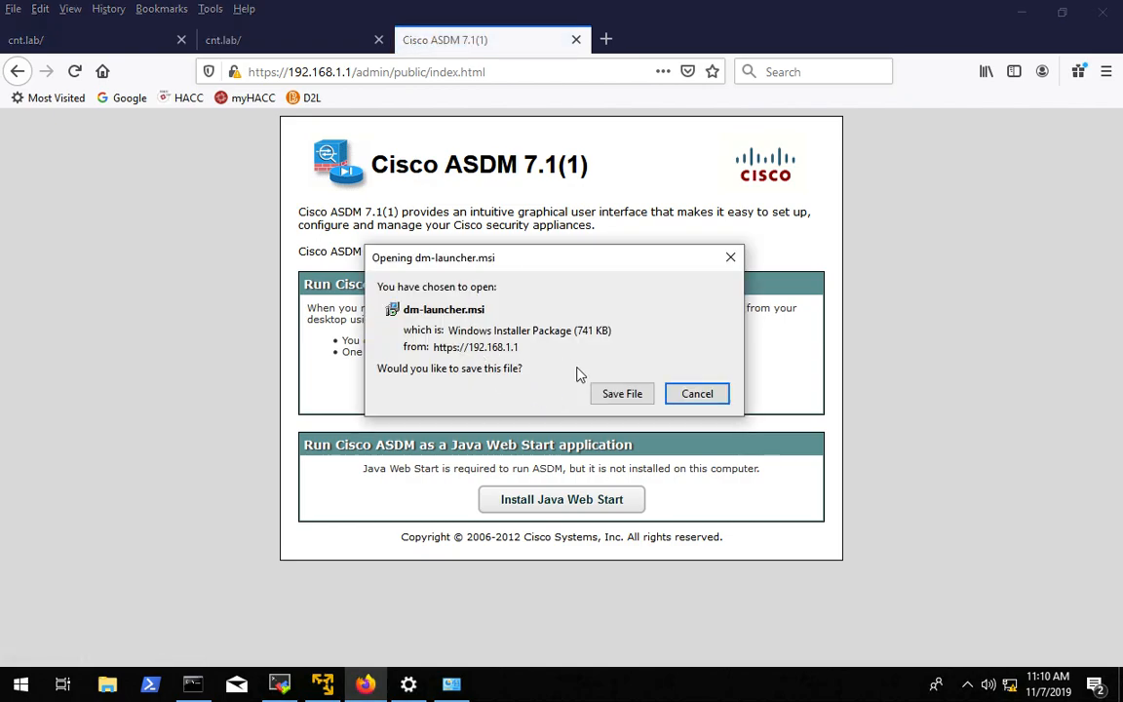
left_click(622, 394)
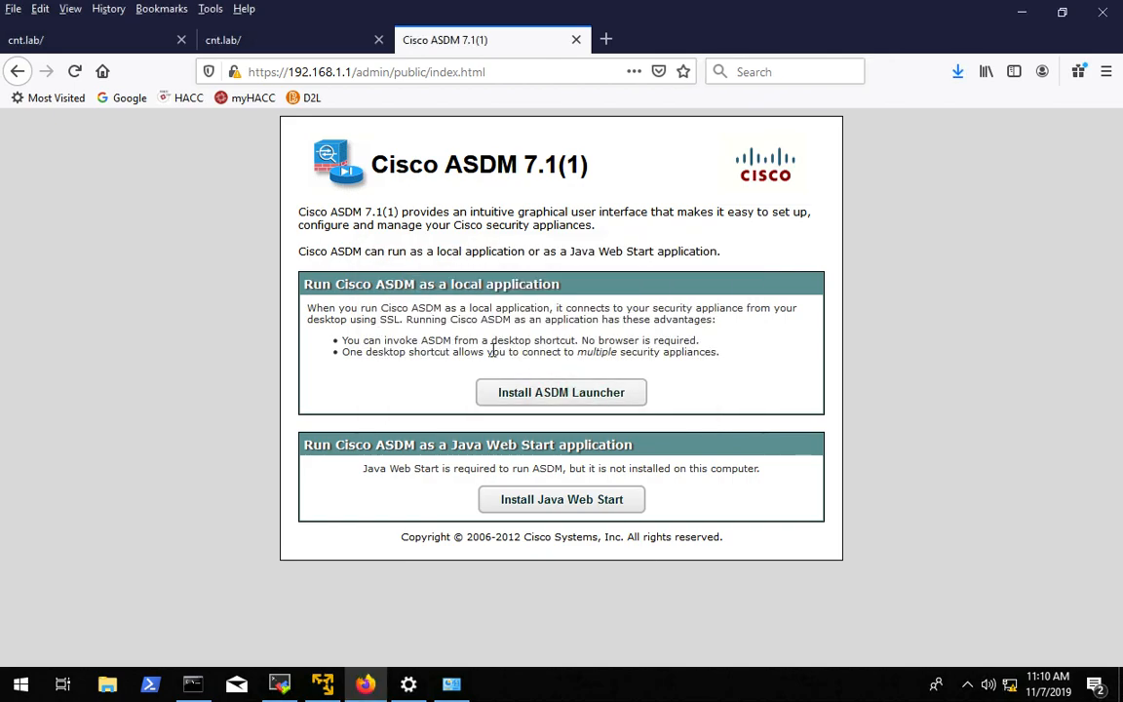
left_click(957, 71)
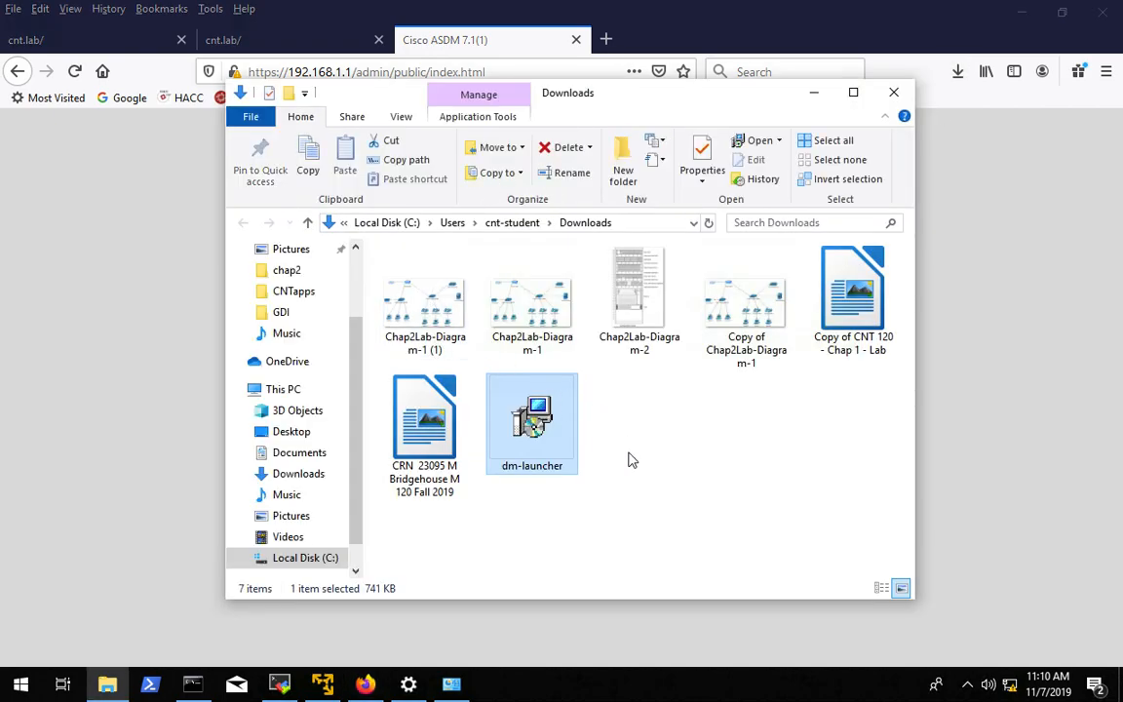
Run dm-launcher and install the Cisco ASDM-IDM Launcher, allowing the UAC prompt
double_click(531, 422)
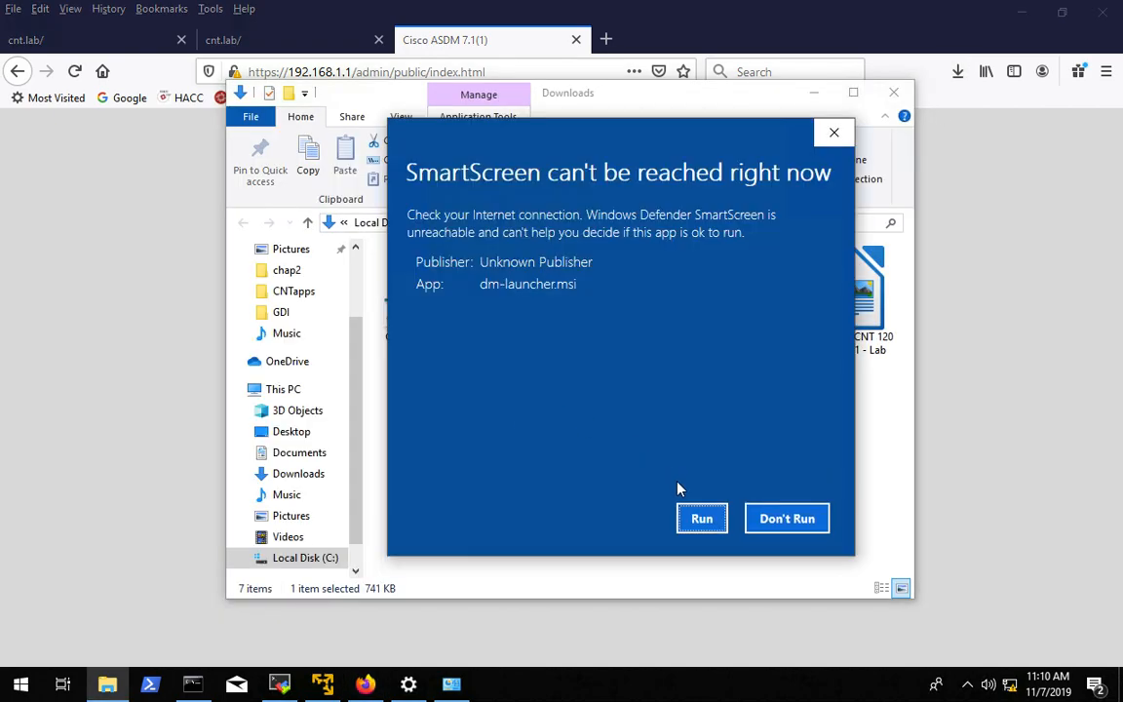
left_click(702, 518)
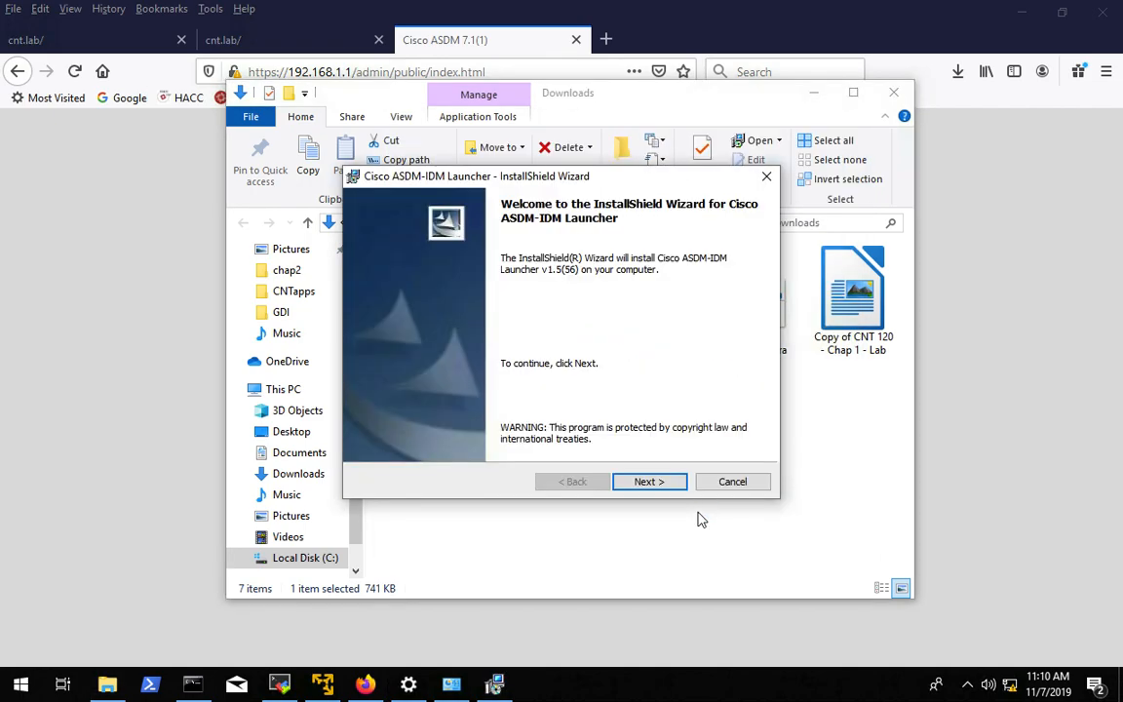
left_click(649, 479)
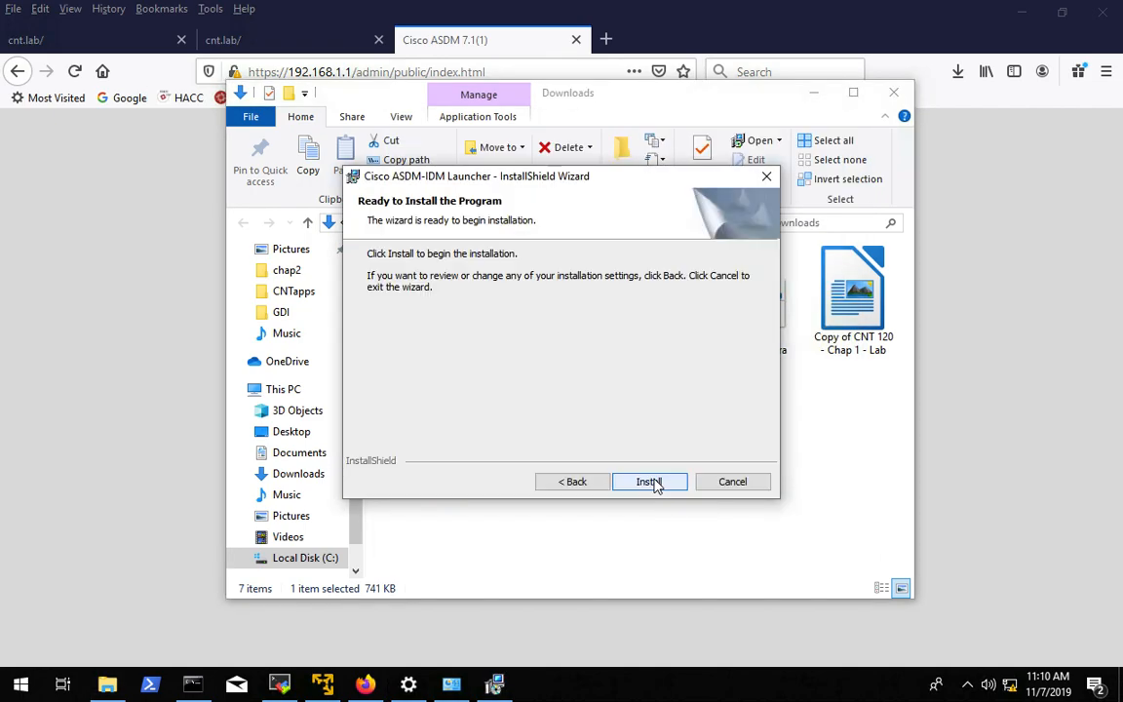
left_click(649, 480)
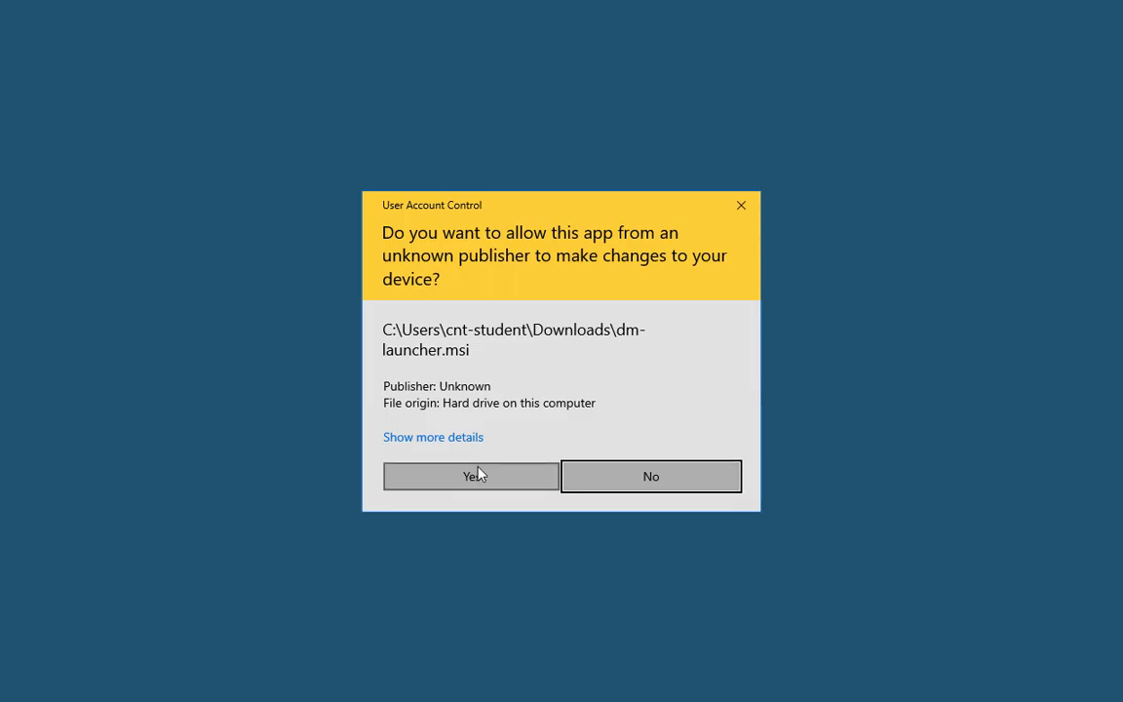
left_click(472, 476)
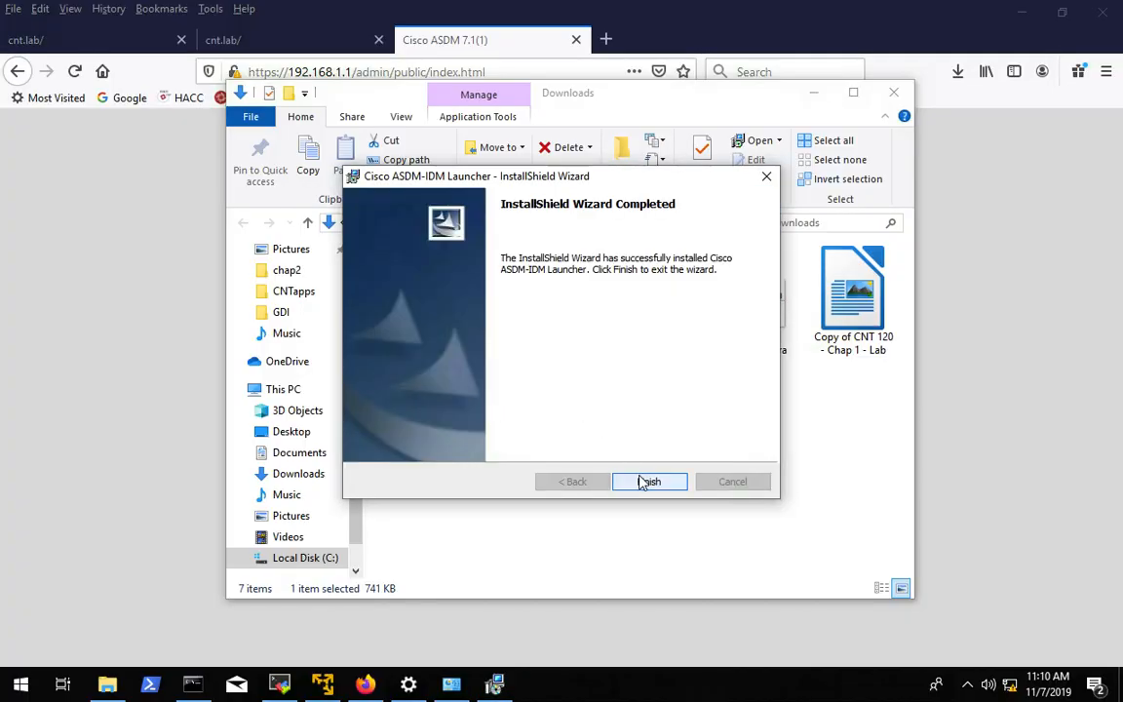
left_click(649, 480)
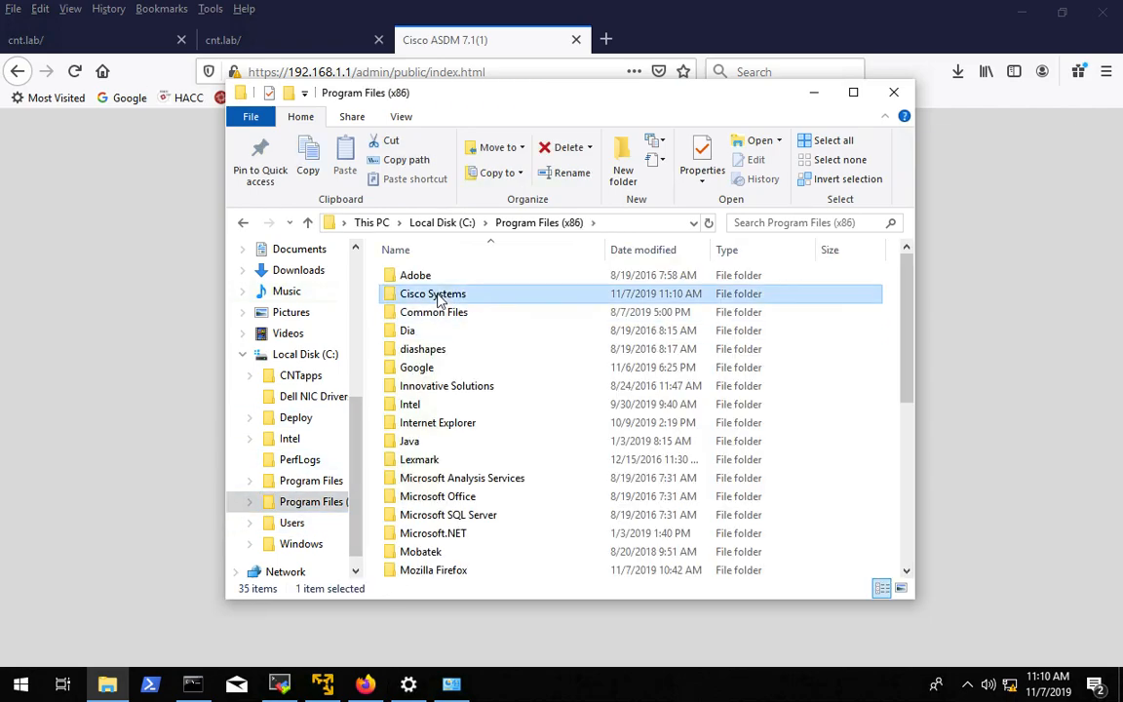
Start asdm-launcher from the Cisco Systems\ASDM program folder
double_click(432, 293)
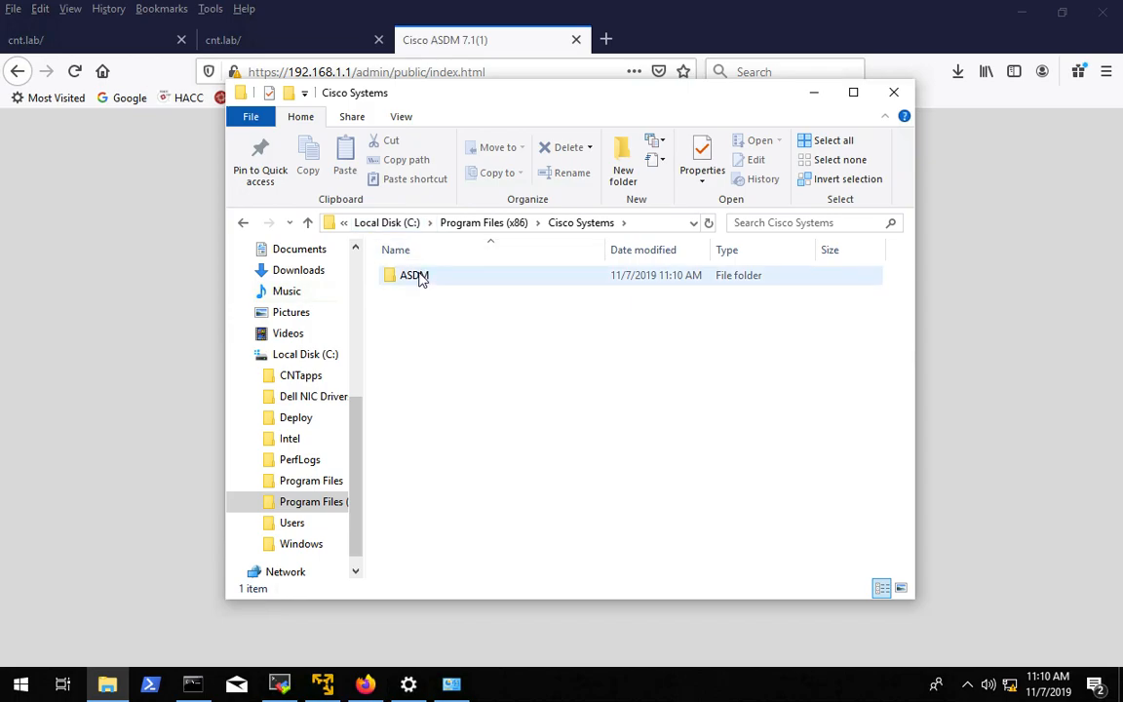
double_click(413, 275)
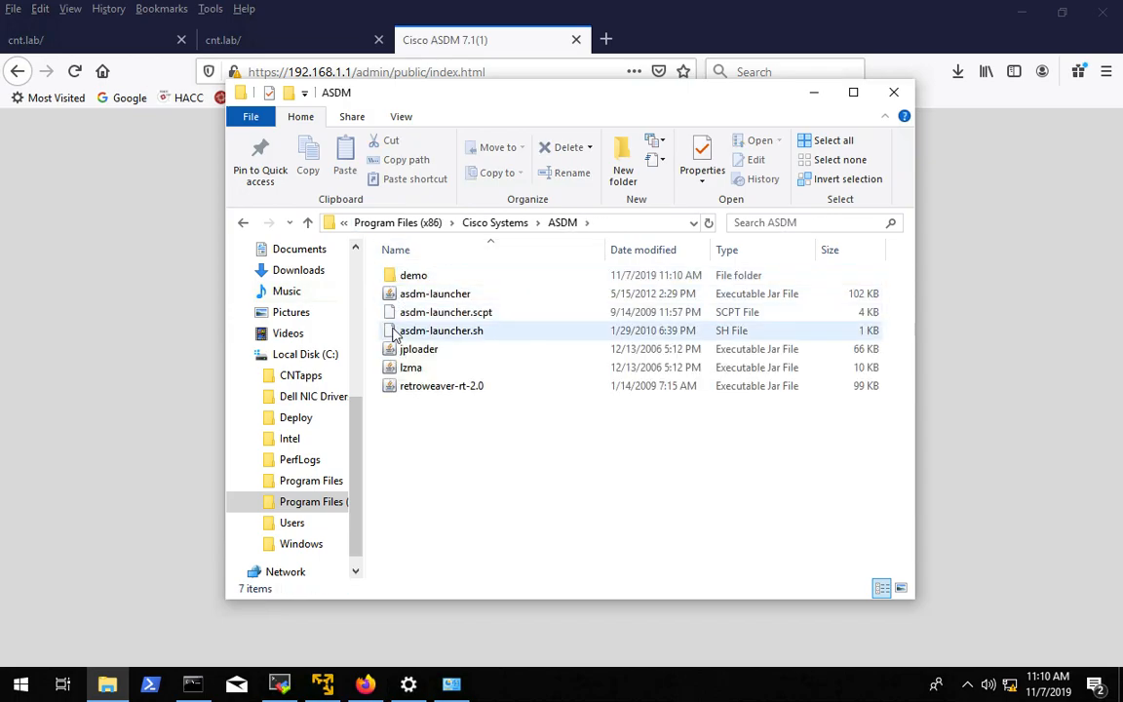
mouse_move(435, 292)
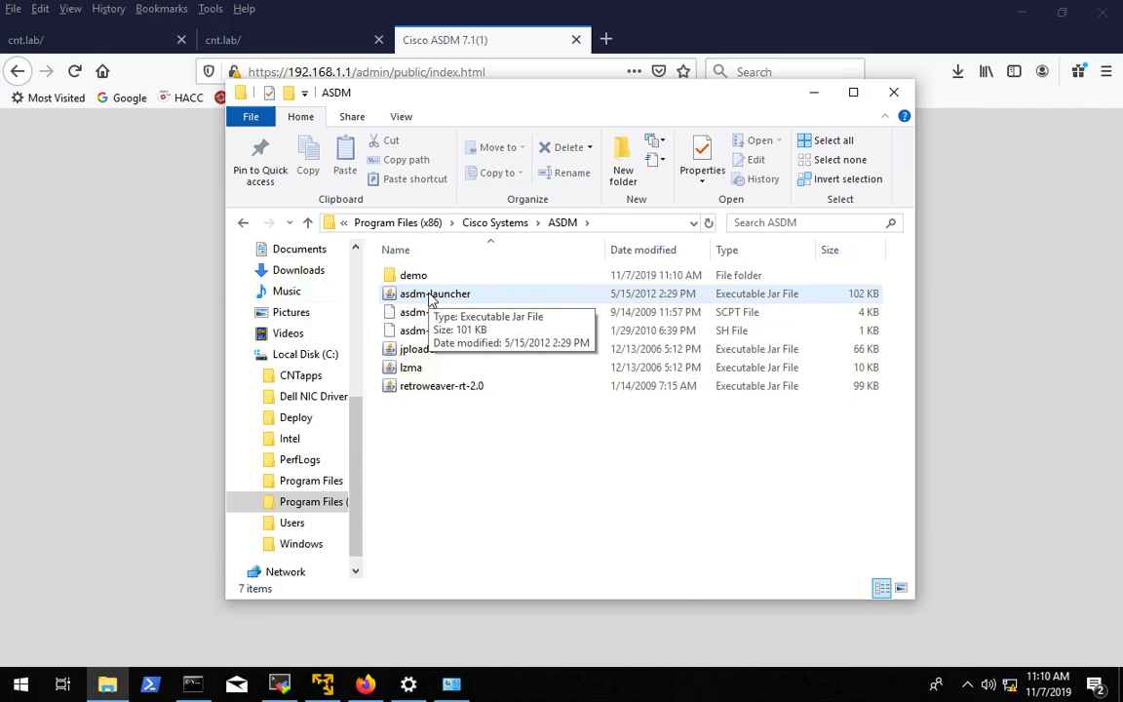
double_click(435, 292)
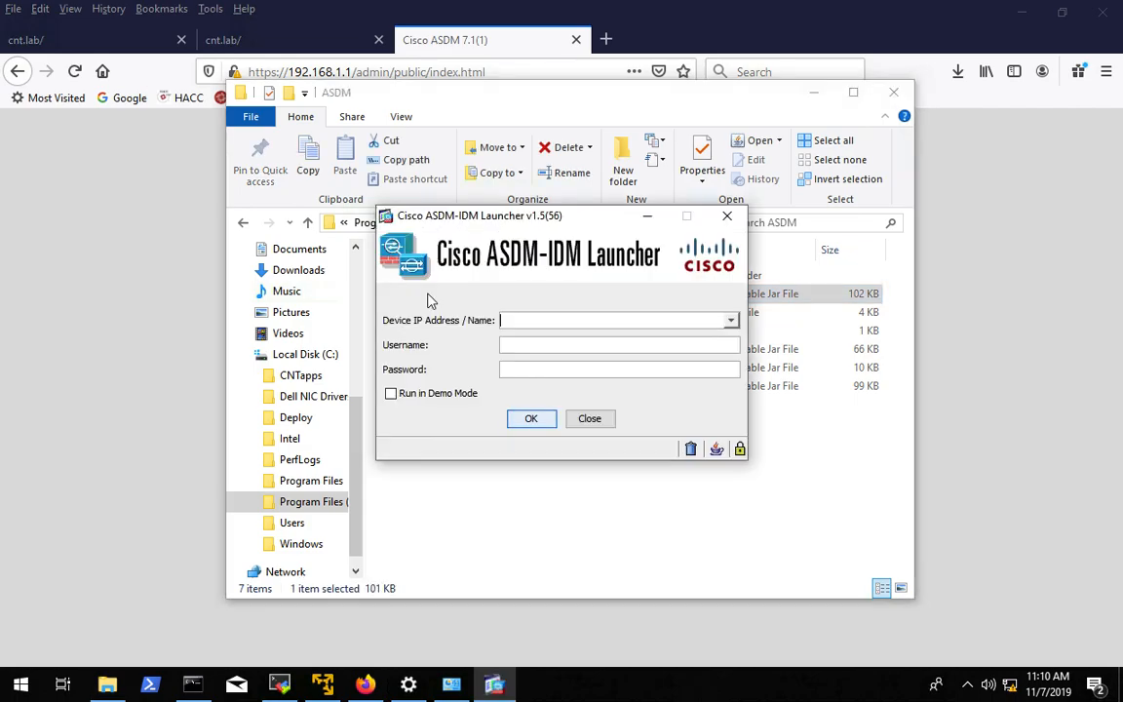
Connect ASDM to the ASA at 192.168.1.1, accepting the certificate and allowing Java through the firewall
type("192.168.1.1")
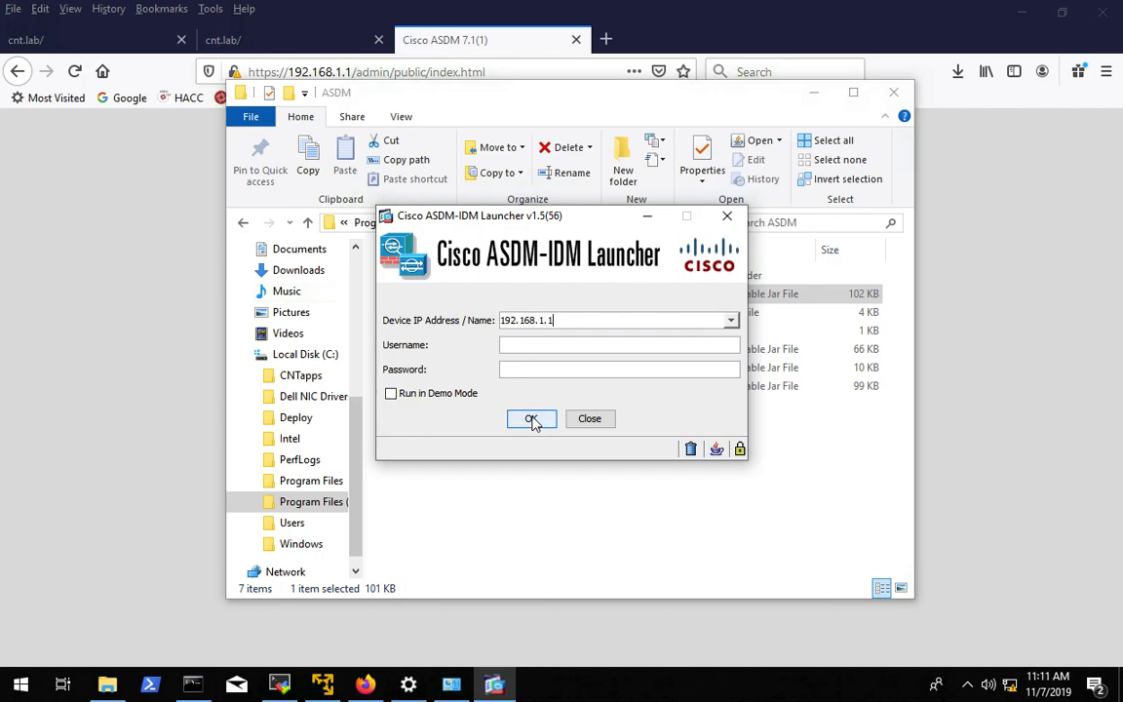
left_click(531, 417)
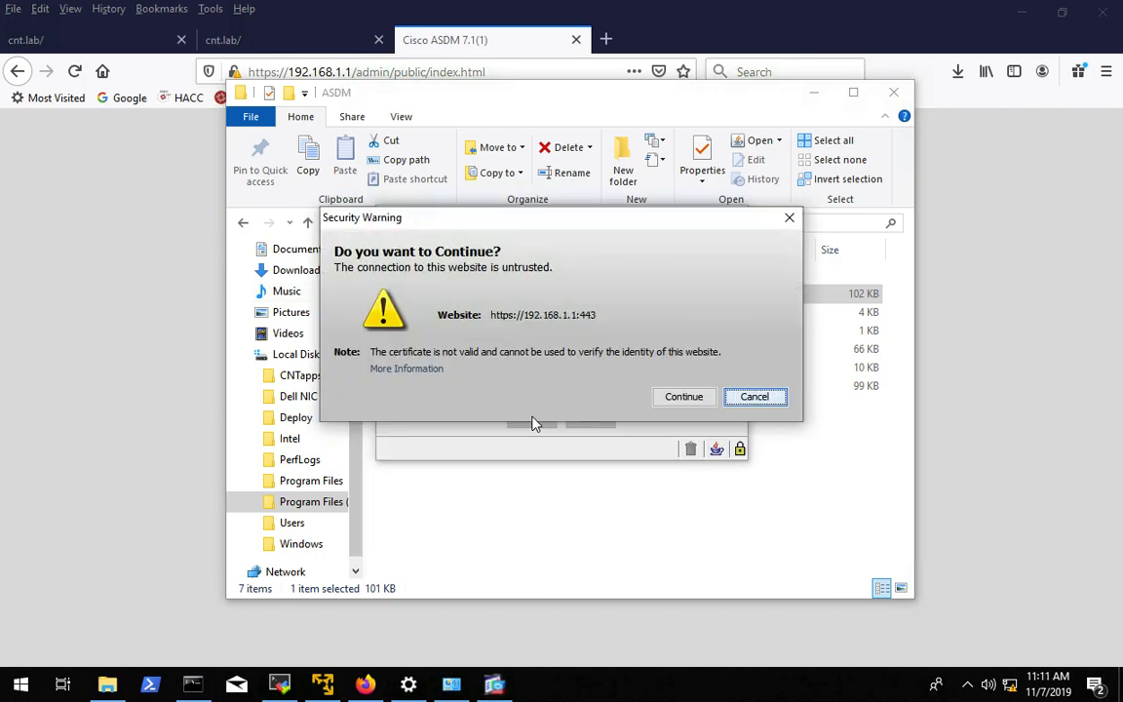
left_click(683, 398)
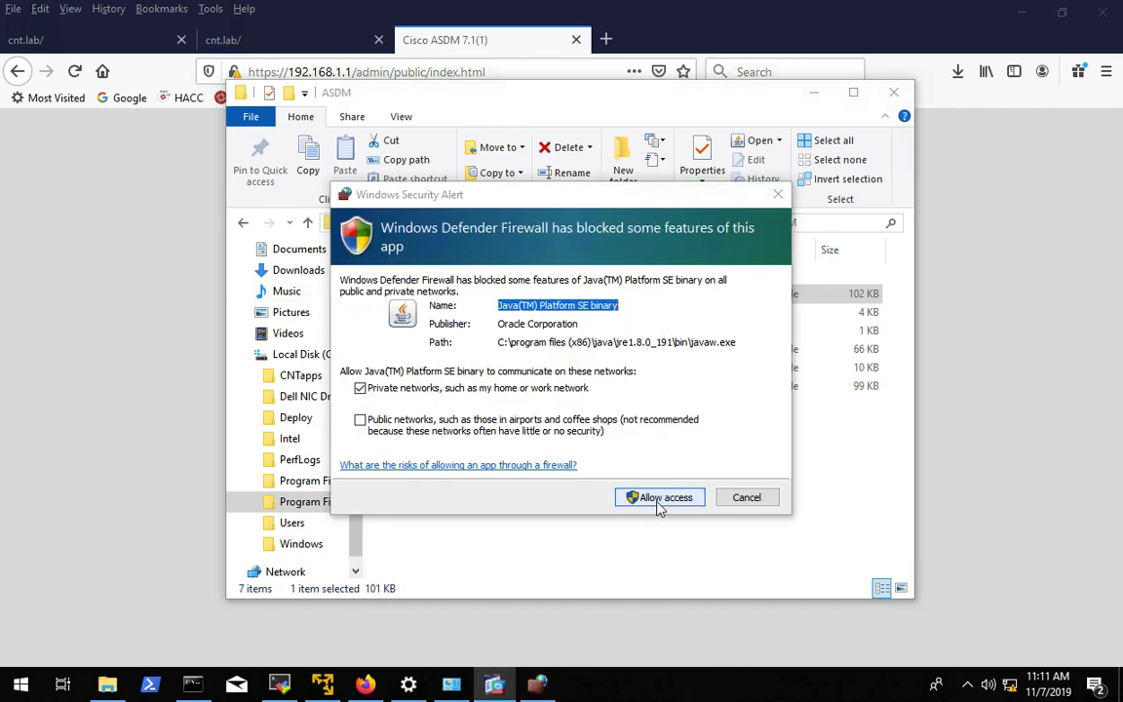
left_click(659, 497)
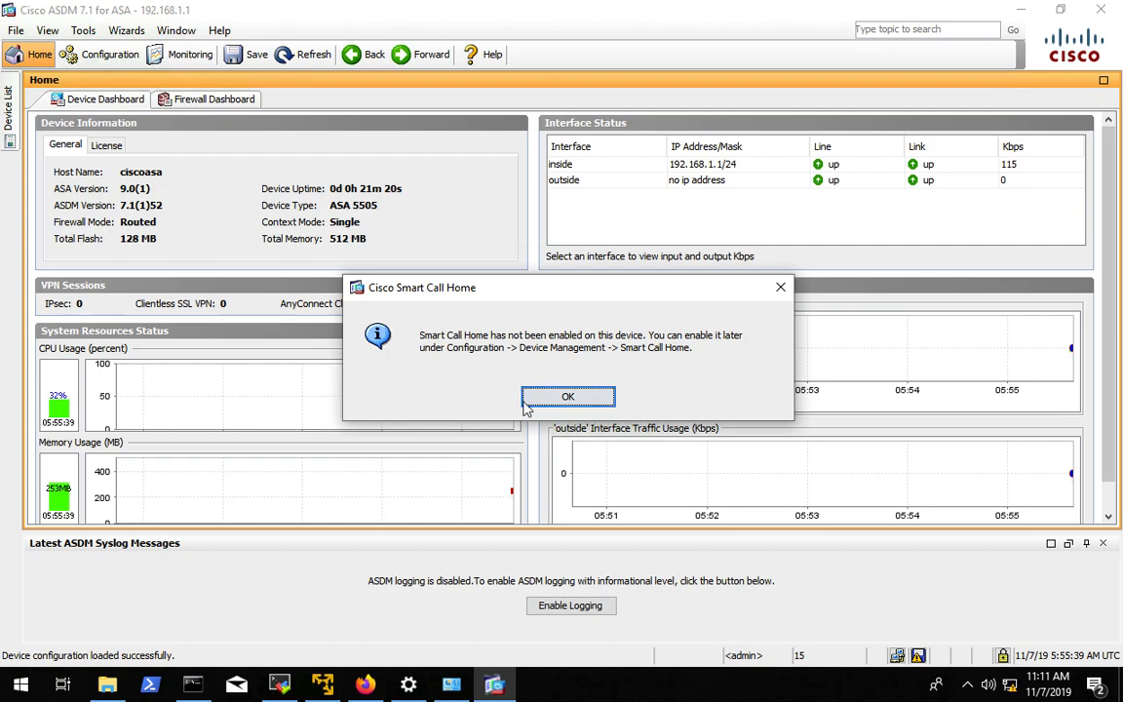
Dismiss the Smart Call Home notice to reveal the Home Device Dashboard
left_click(568, 395)
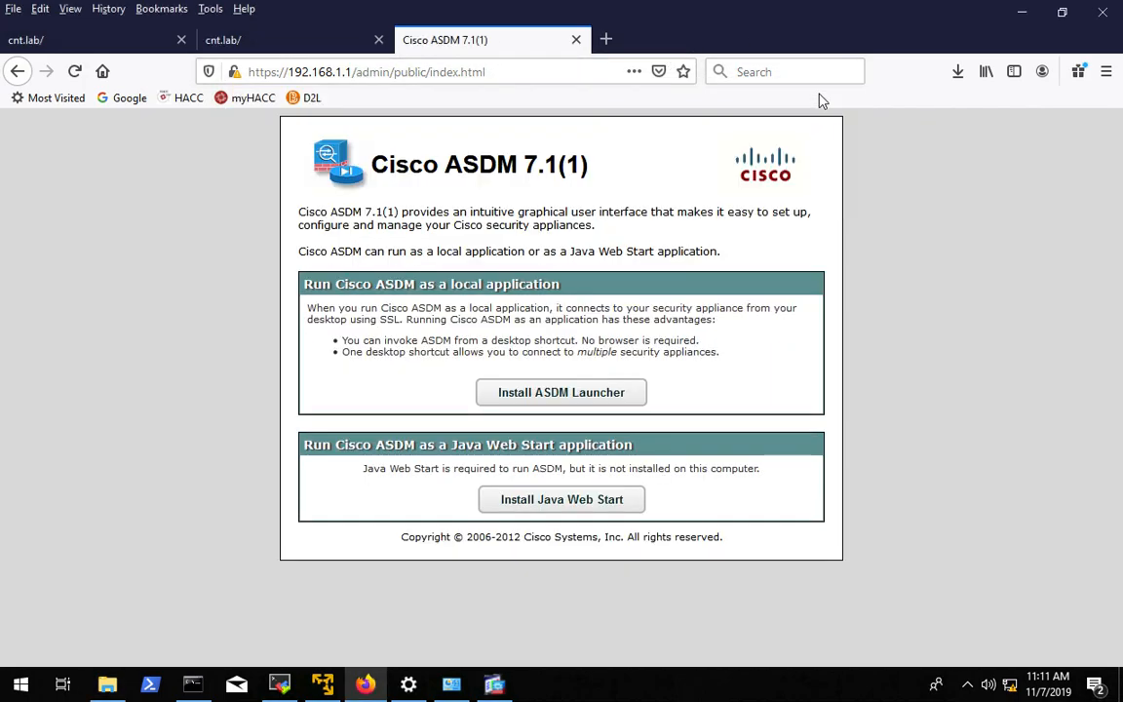
mouse_move(464, 193)
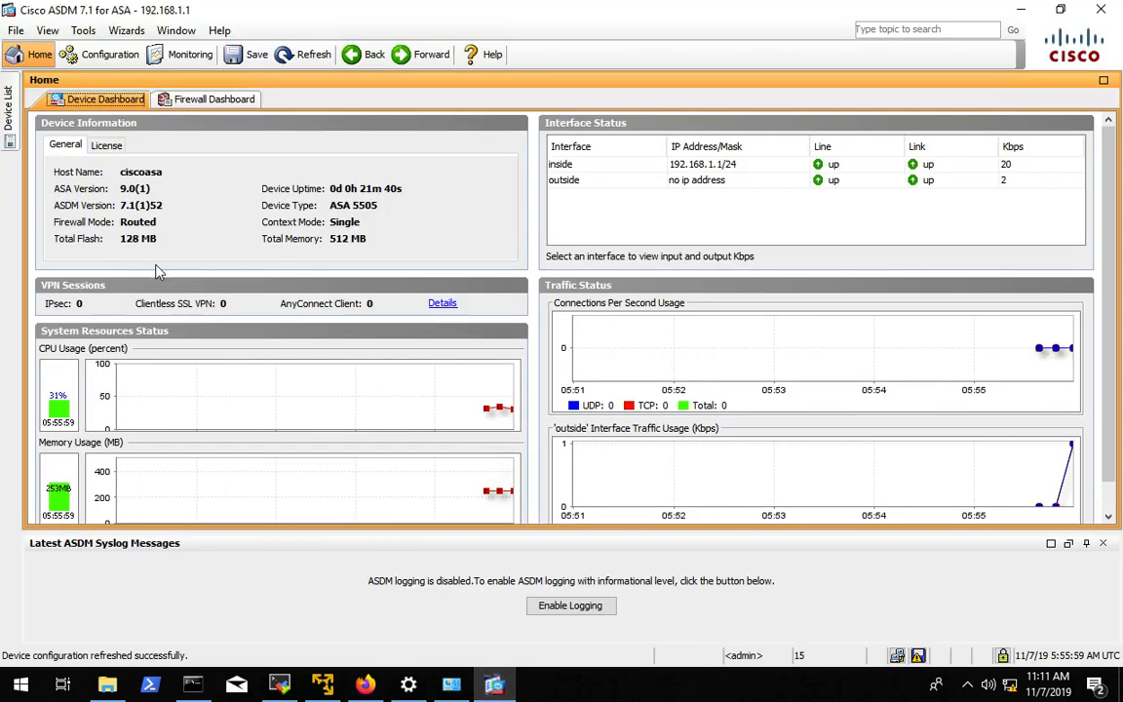
mouse_move(374, 244)
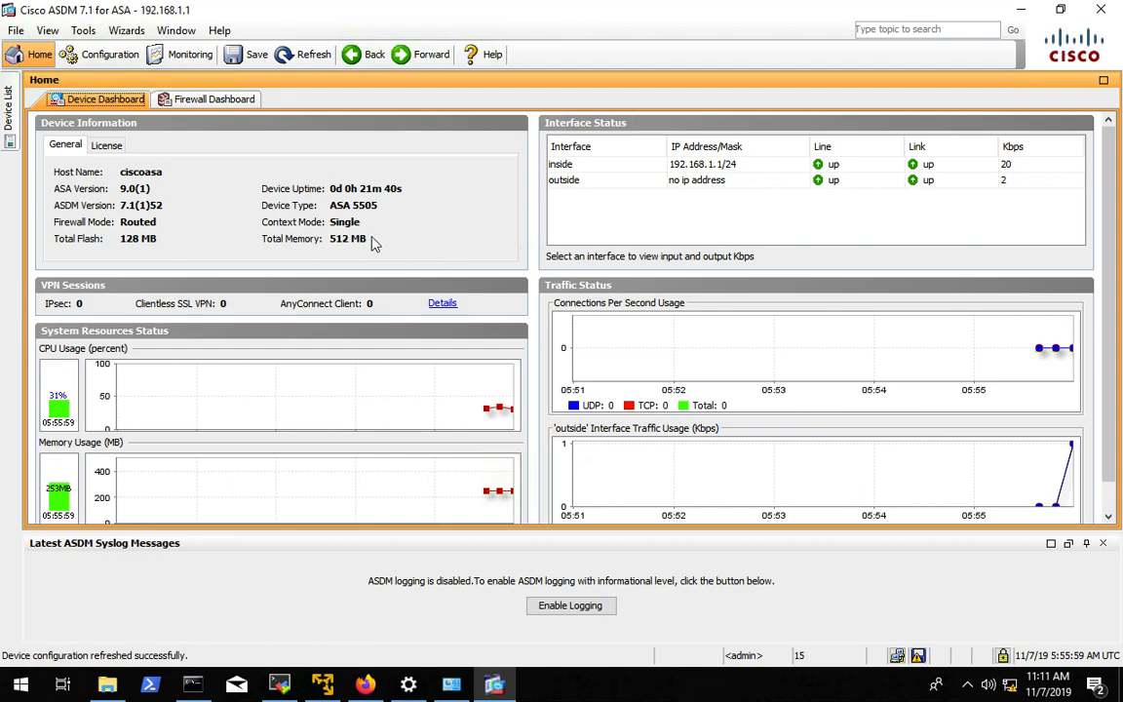
mouse_move(369, 280)
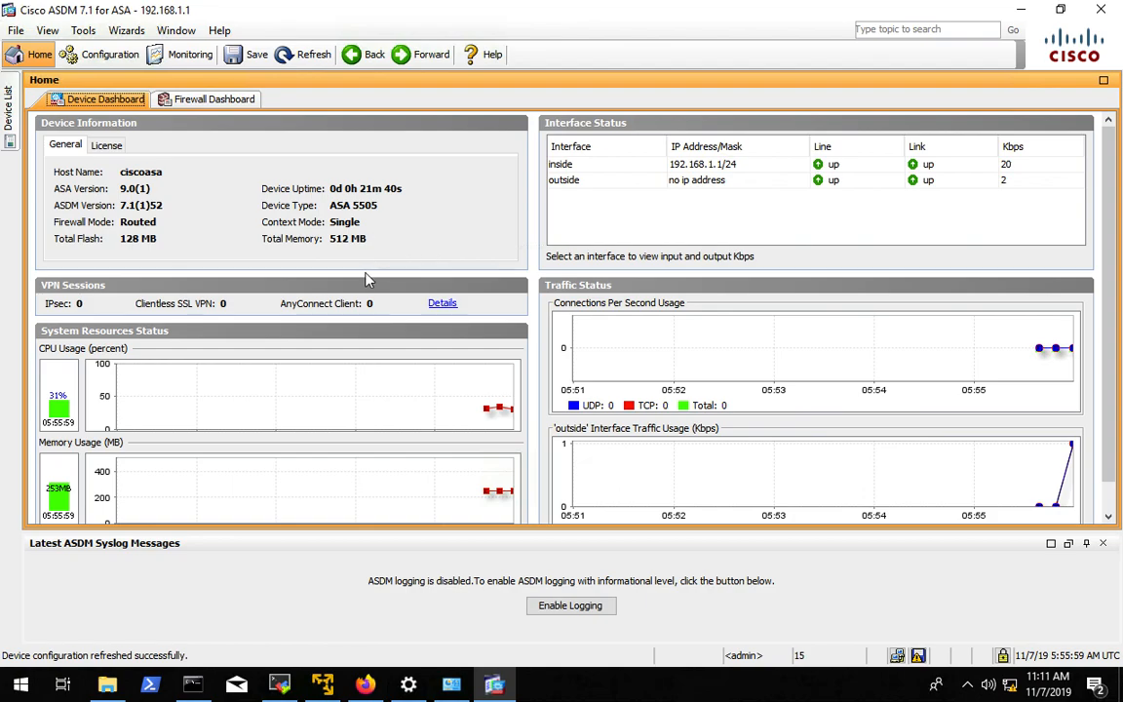
mouse_move(199, 192)
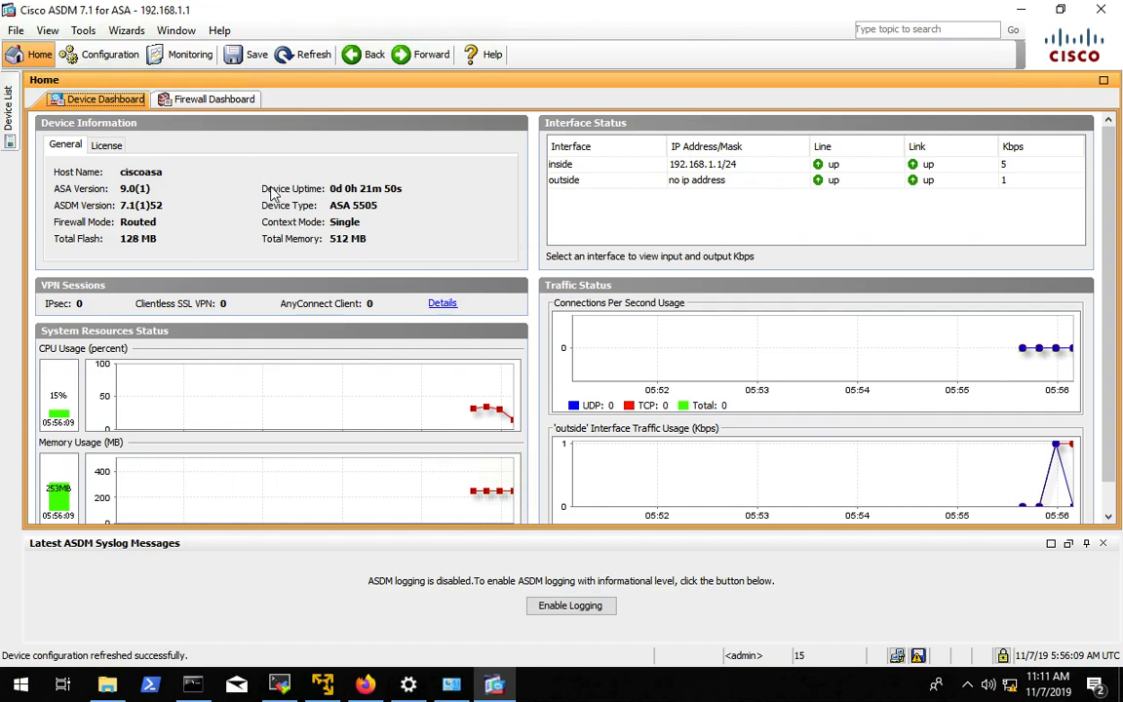
mouse_move(410, 262)
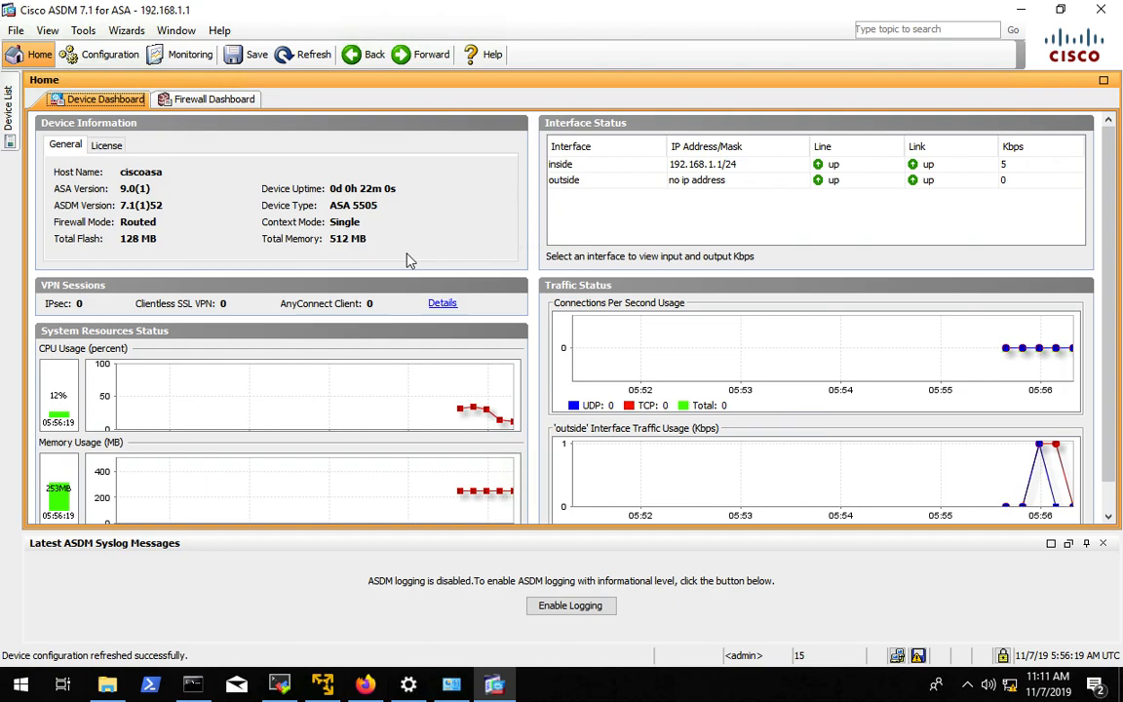
mouse_move(173, 109)
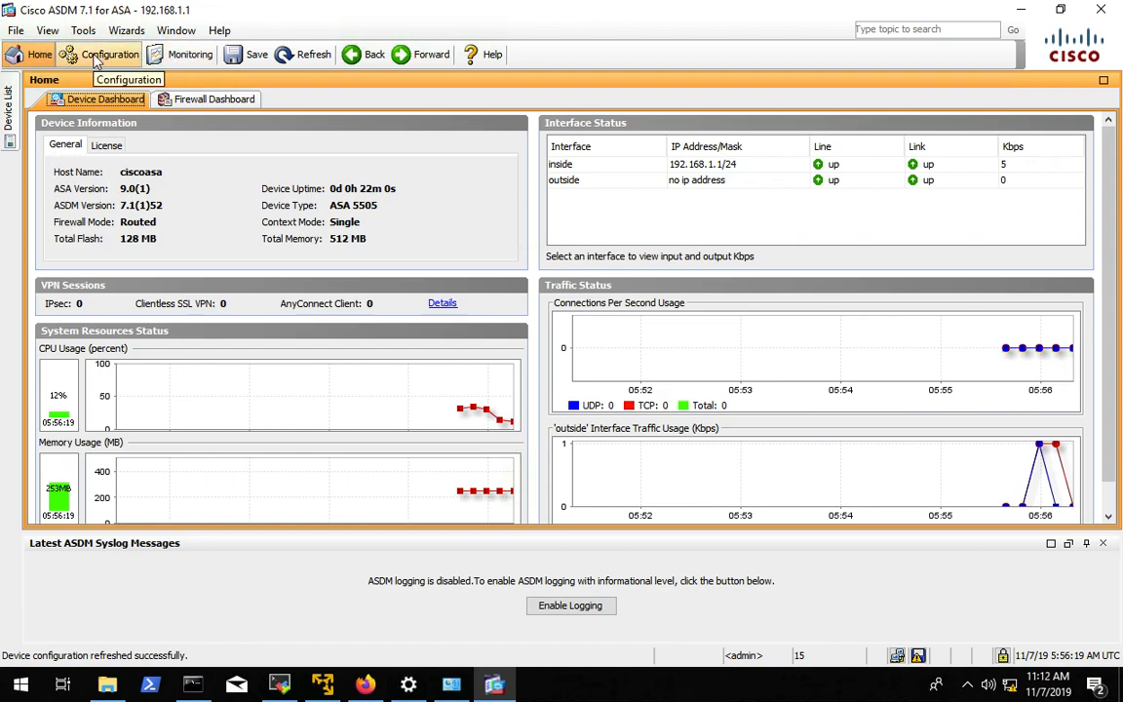
left_click(109, 55)
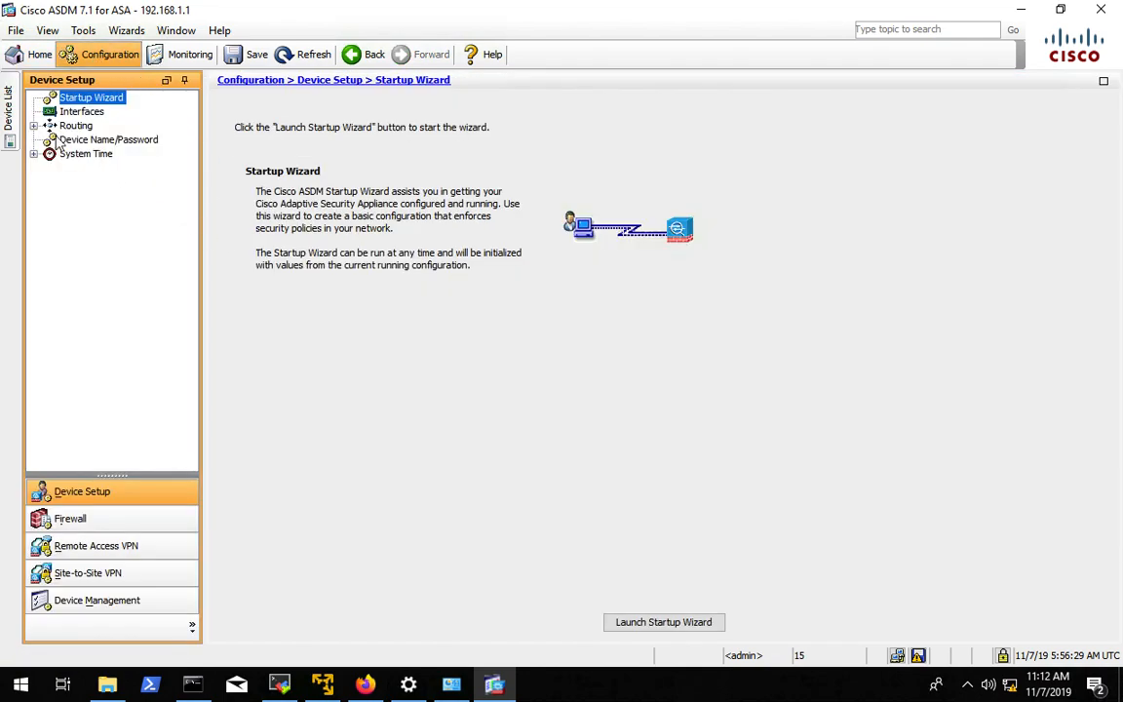
mouse_move(46, 127)
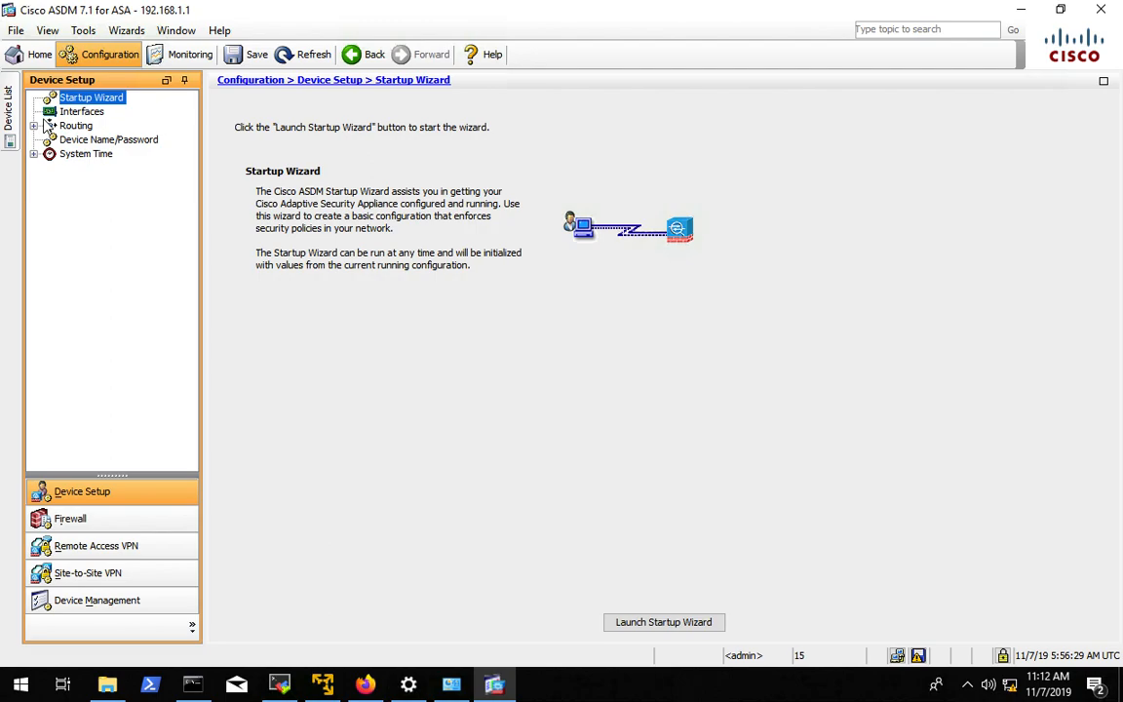
left_click(82, 111)
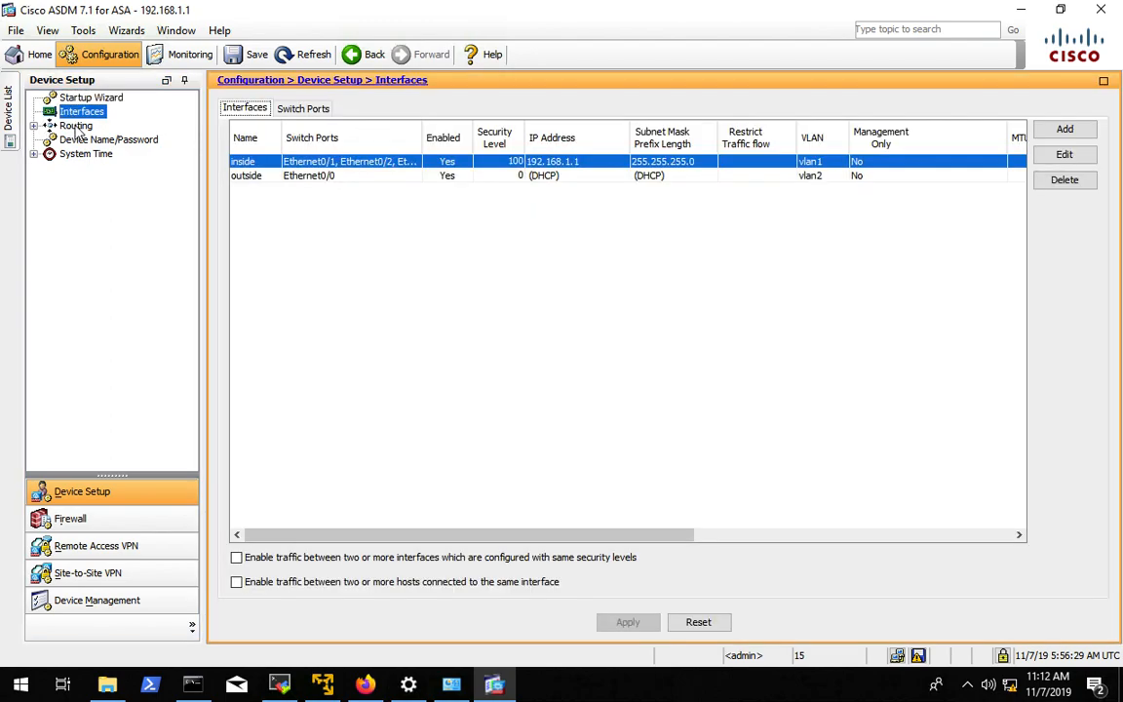
left_click(76, 125)
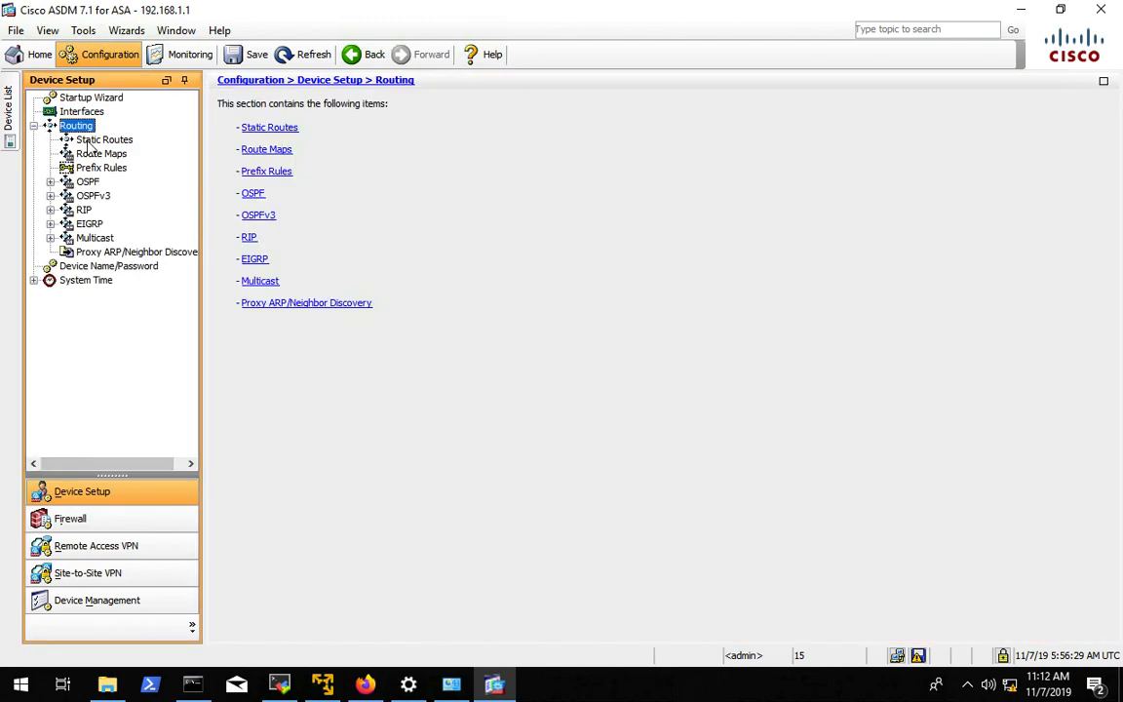
left_click(103, 140)
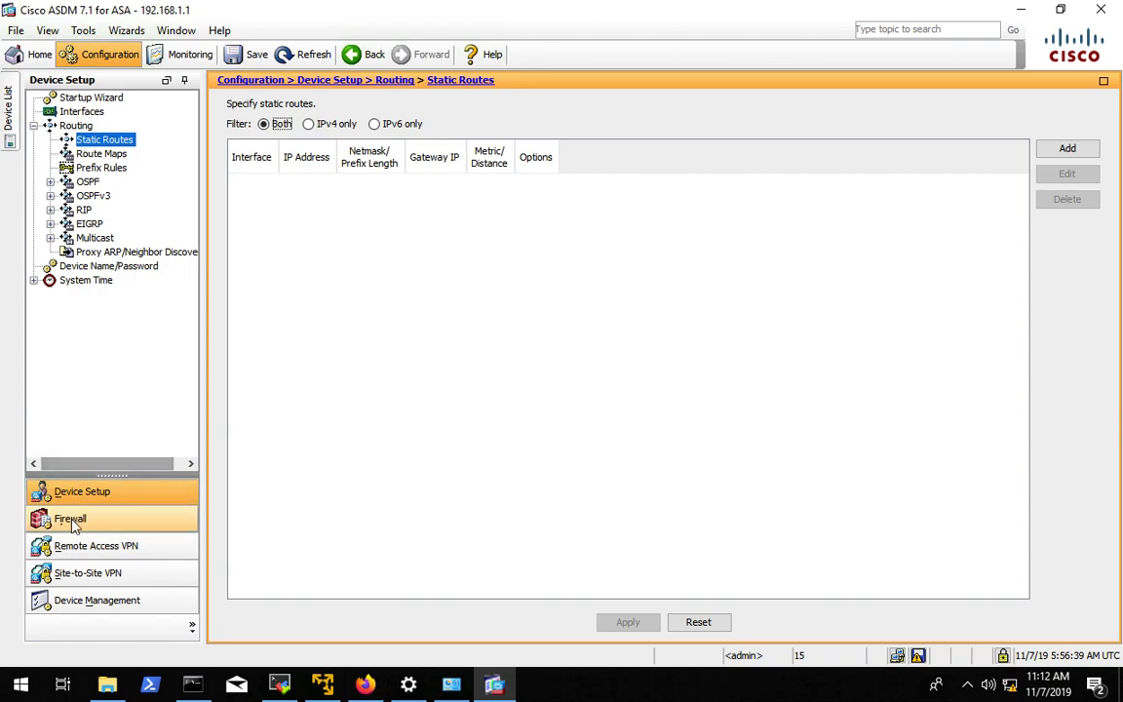
left_click(71, 519)
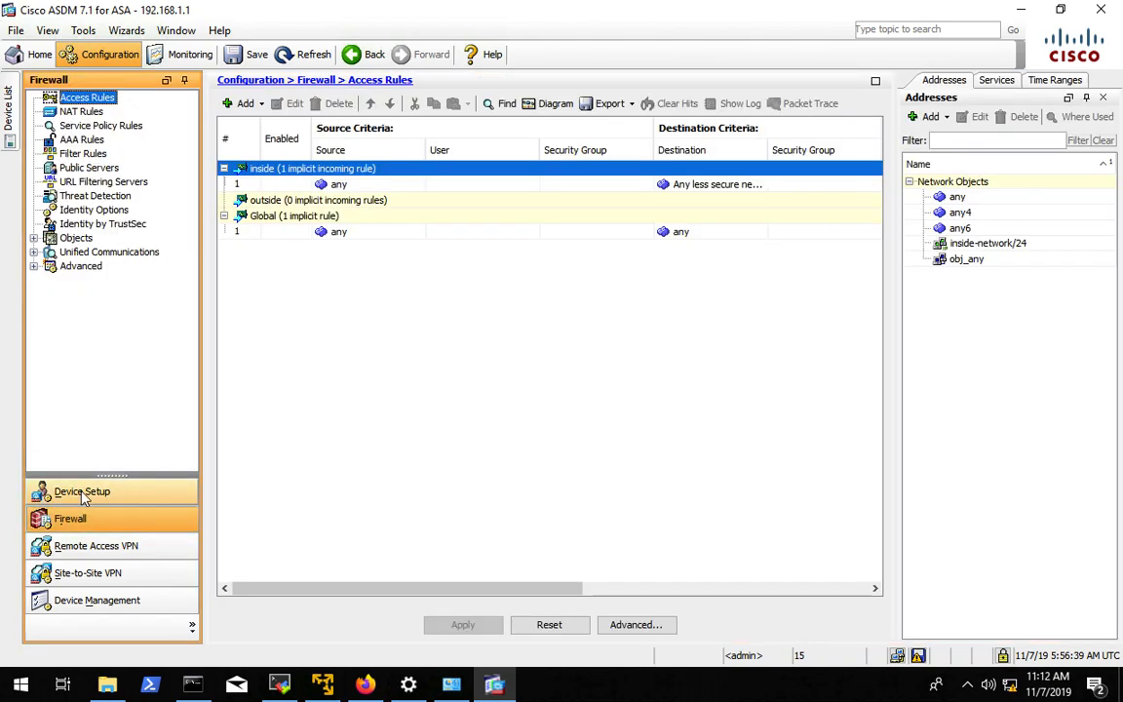
left_click(82, 492)
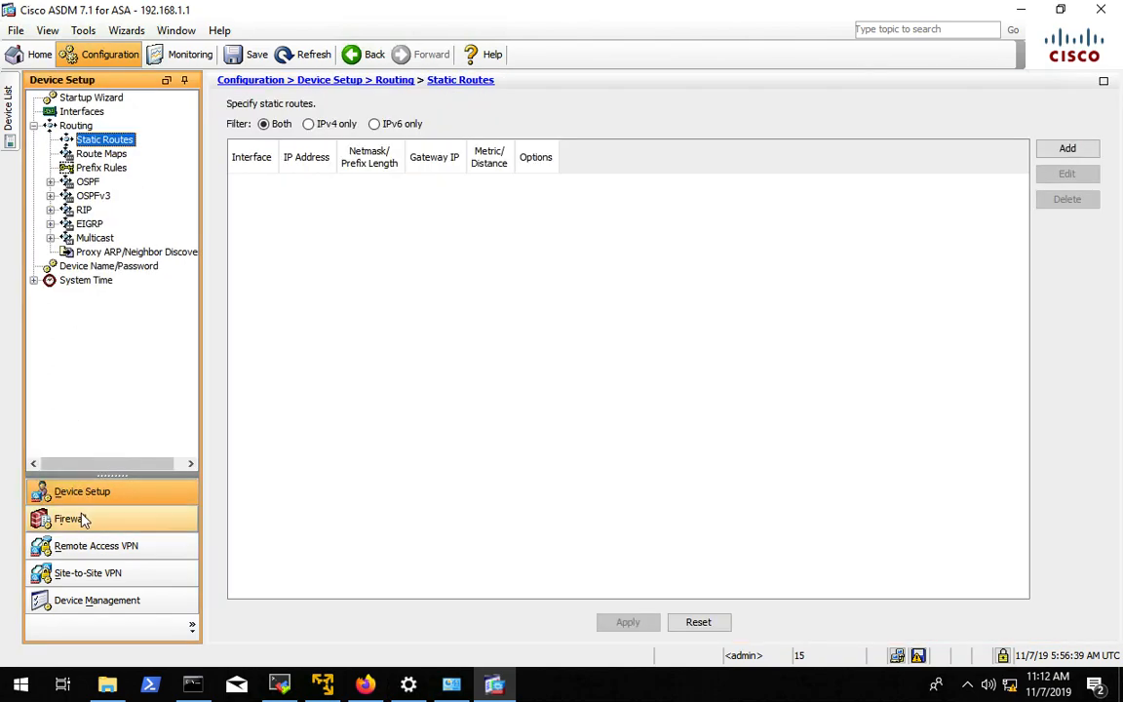
left_click(95, 546)
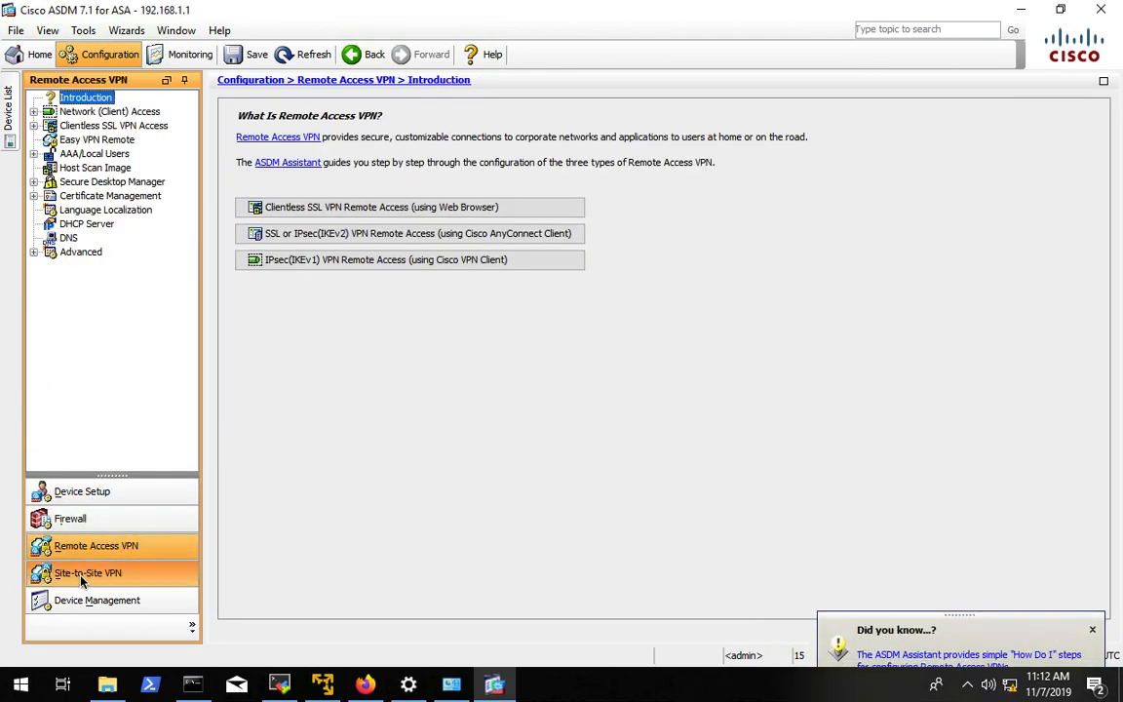
left_click(98, 601)
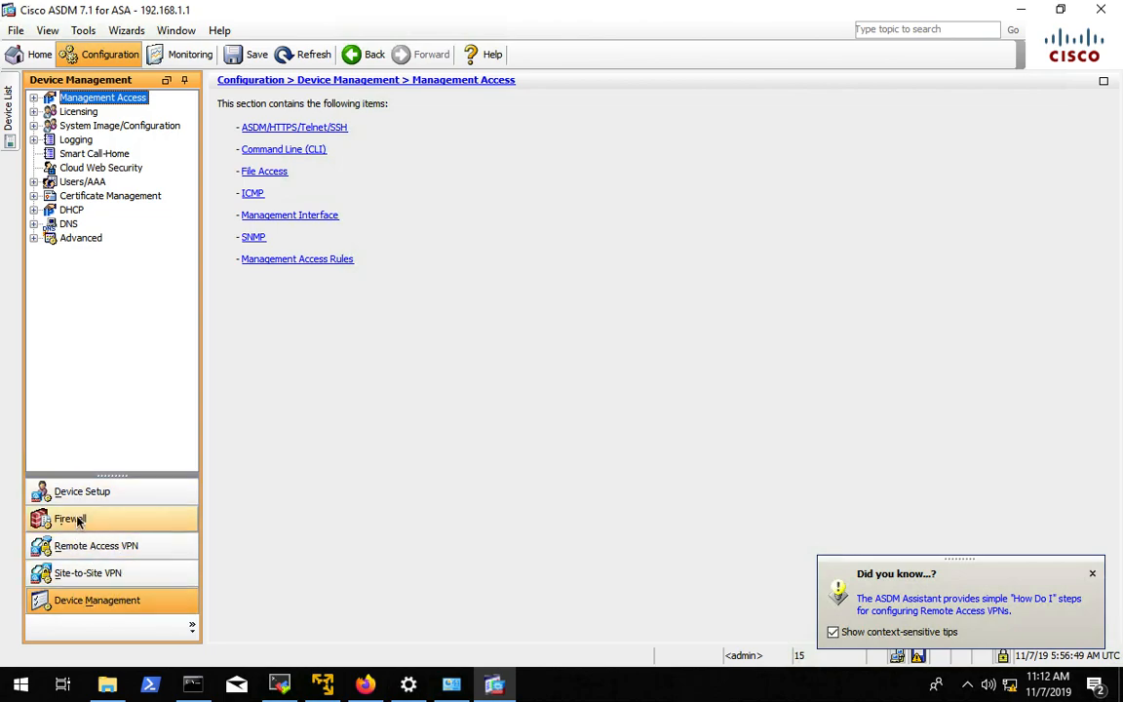
left_click(69, 519)
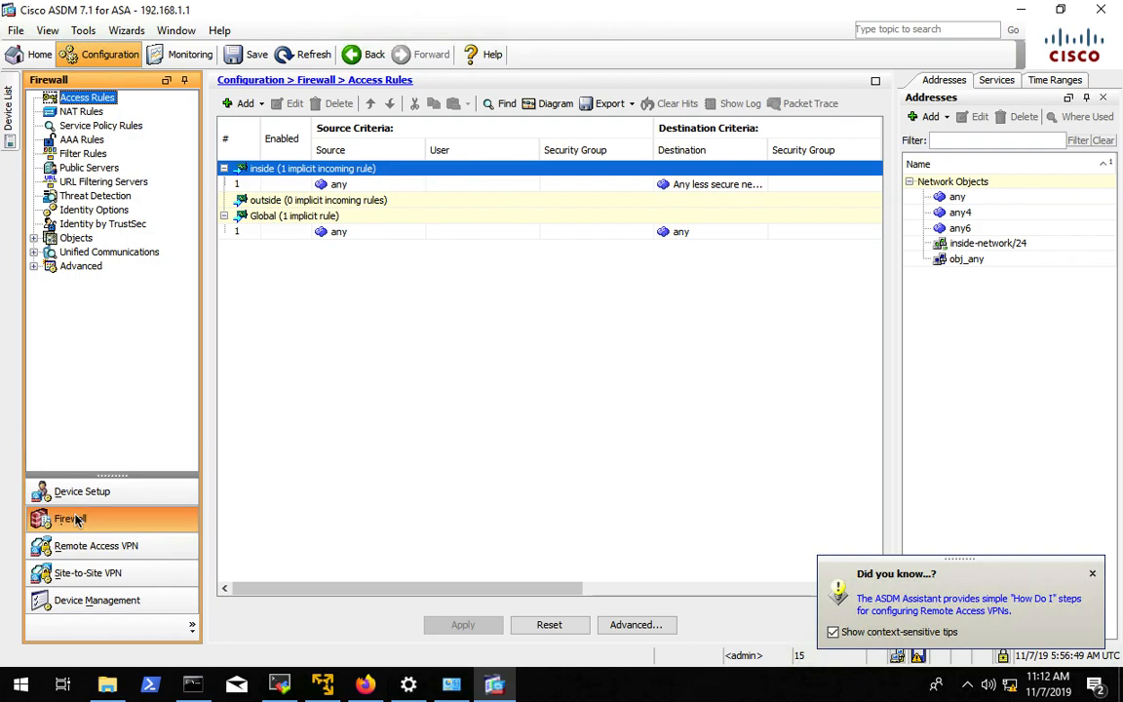
left_click(82, 492)
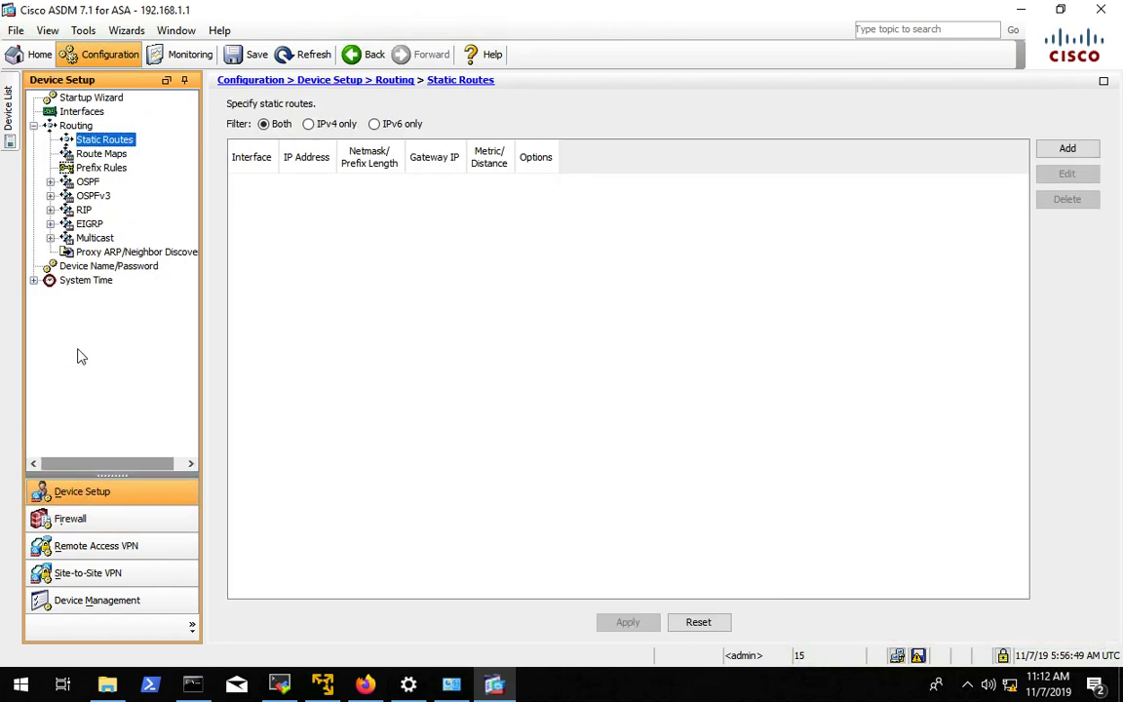
left_click(90, 98)
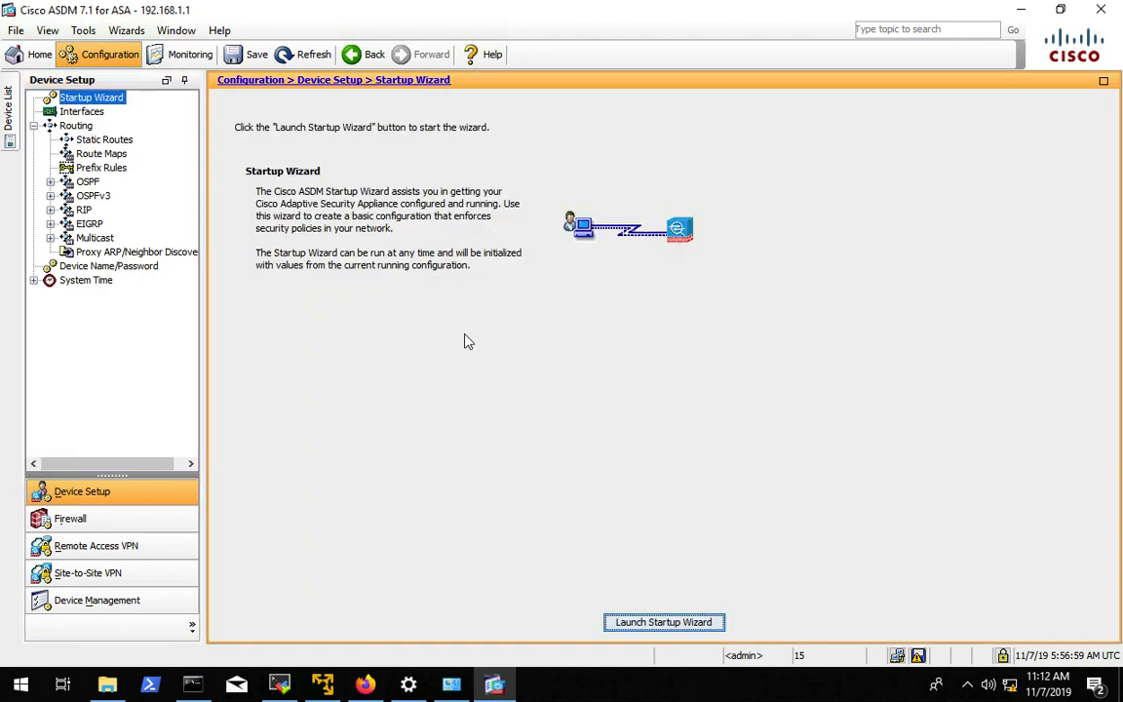
Run the Startup Wizard on the existing configuration and set a new enable password for ciscoasa
left_click(663, 622)
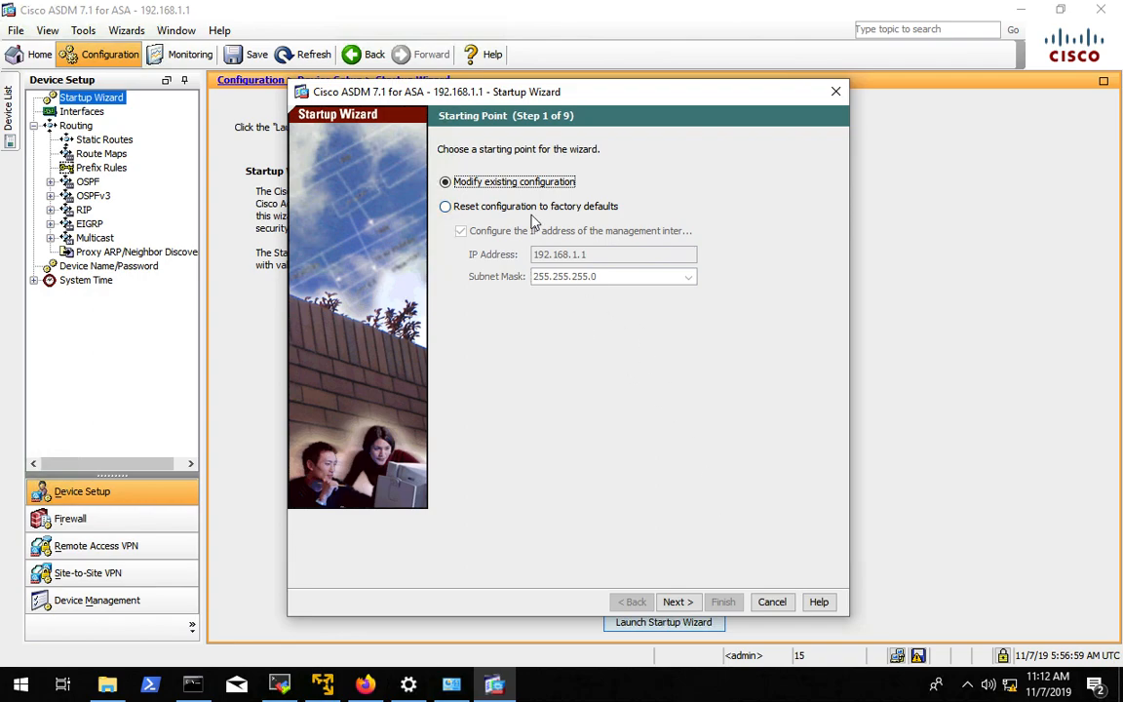
left_click(676, 601)
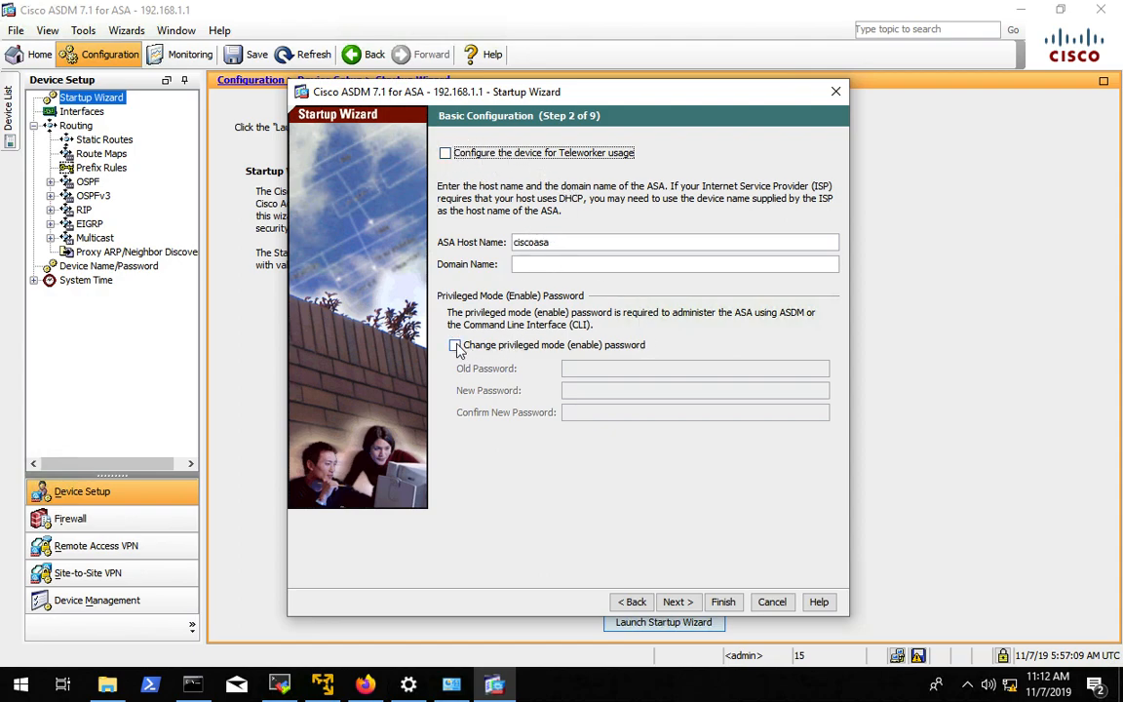
left_click(454, 345)
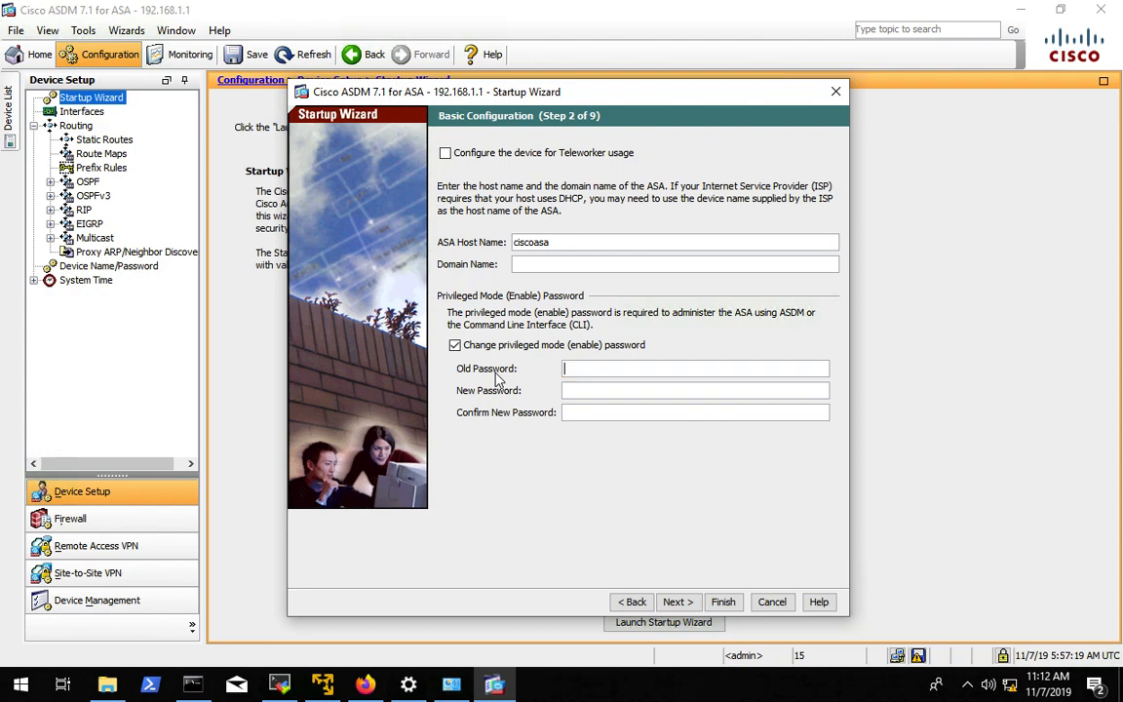
type("••")
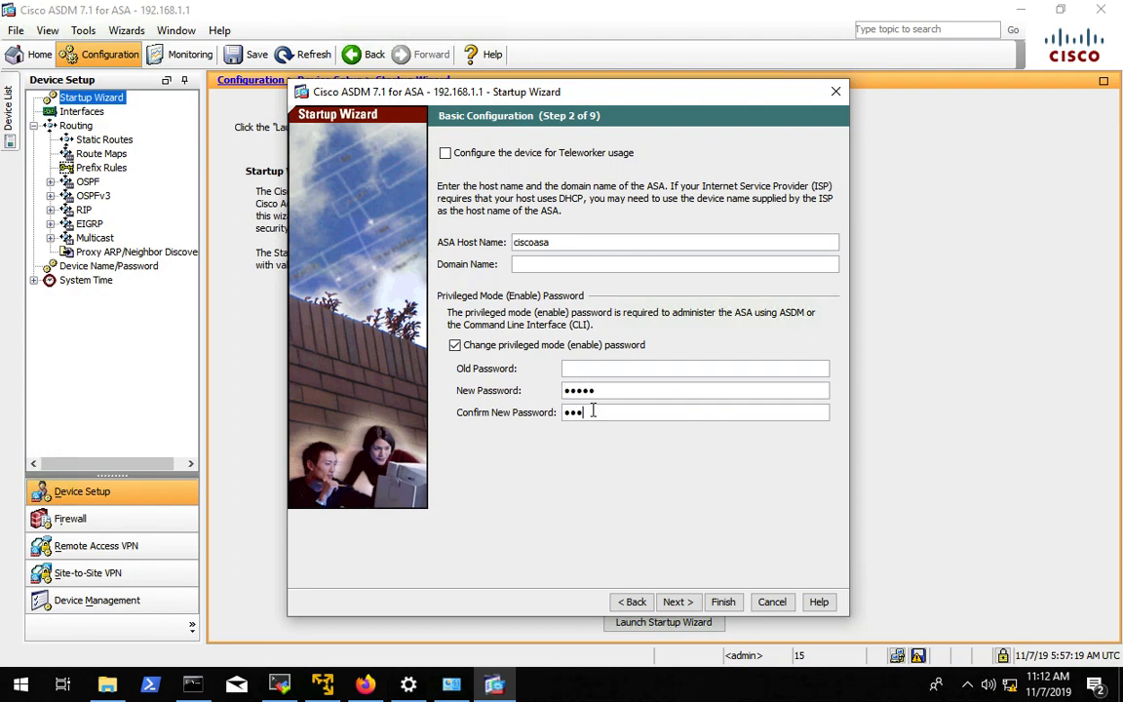
left_click(679, 601)
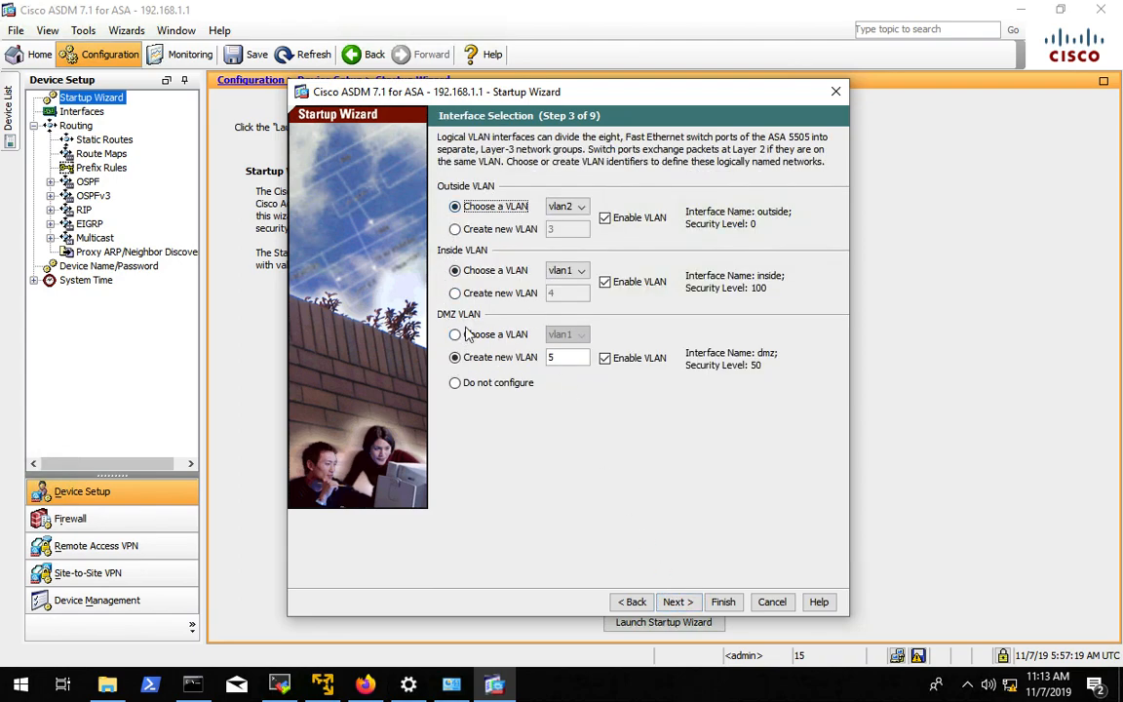
Leave the DMZ VLAN unconfigured and disabled, and accept the switch port allocation
left_click(454, 382)
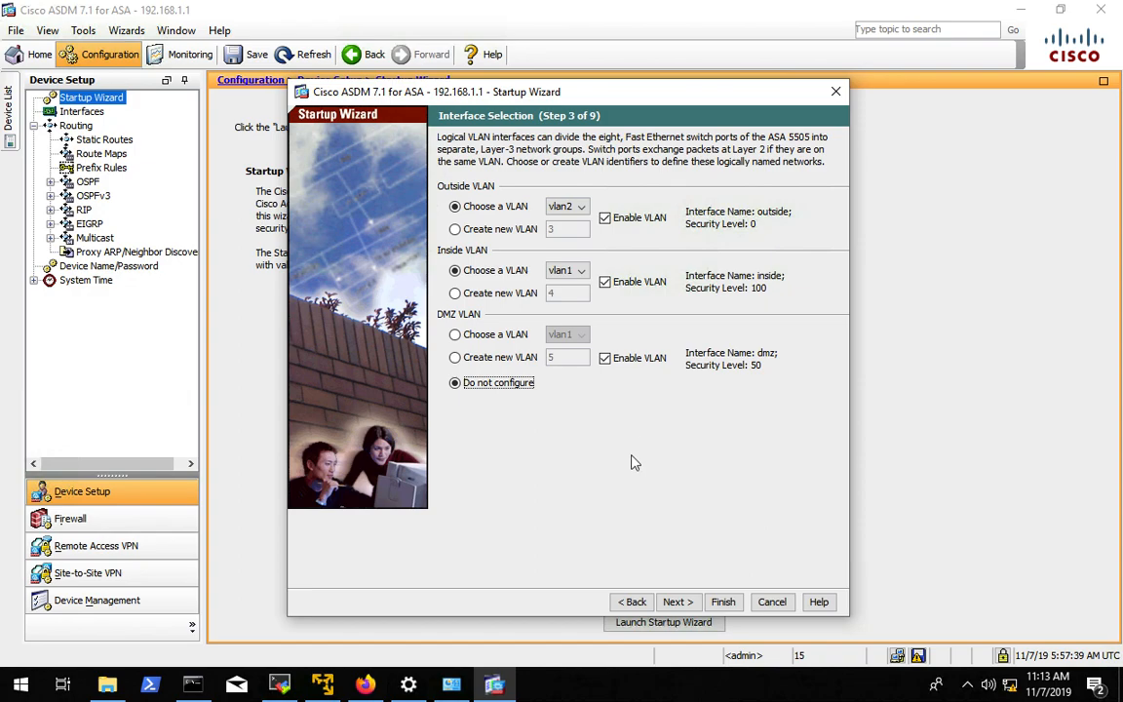
left_click(605, 358)
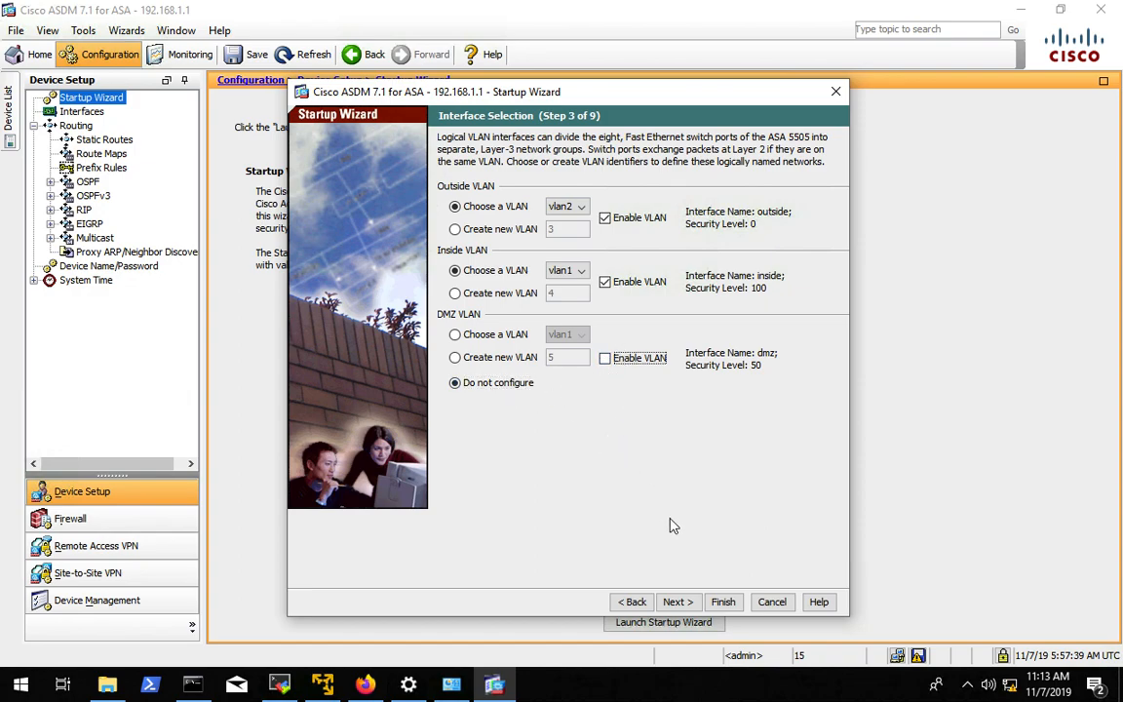
left_click(677, 601)
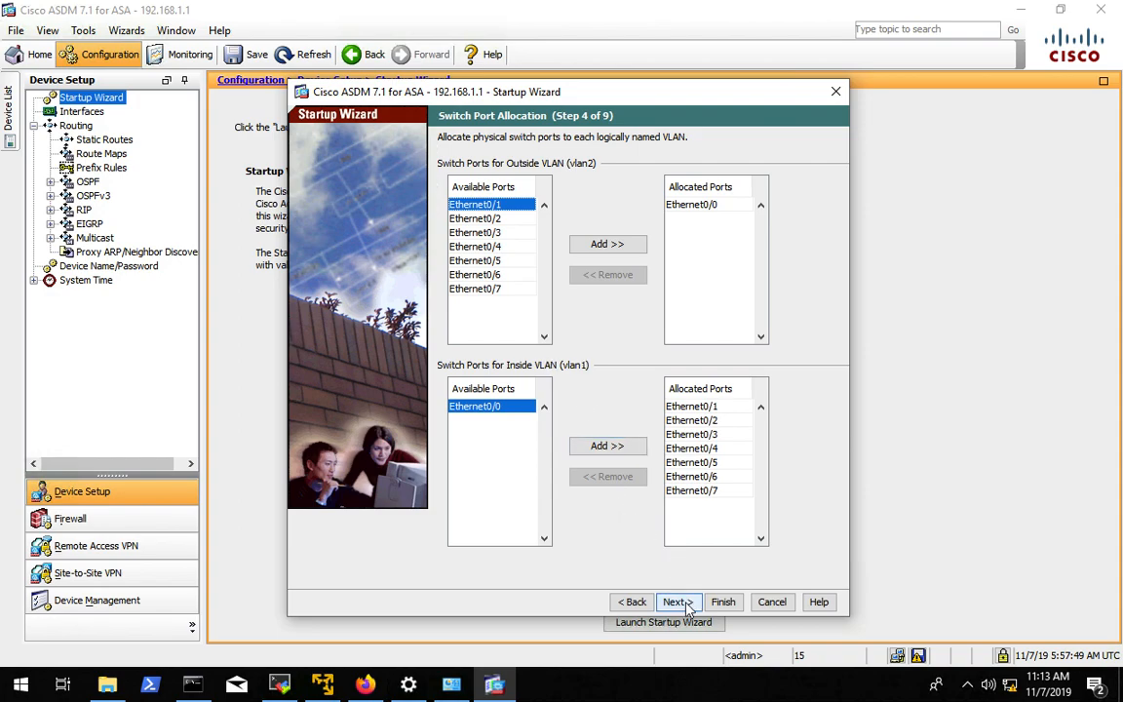
left_click(677, 601)
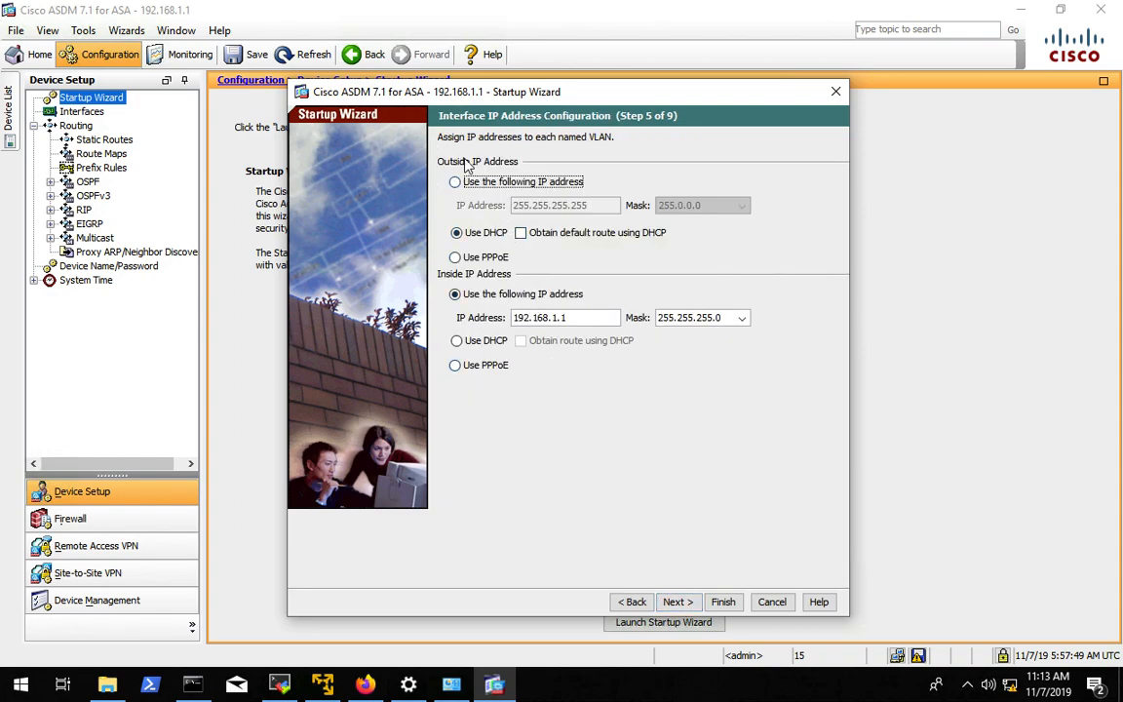
Give the outside interface static address 99.99.99.20 with mask 255.255.255.224
left_click(456, 183)
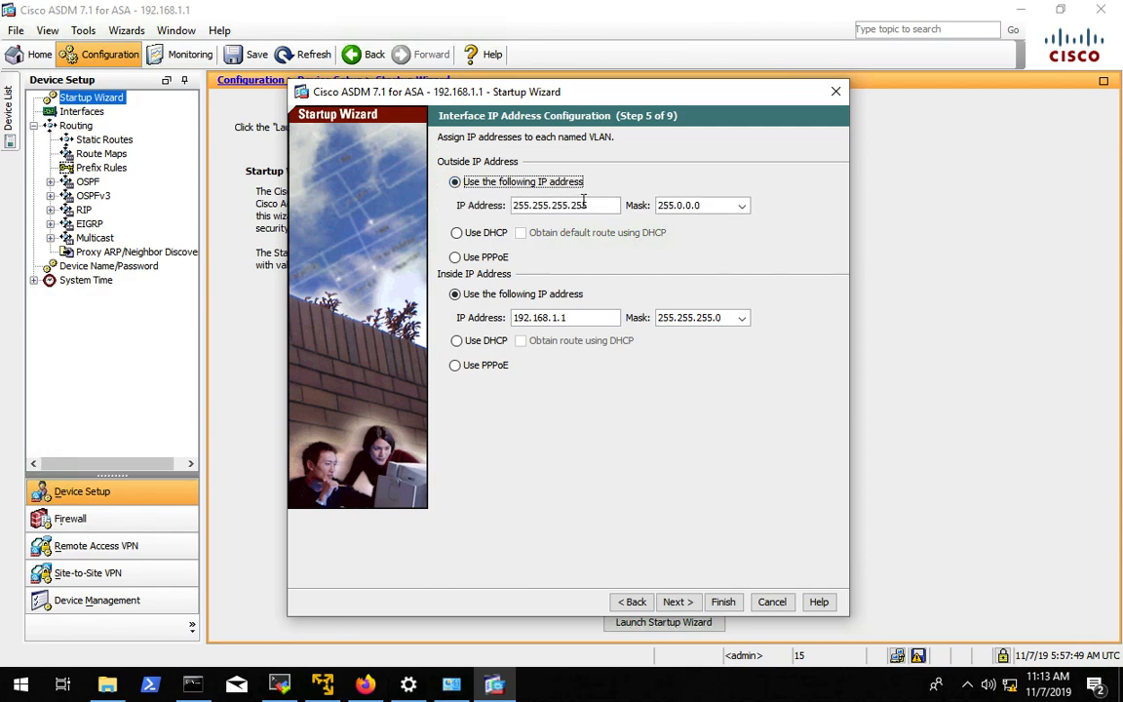
triple_click(565, 205)
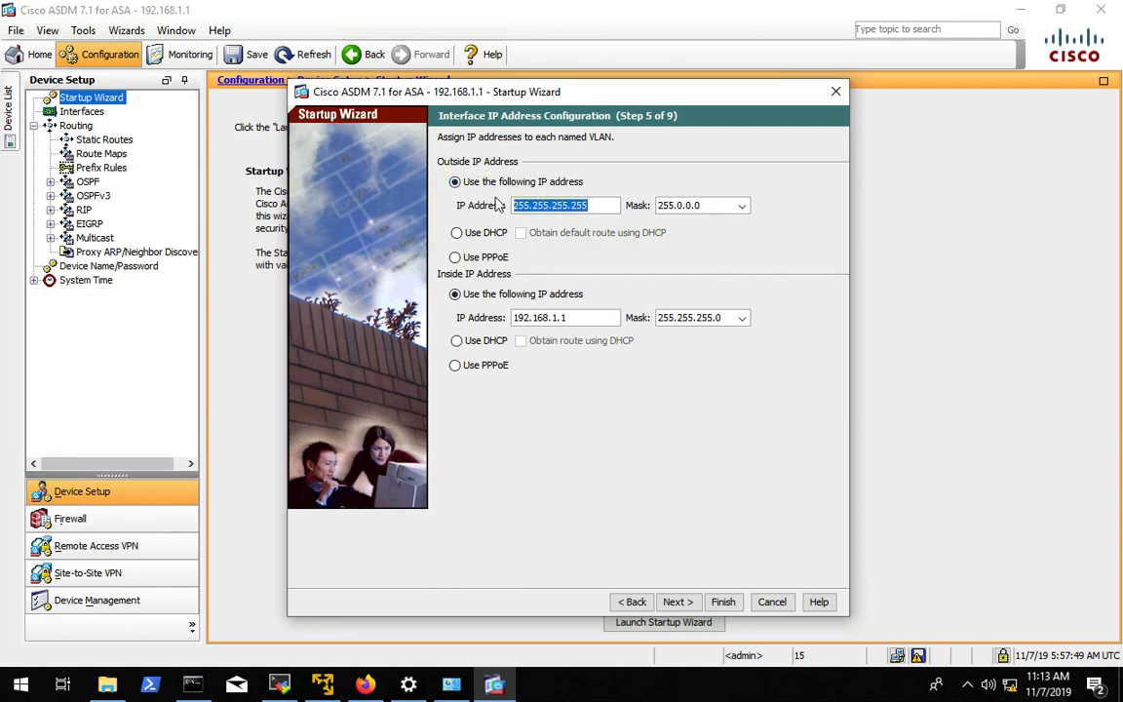
type("99.99.99.20")
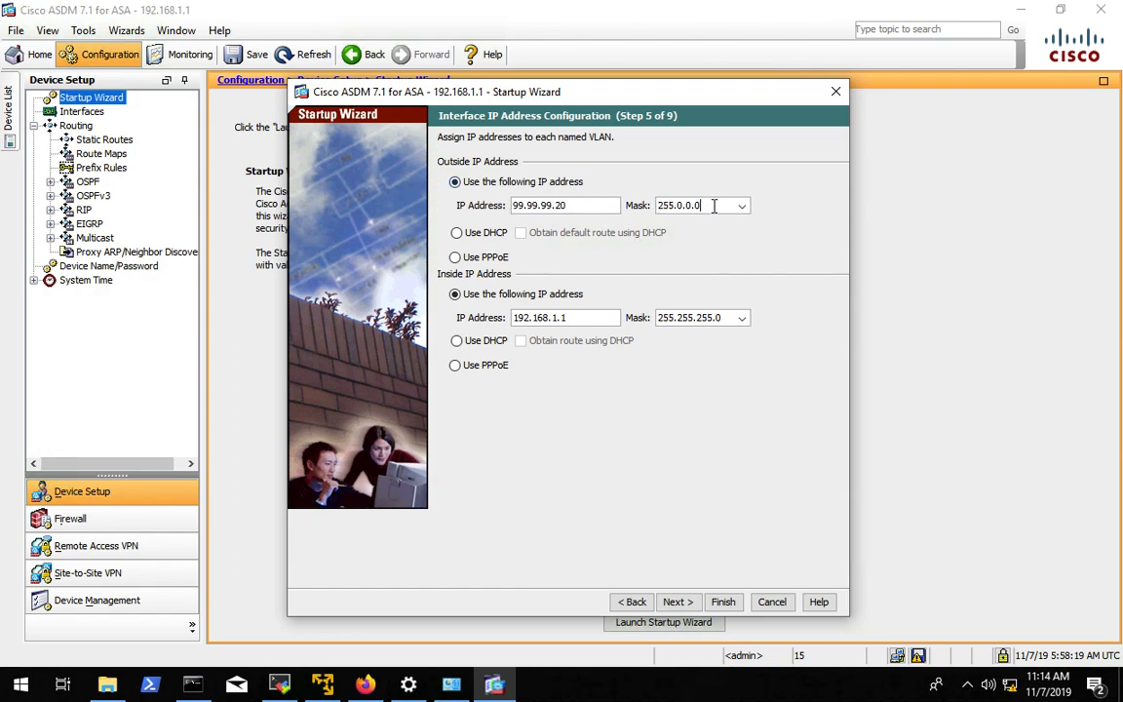
left_click(741, 204)
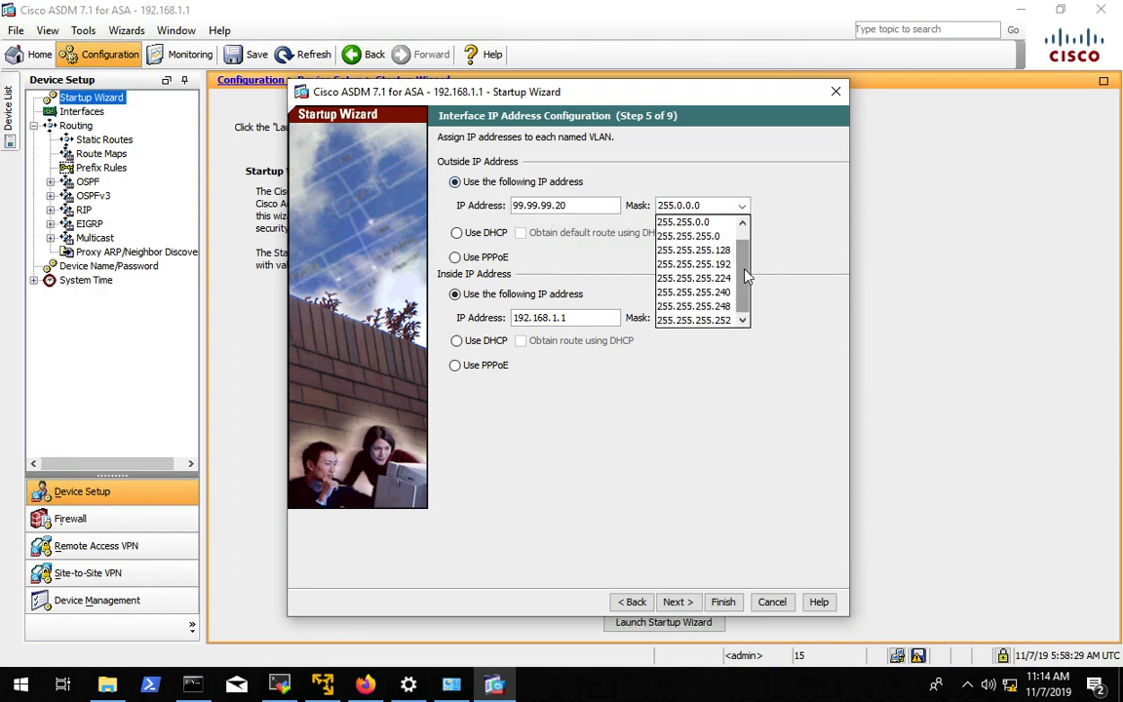
left_click(694, 276)
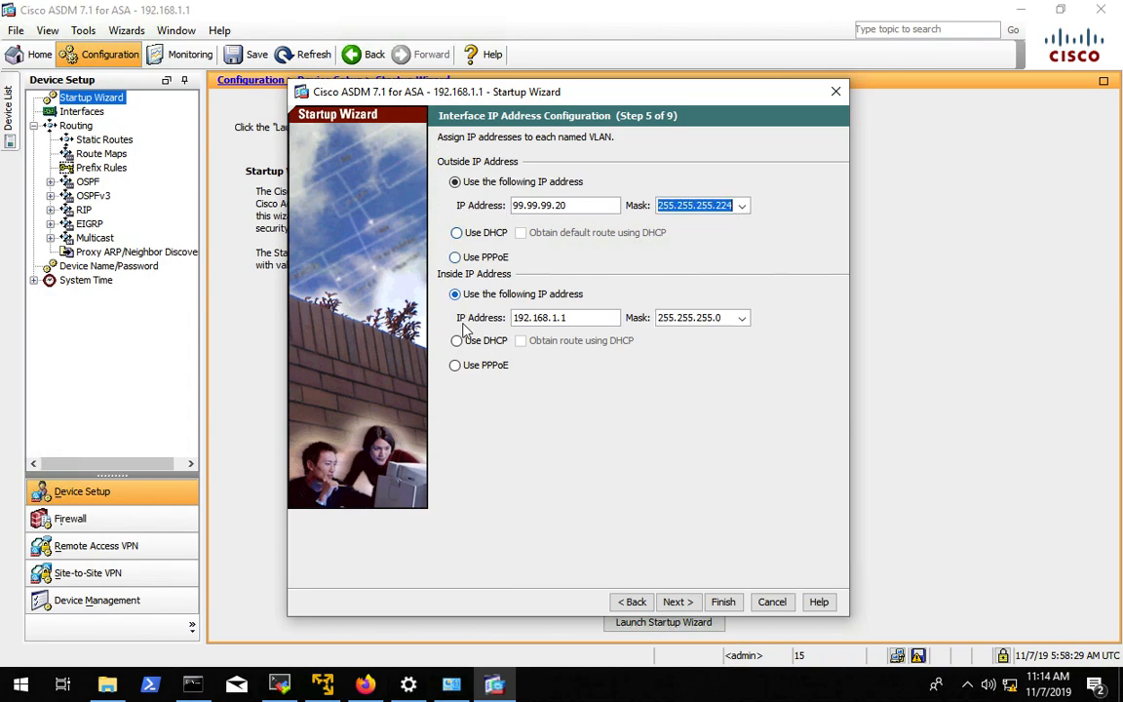
Set the inside interface to 10.1.1.253 with mask 255.255.255.252 and continue to DHCP
triple_click(565, 316)
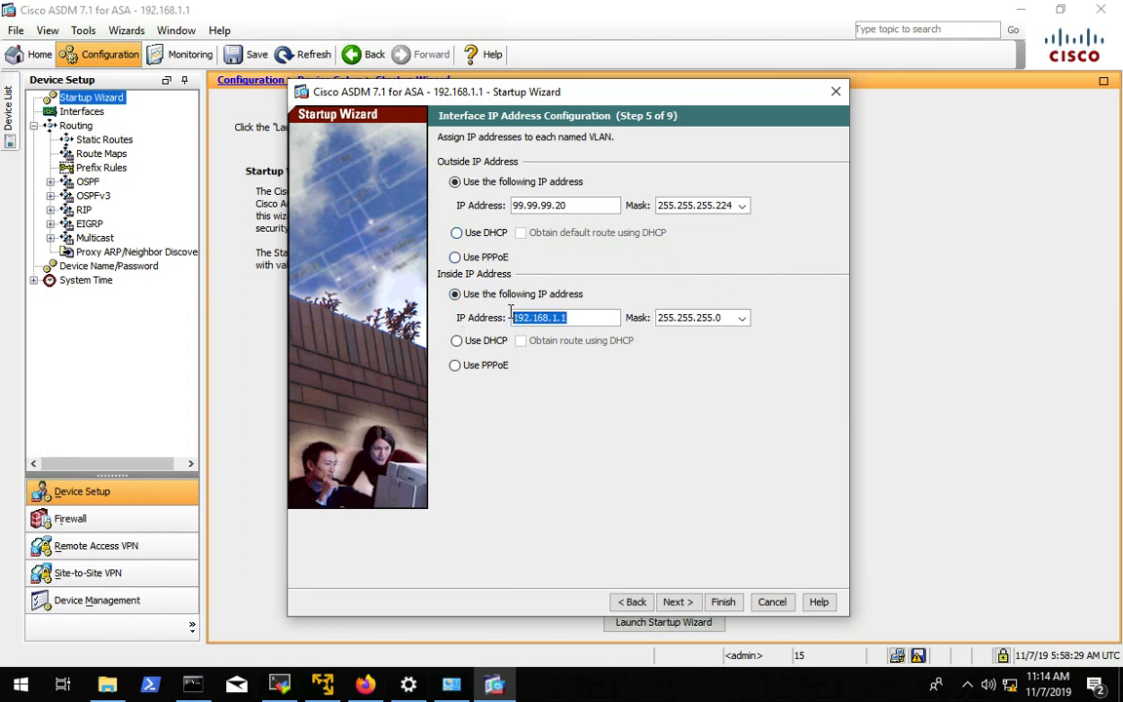
type("10.1.1.253")
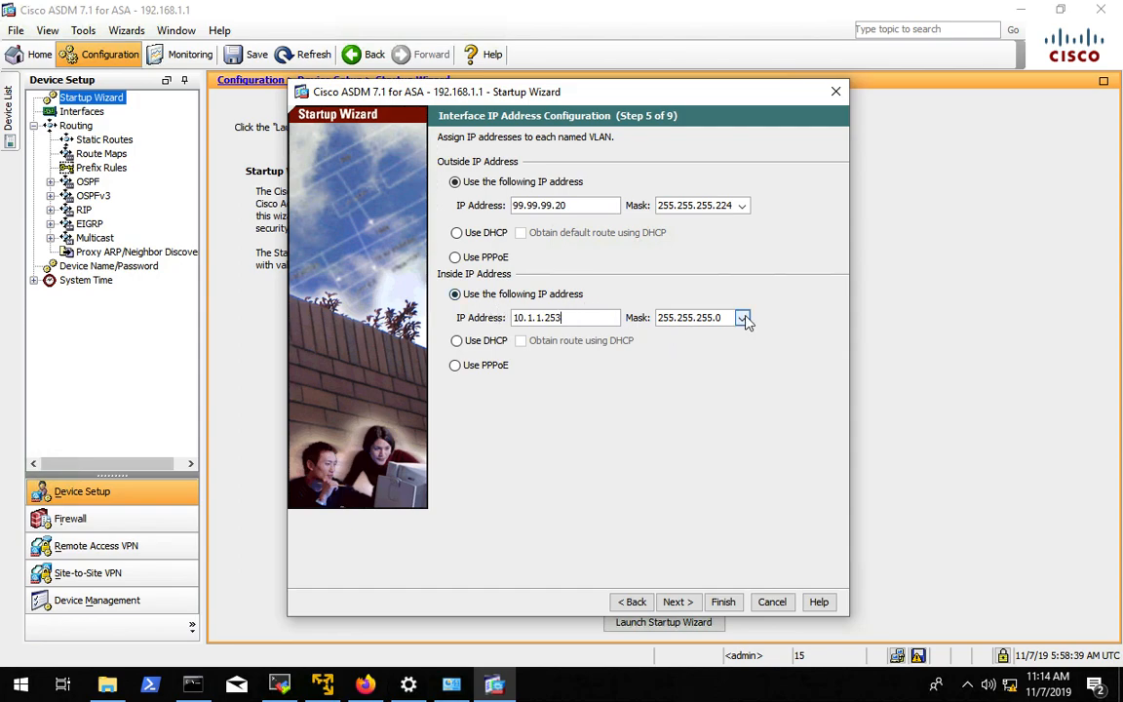
left_click(741, 318)
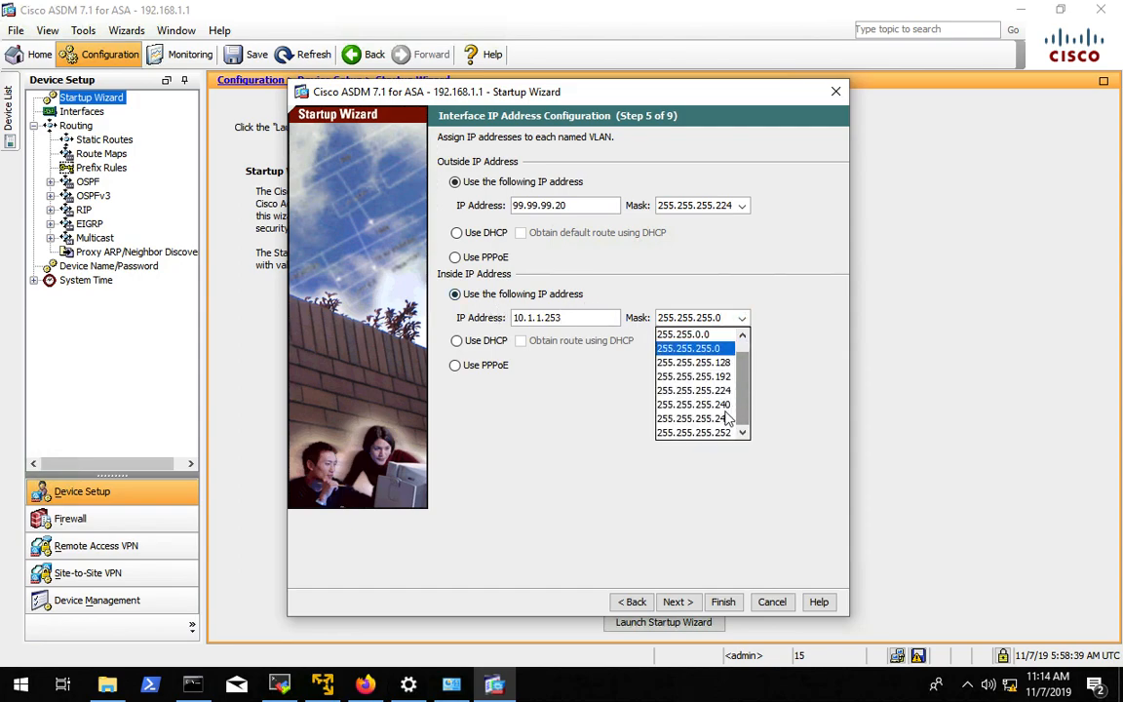
left_click(694, 433)
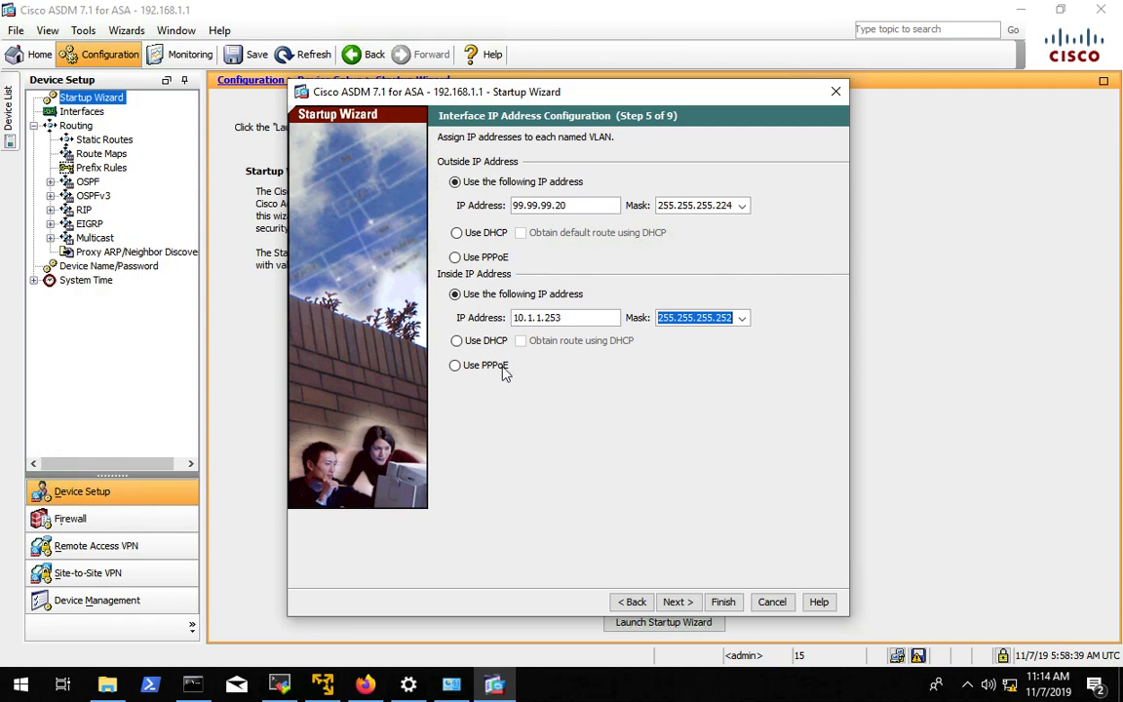
mouse_move(531, 339)
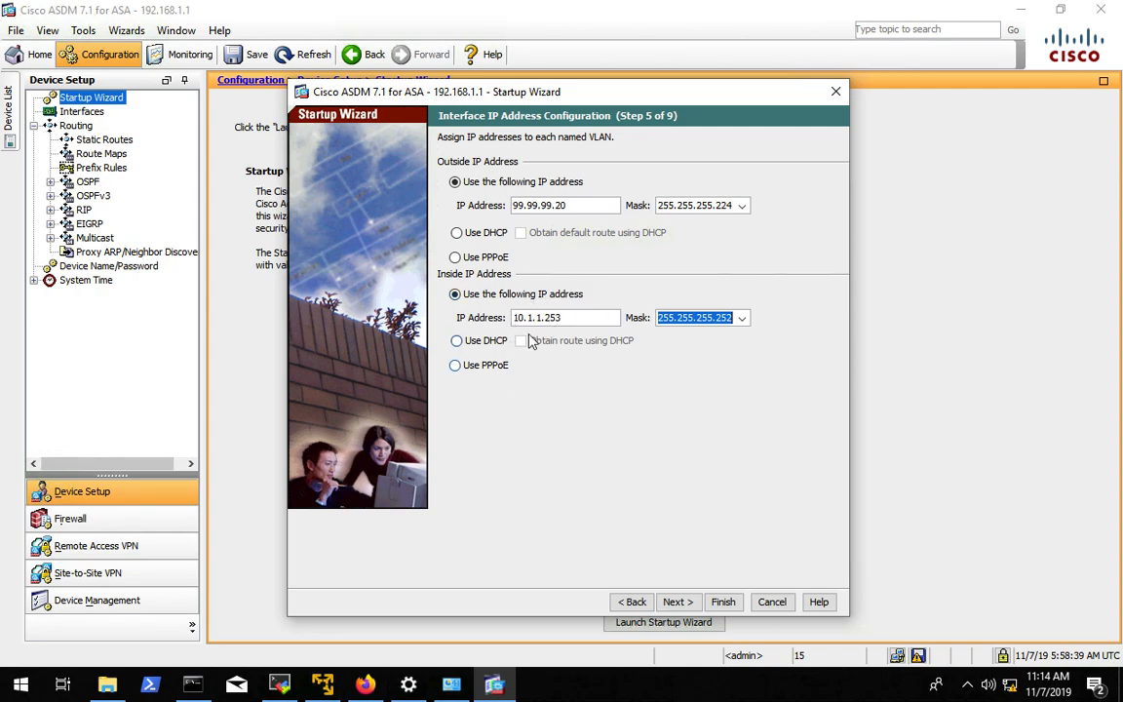
mouse_move(573, 339)
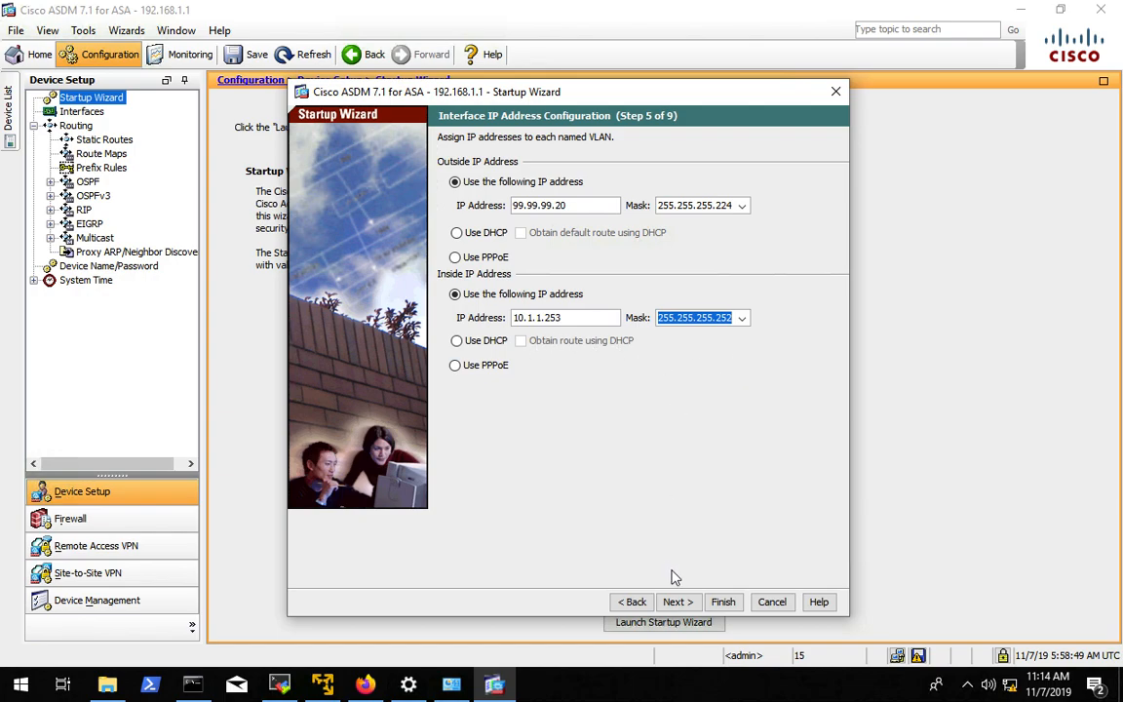
left_click(679, 601)
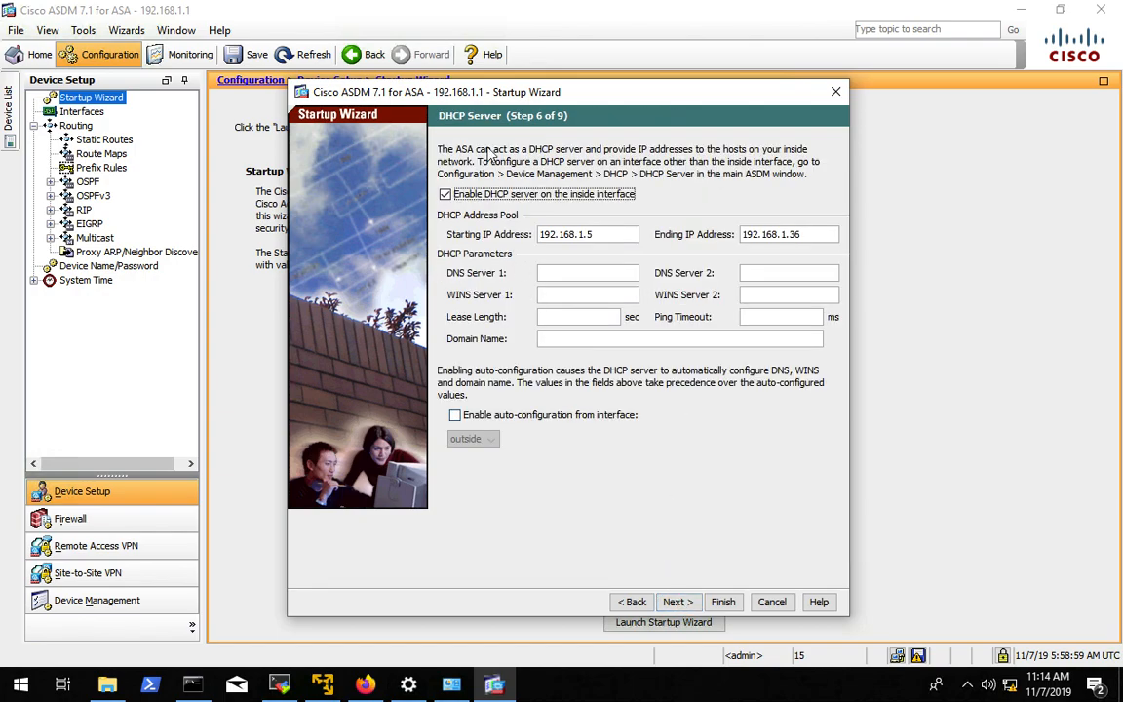
Clear the inside DHCP address pool and disable the inside DHCP server
left_click(445, 195)
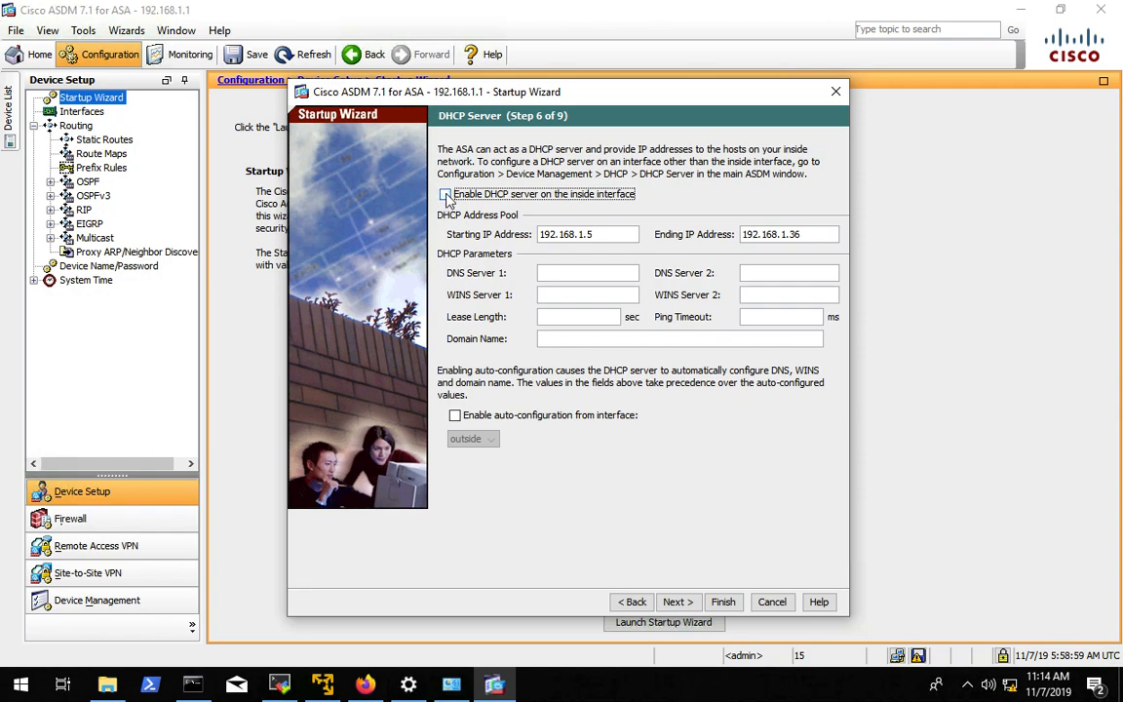
left_click(445, 193)
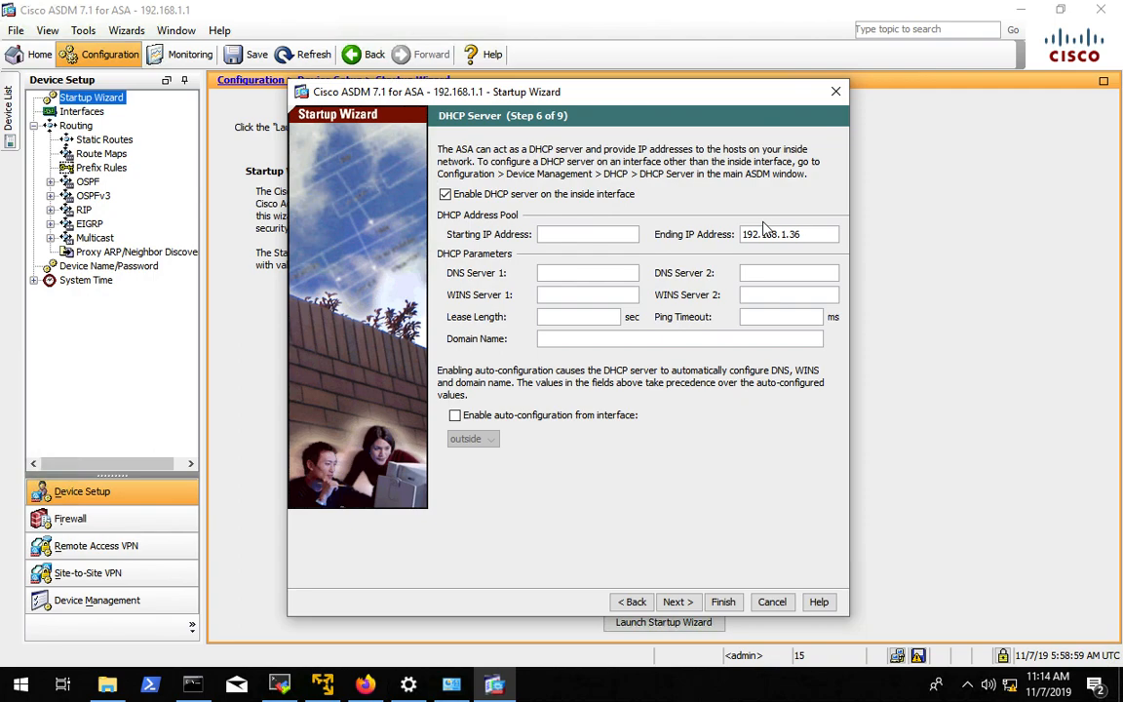
left_click(787, 234)
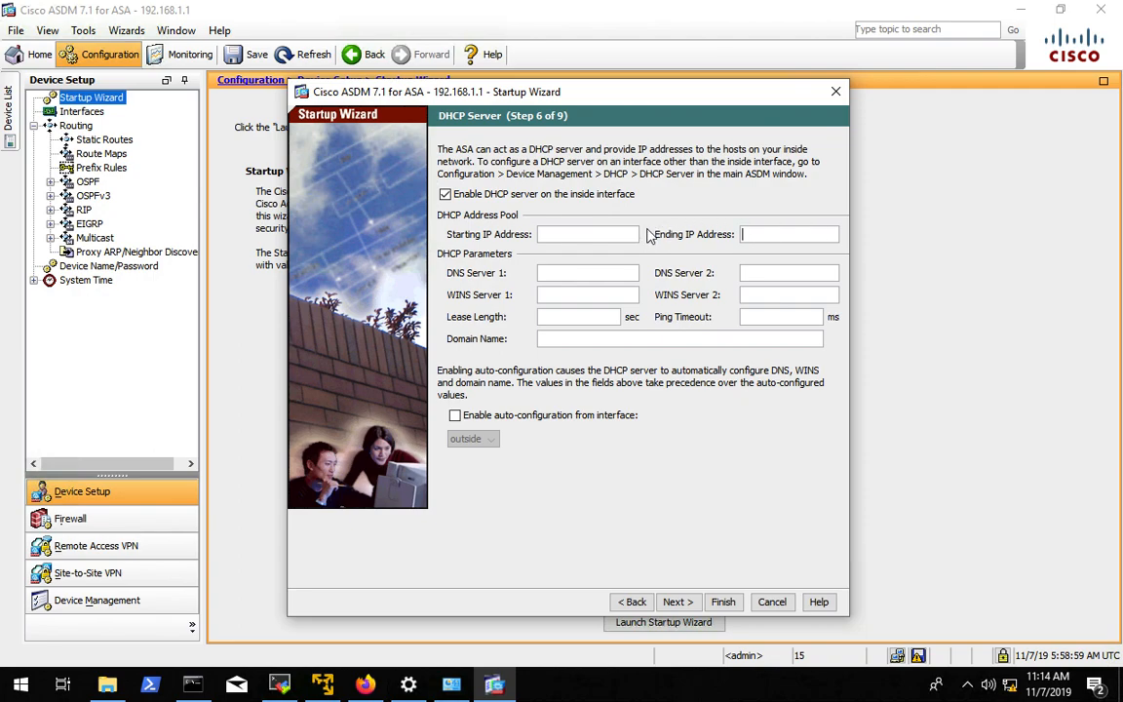
left_click(445, 195)
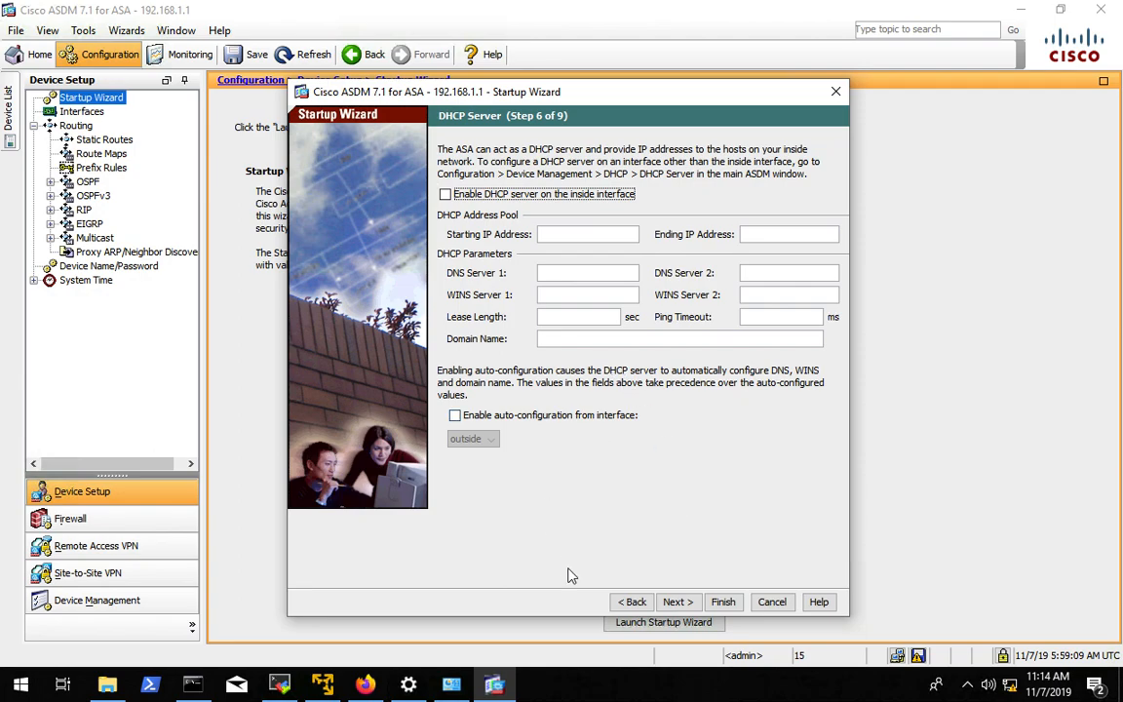
left_click(678, 601)
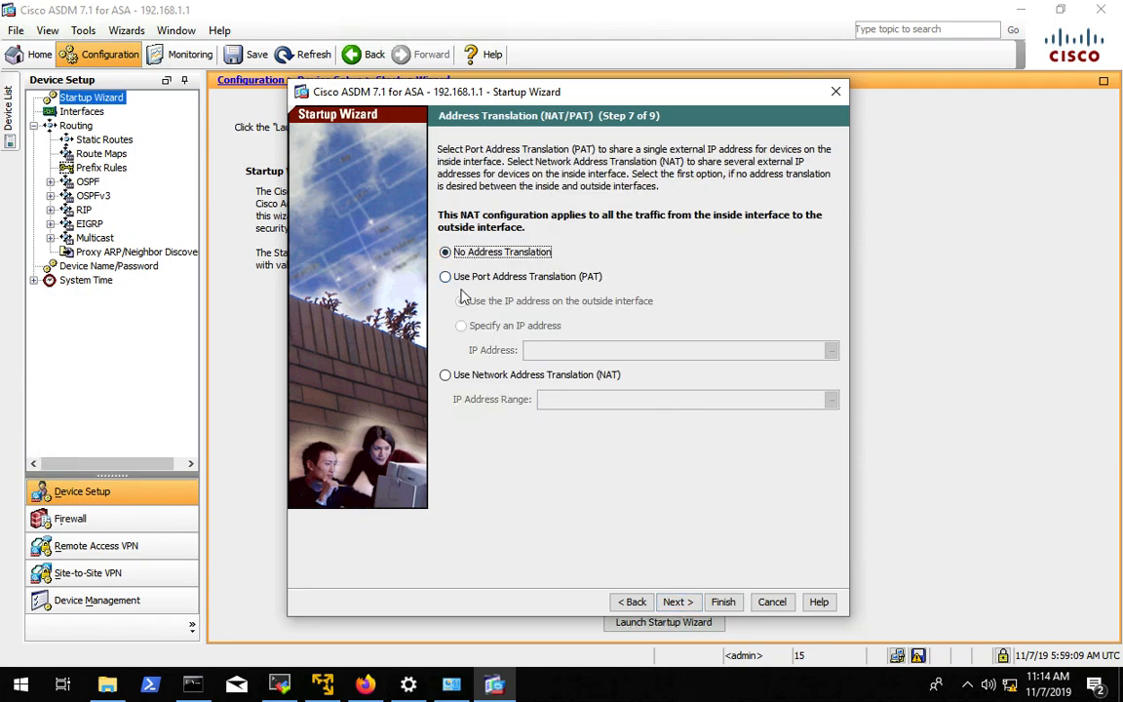
Choose PAT using the outside interface's IP address and advance to Administrative Access
left_click(444, 277)
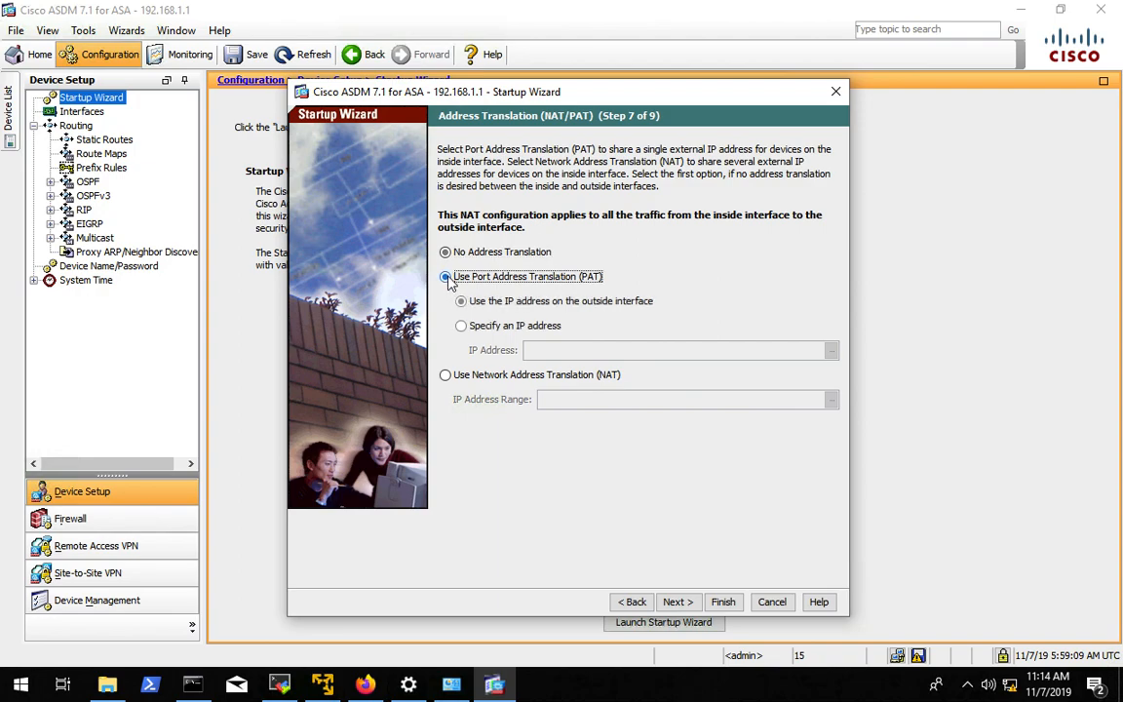
left_click(460, 300)
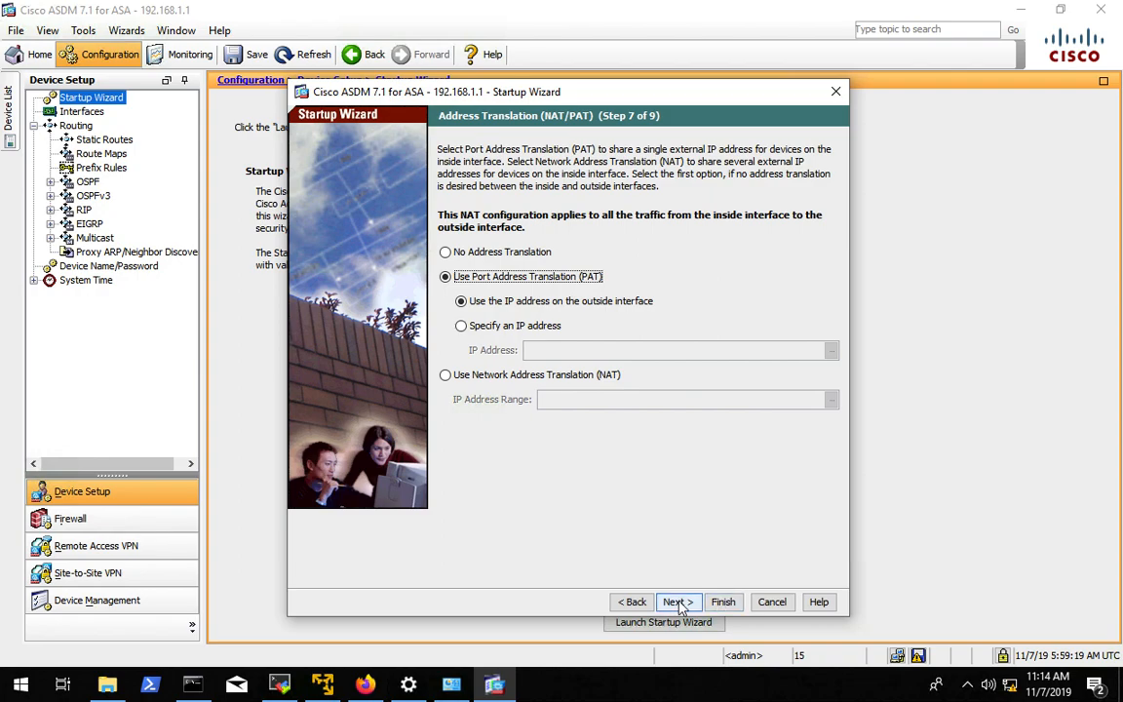
left_click(678, 601)
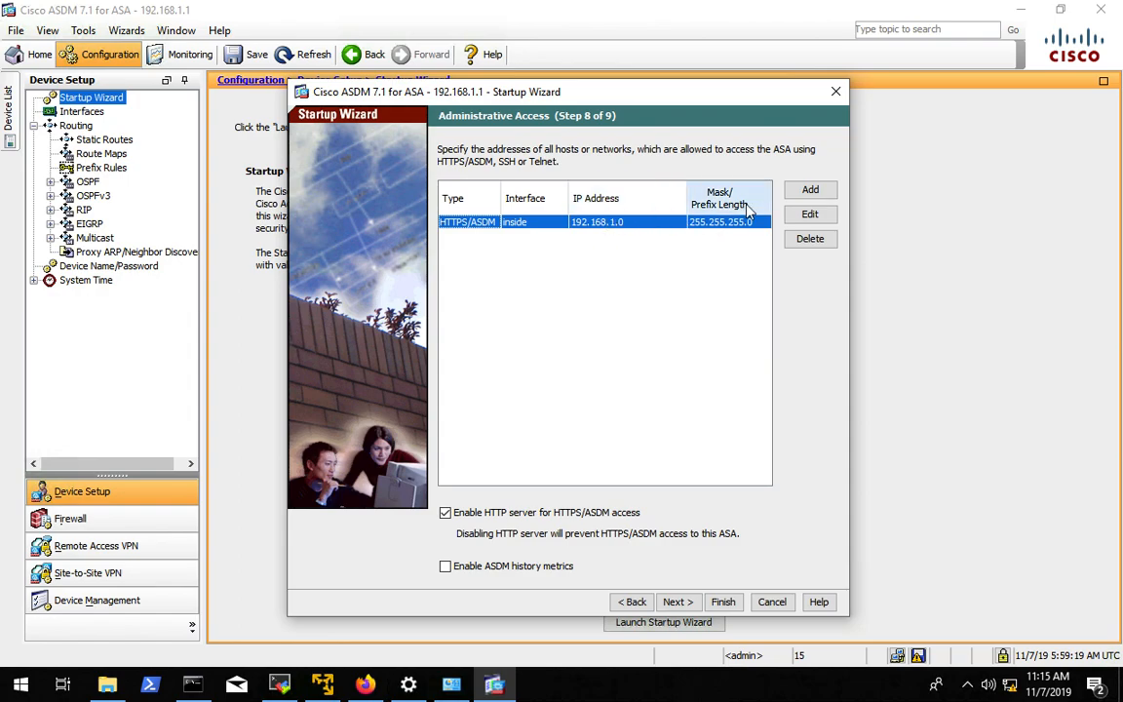
Edit the HTTPS/ASDM inside entry to IP 0.0.0.0 mask 0.0.0.0 and advance to the summary
left_click(812, 212)
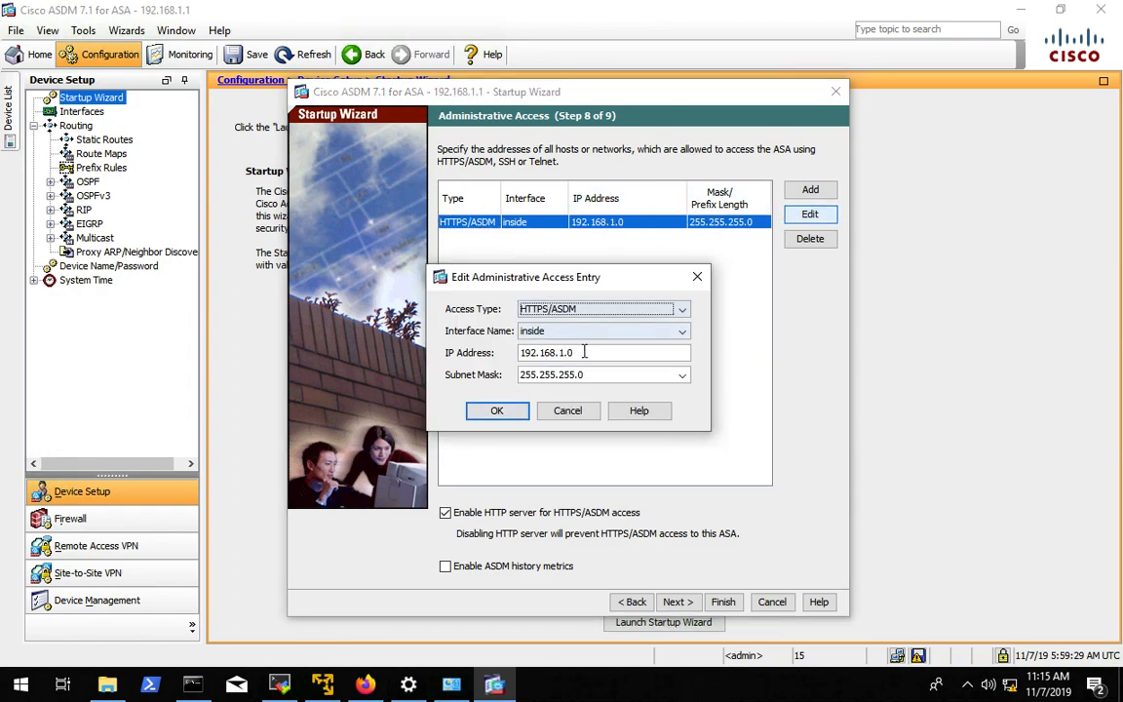
type("0.")
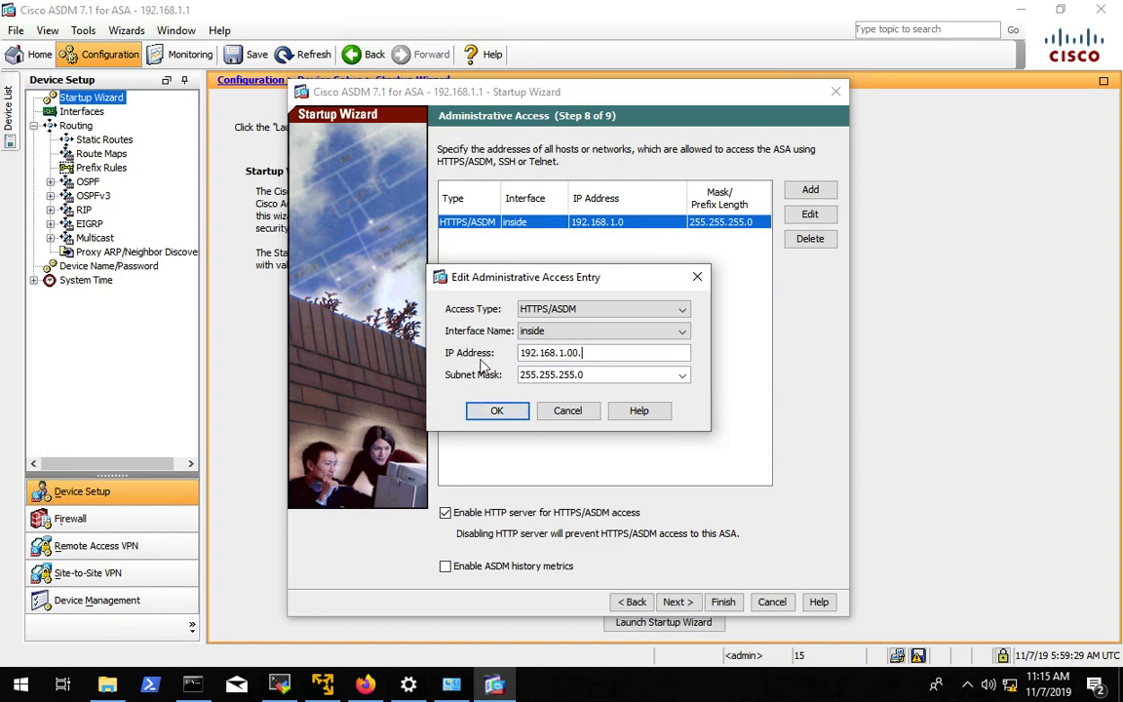
type("0")
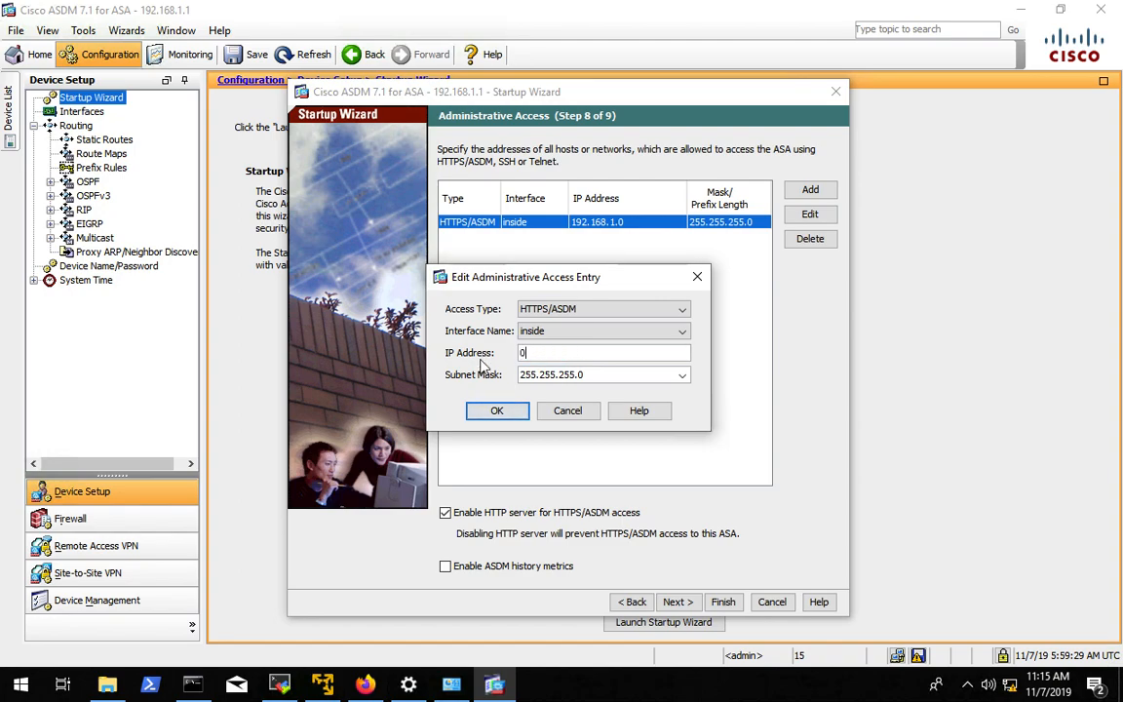
type(".0.0.0")
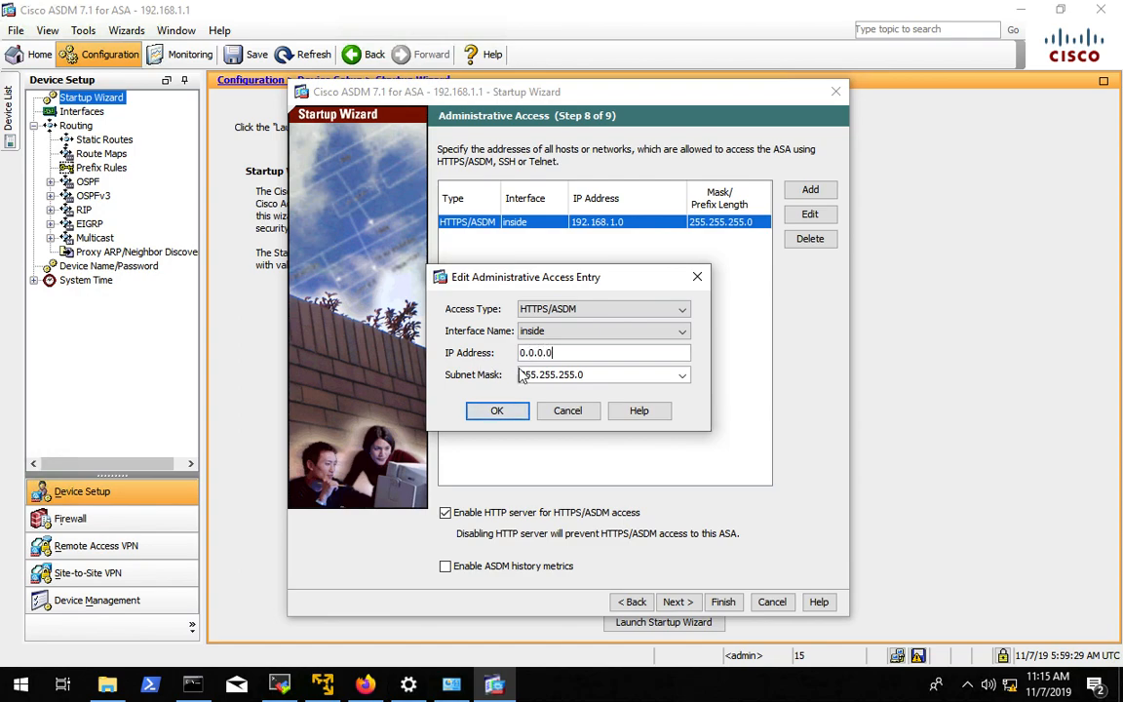
triple_click(550, 374)
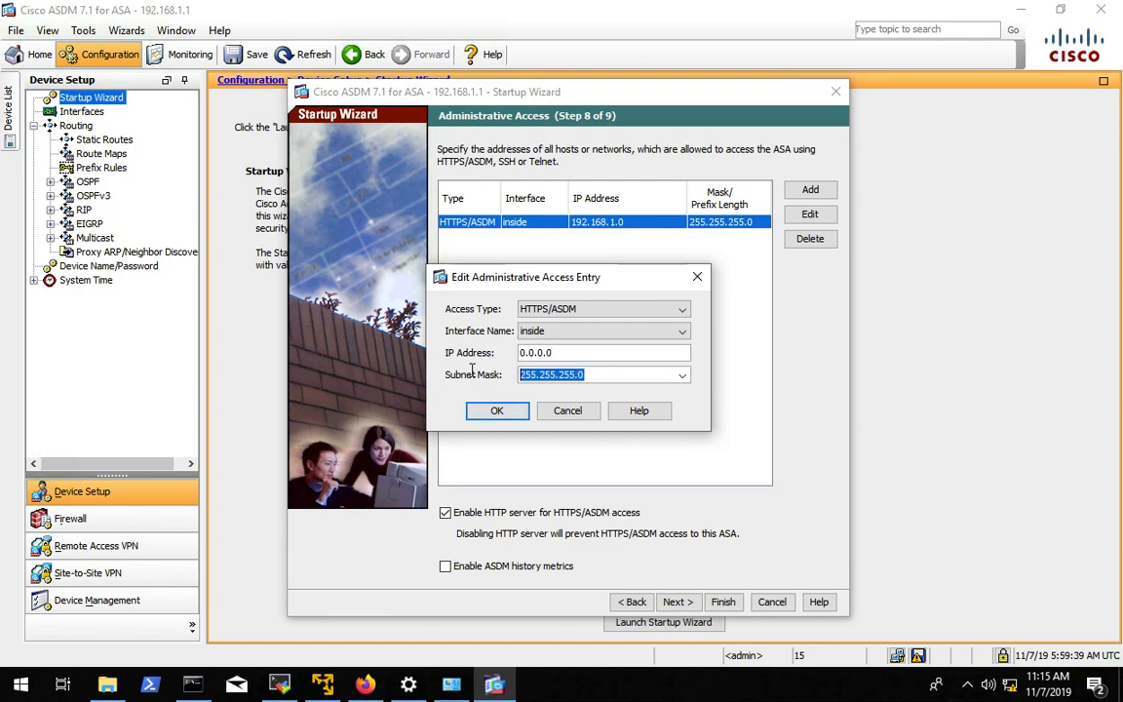
type("0.0.0.0")
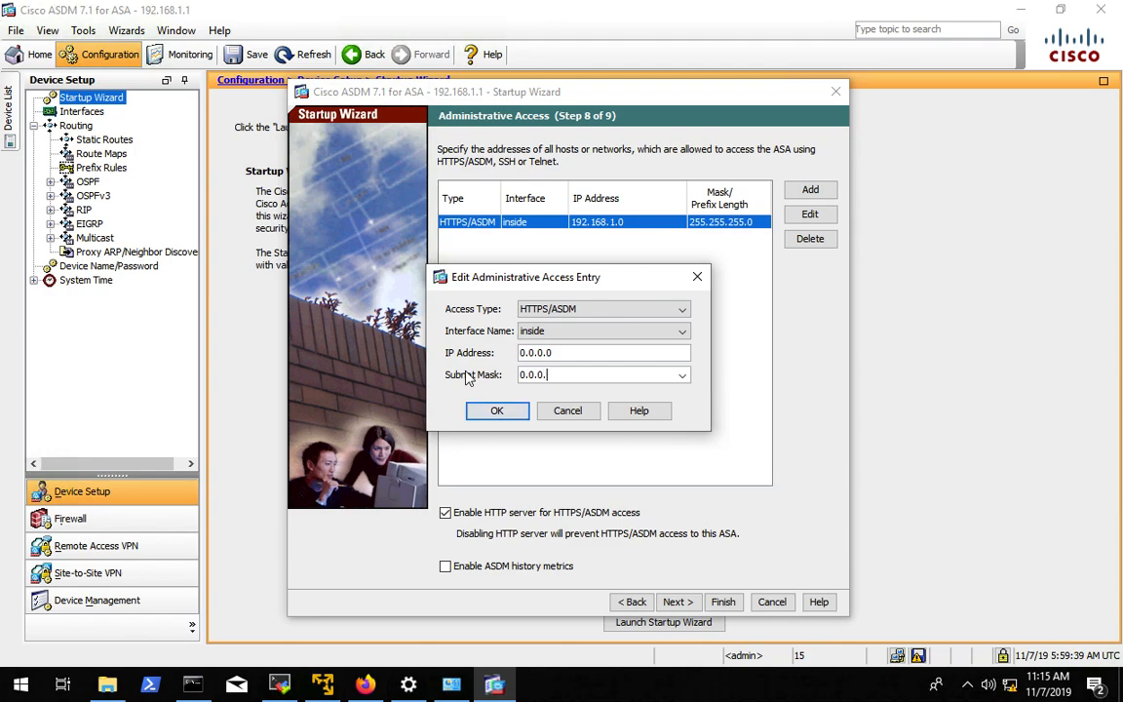
left_click(496, 410)
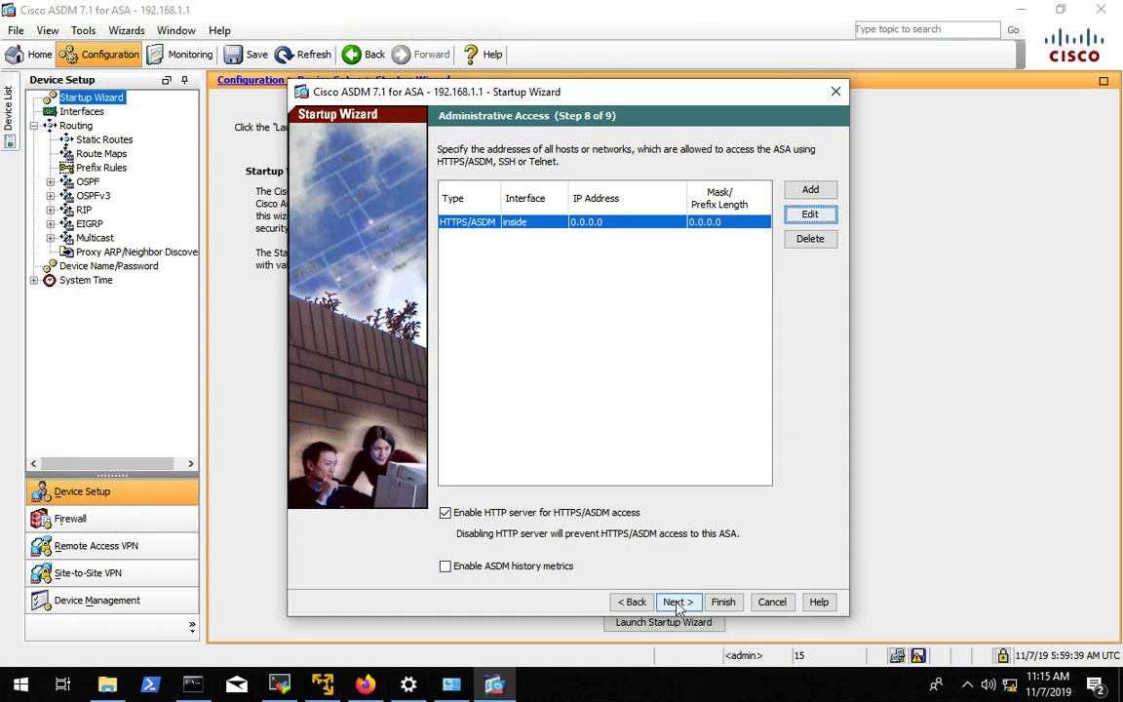
left_click(676, 600)
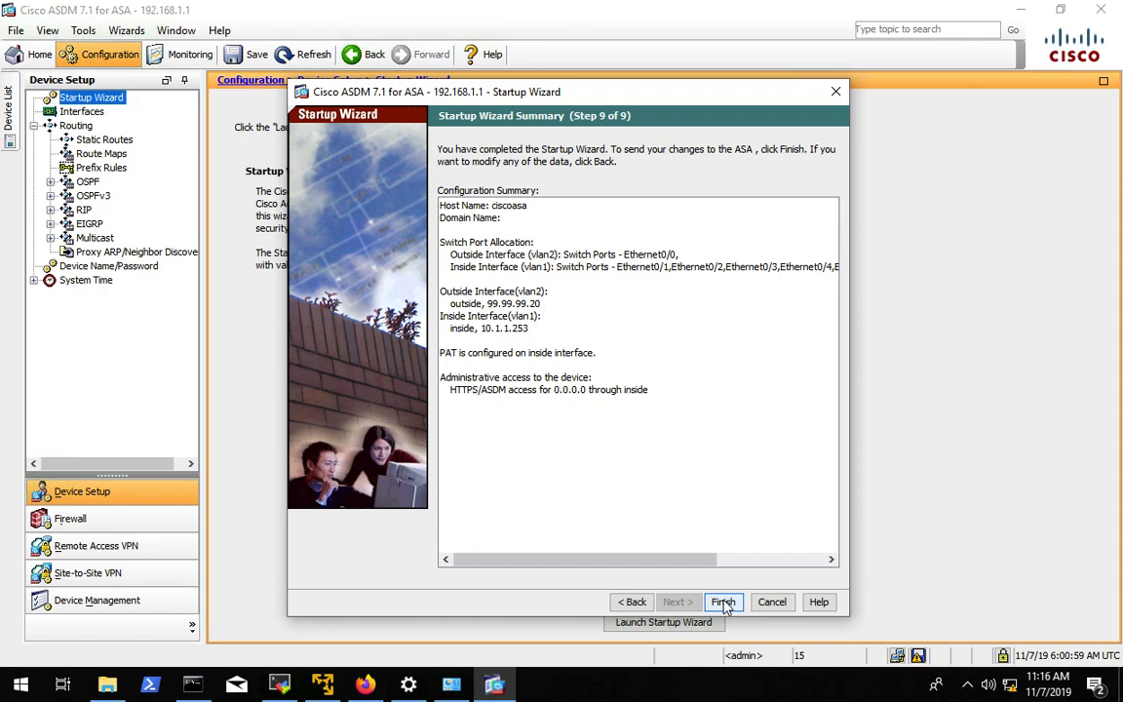
Finish the Startup Wizard, sending the configuration to the ASA, and acknowledge the close message
left_click(722, 600)
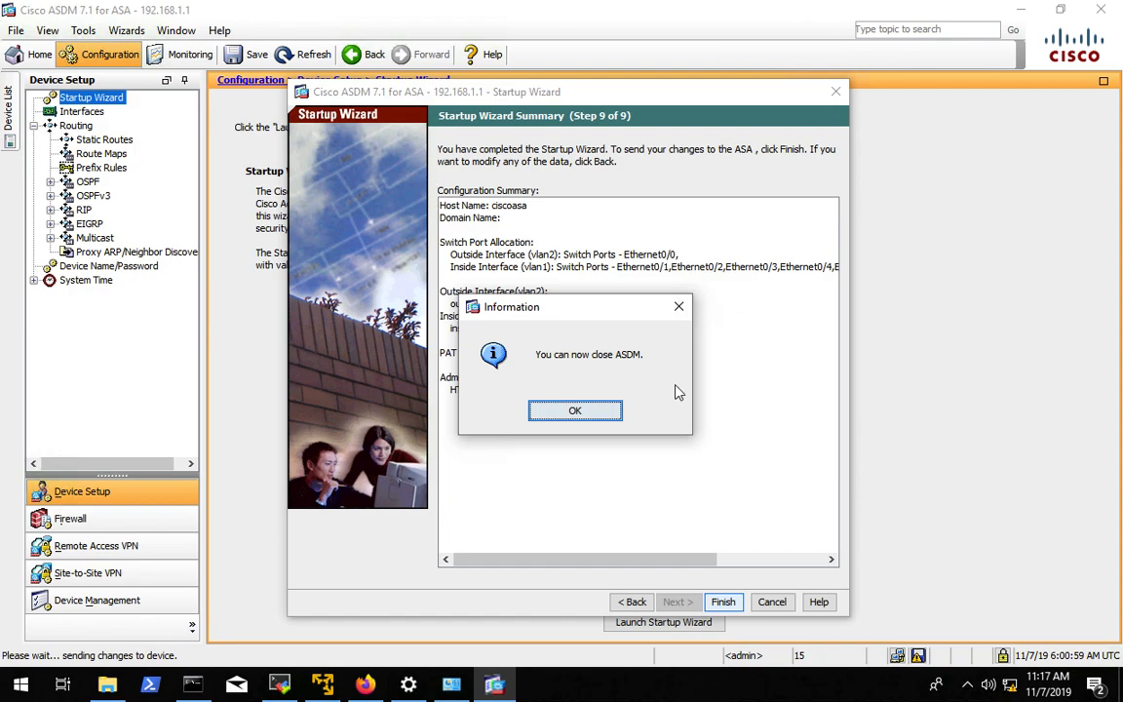
left_click(573, 409)
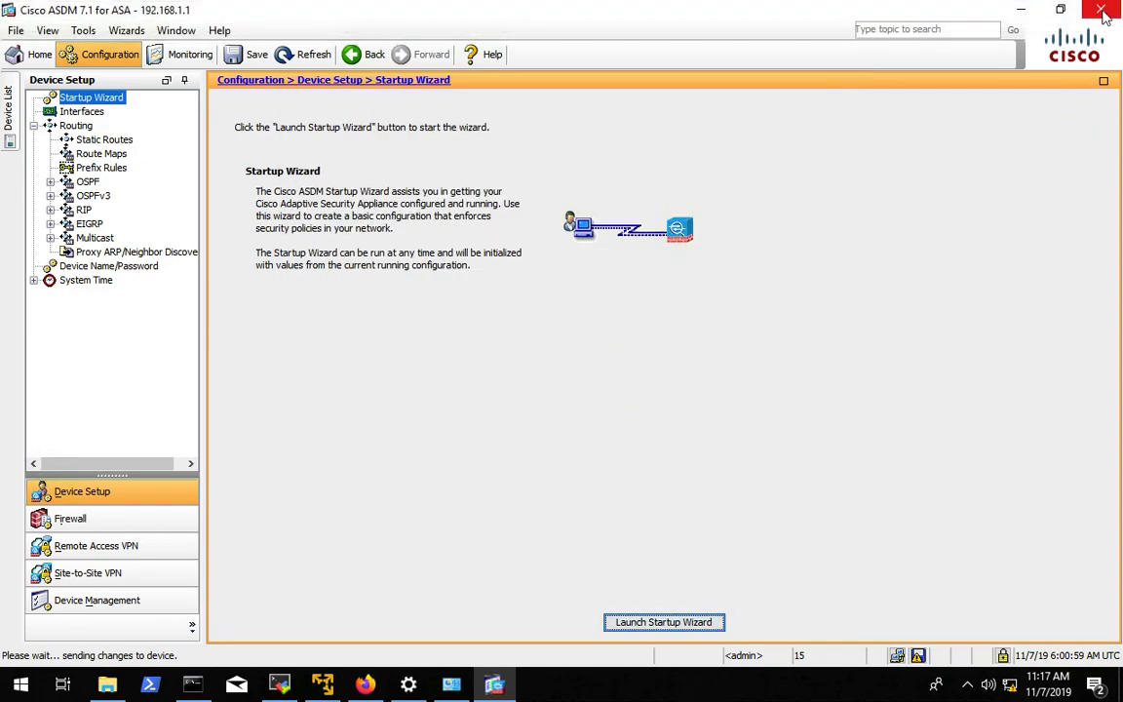
Start closing ASDM, then answer No in the Exit ASDM dialog to keep it open
left_click(1104, 8)
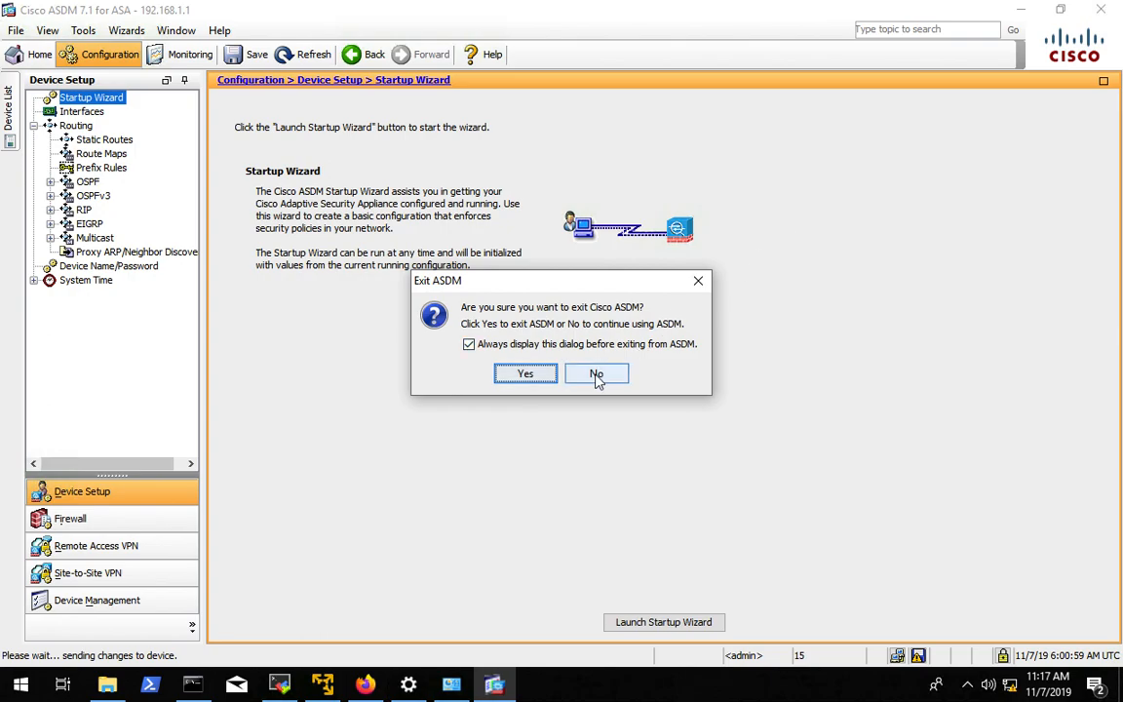
left_click(596, 374)
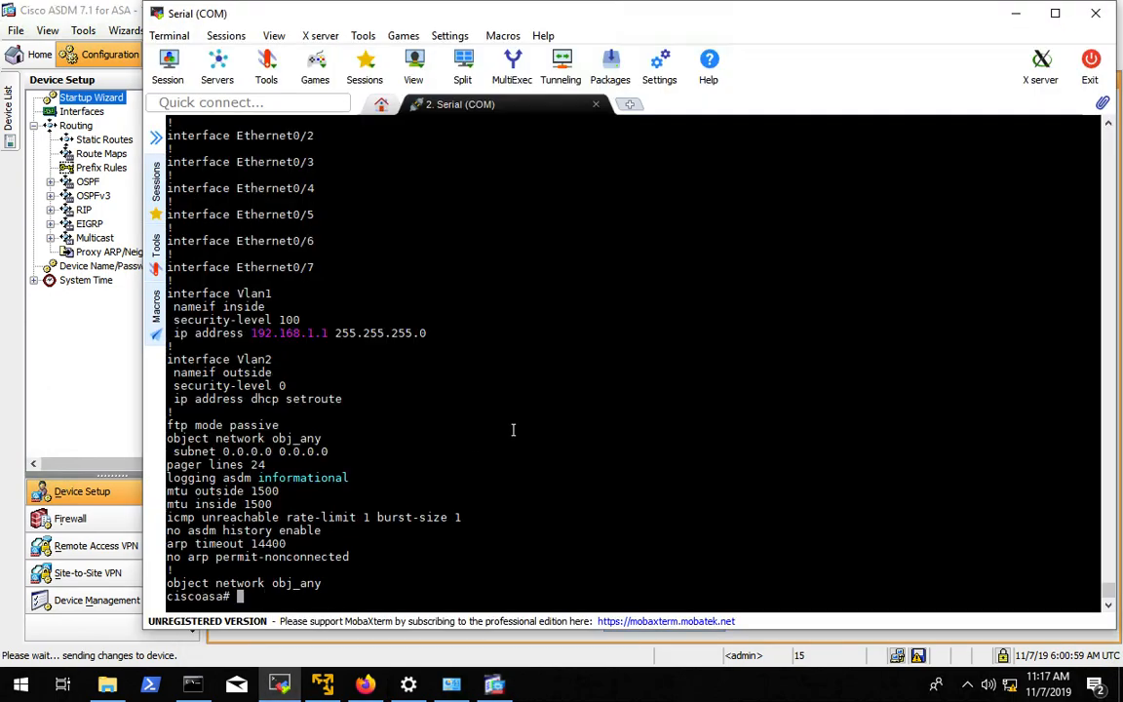
Page through the ASA's show running-config output, then enter configuration mode with conf t
type("show")
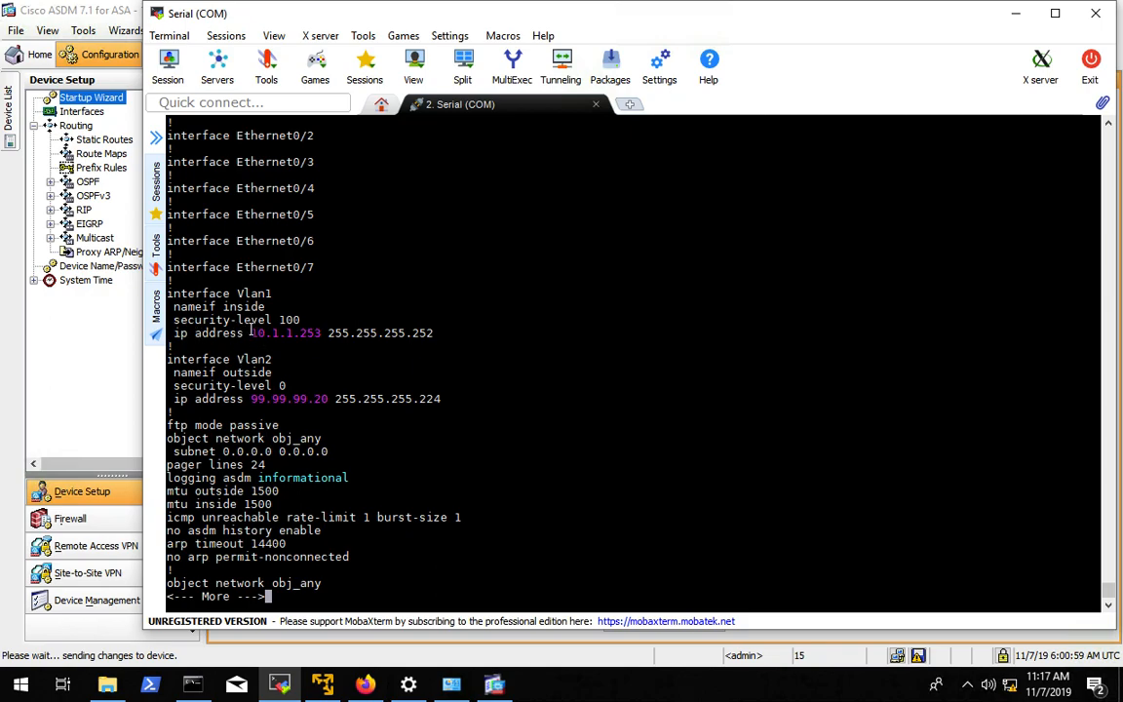
mouse_move(293, 382)
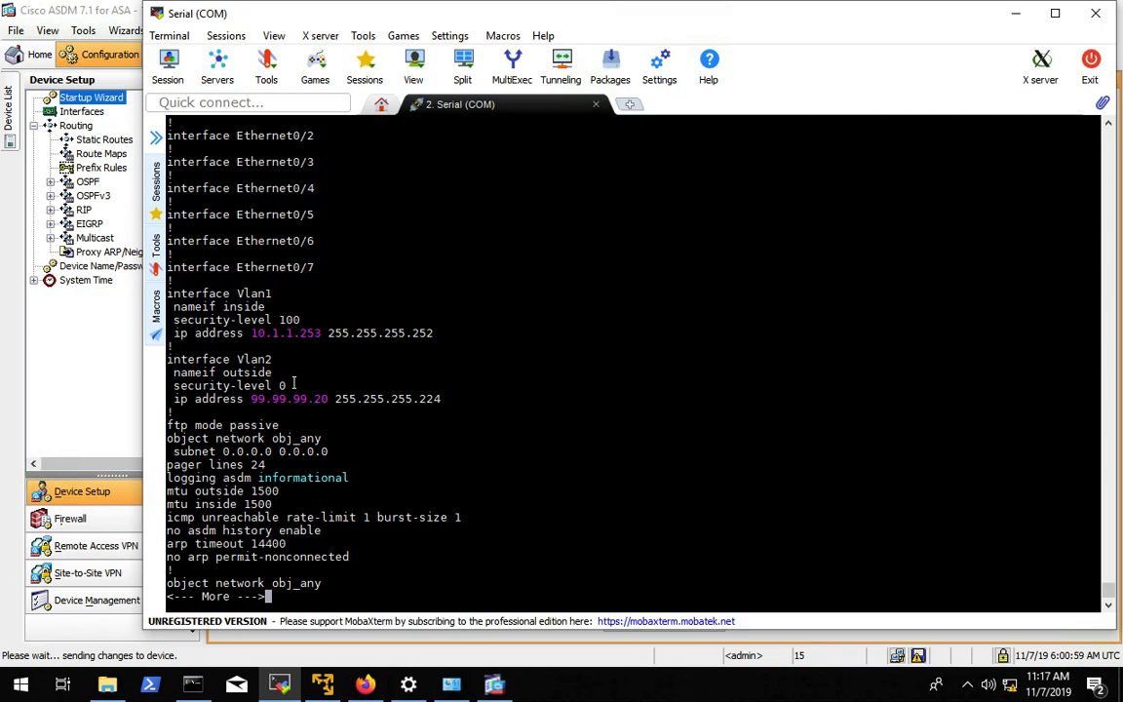
mouse_move(359, 404)
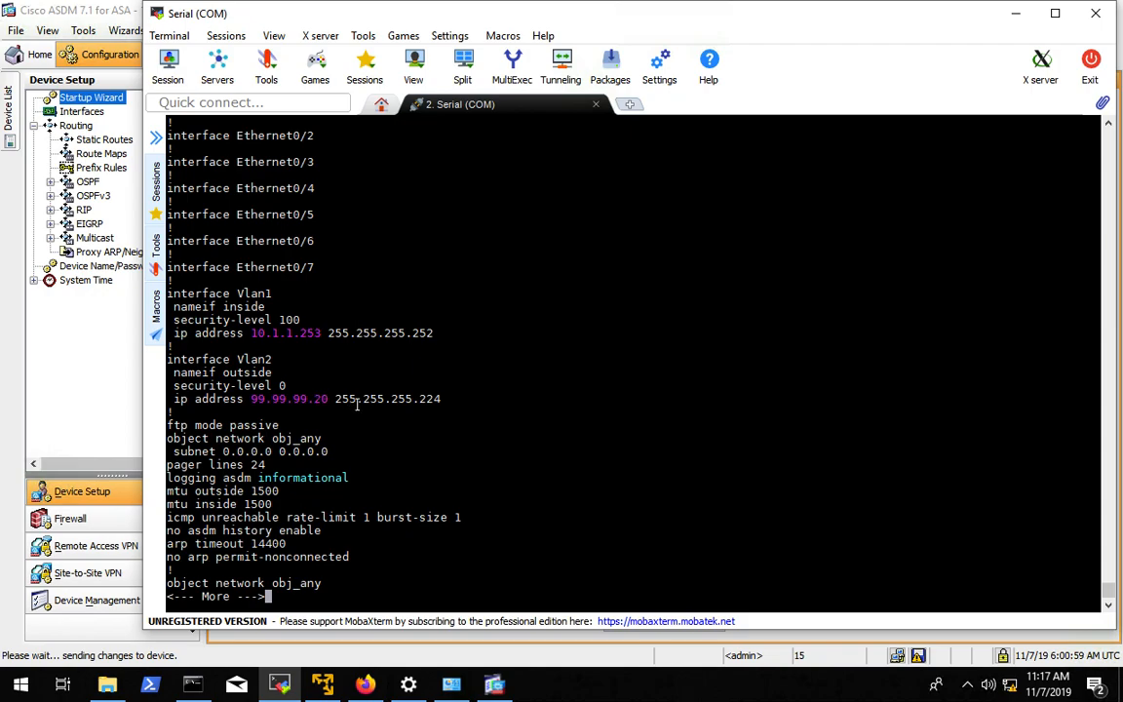
key("space")
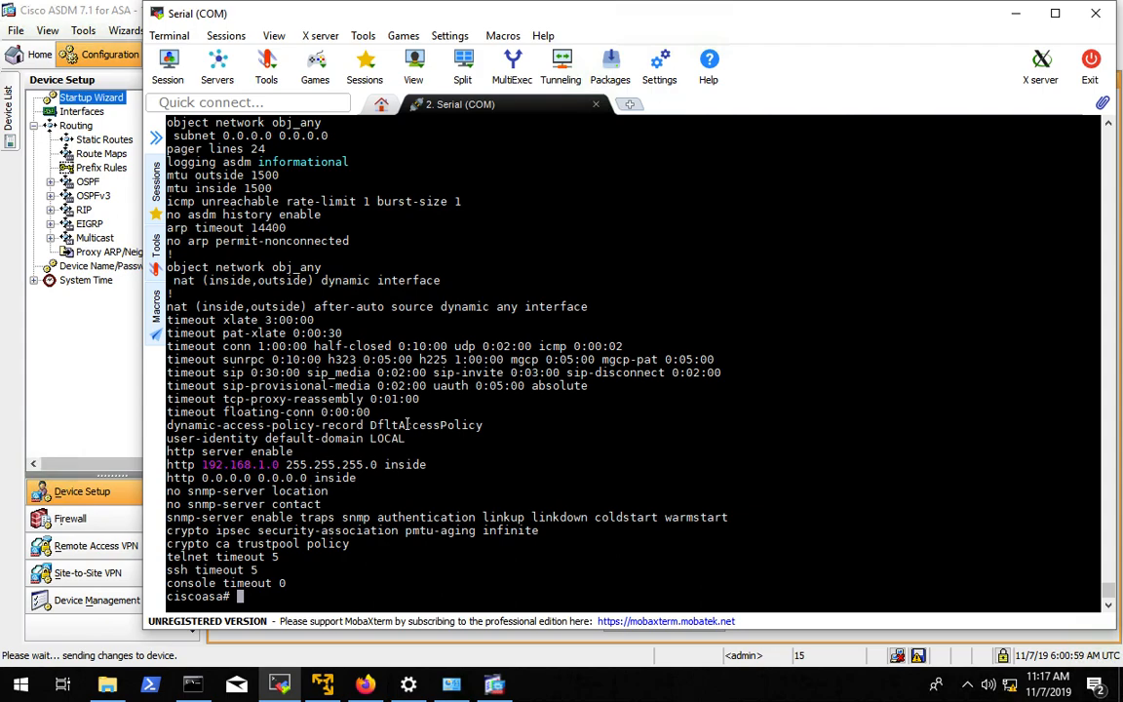
type("conf t")
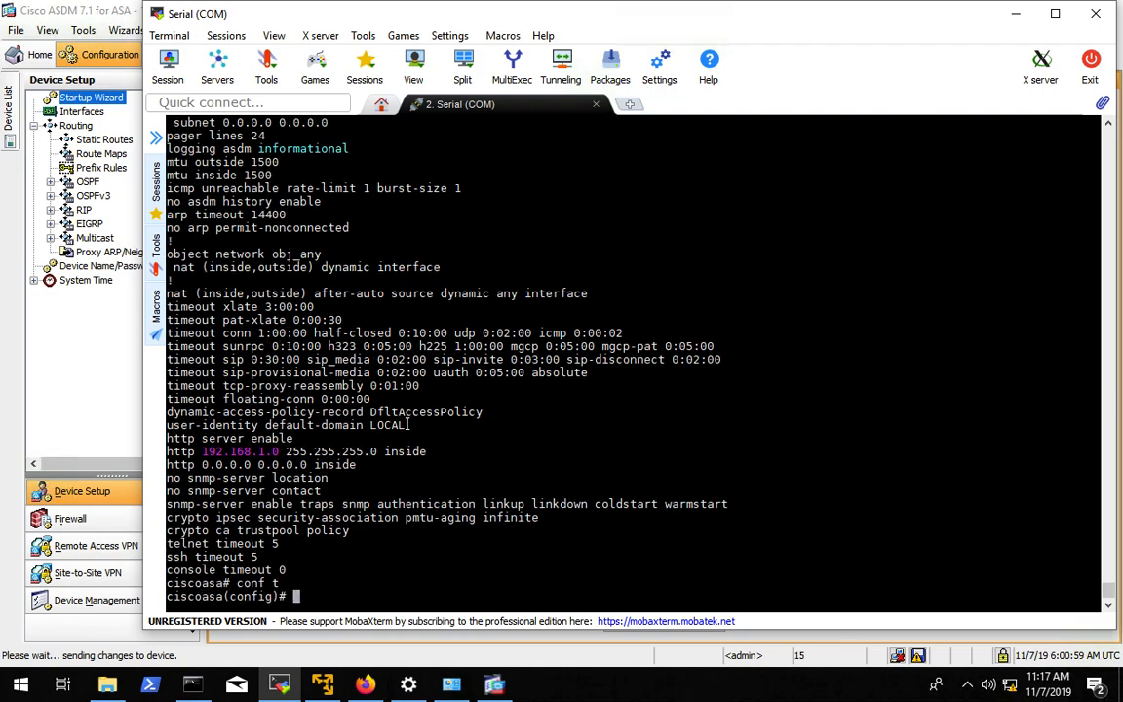
Add the ASA route inside 10.1.1.0 255.255.255.0 via 10.1.1.254
type("route")
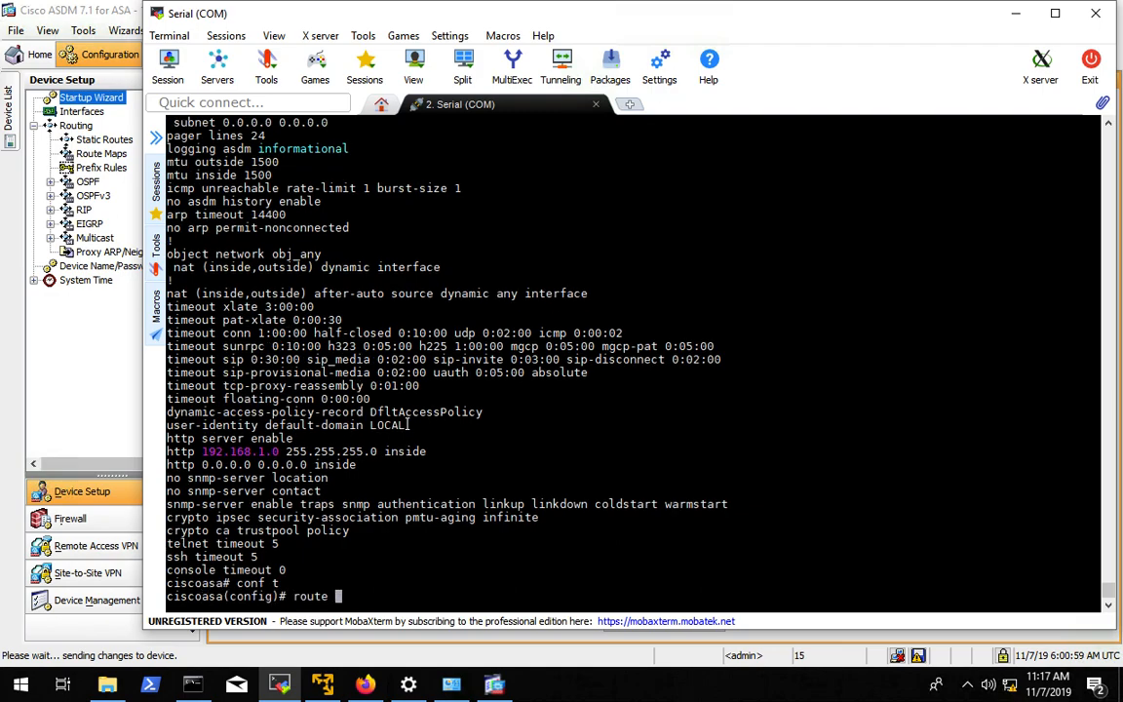
type("?")
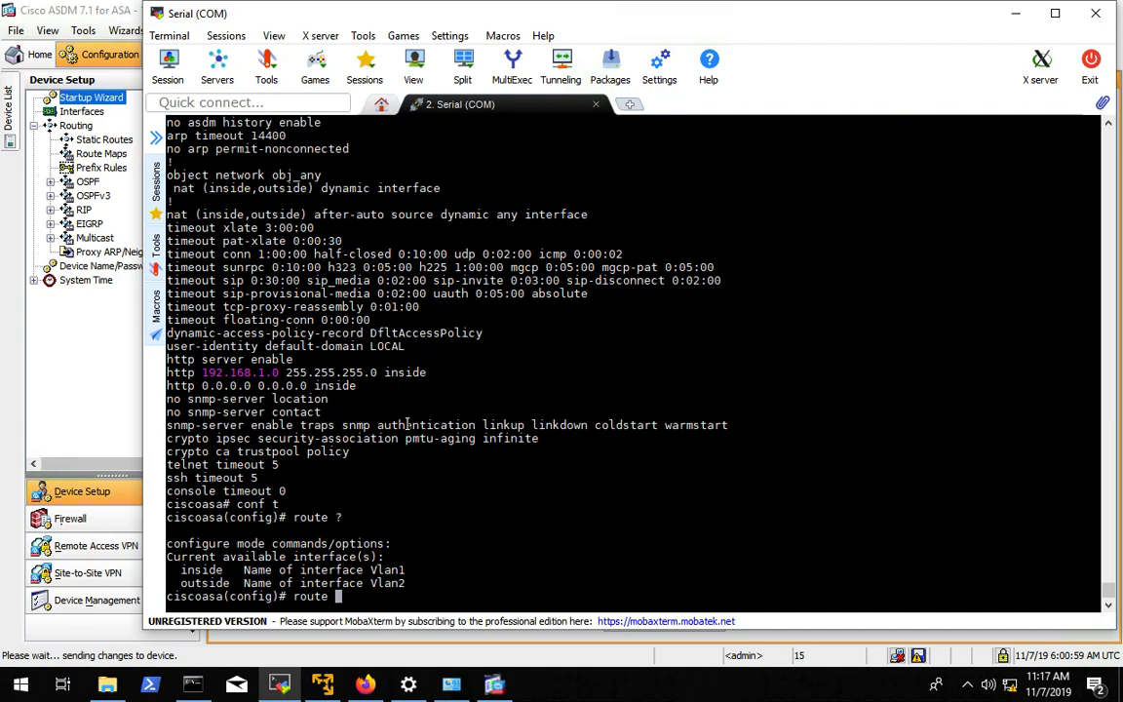
type("inside")
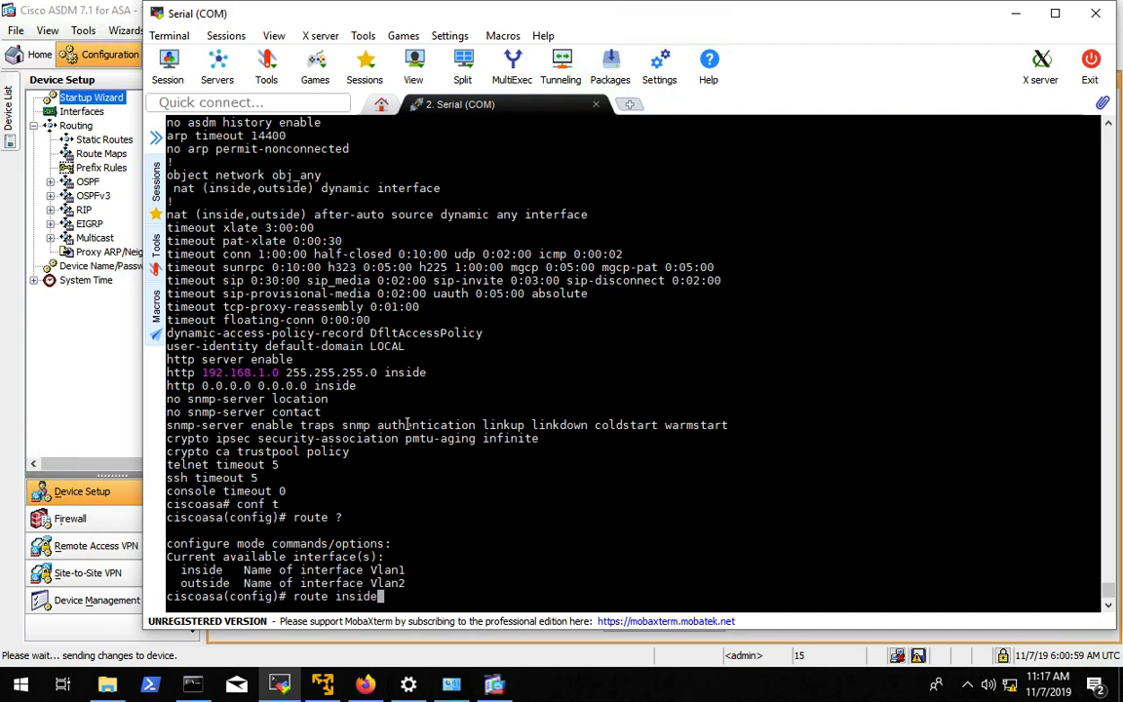
type("10.1.1.0")
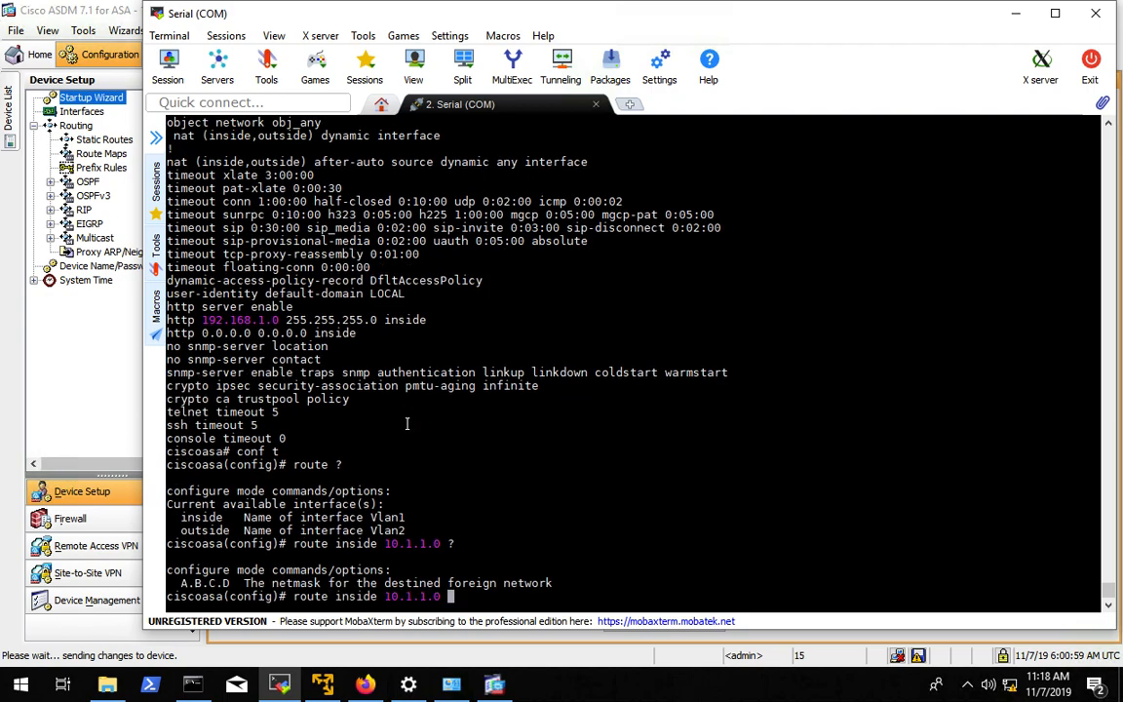
type("2")
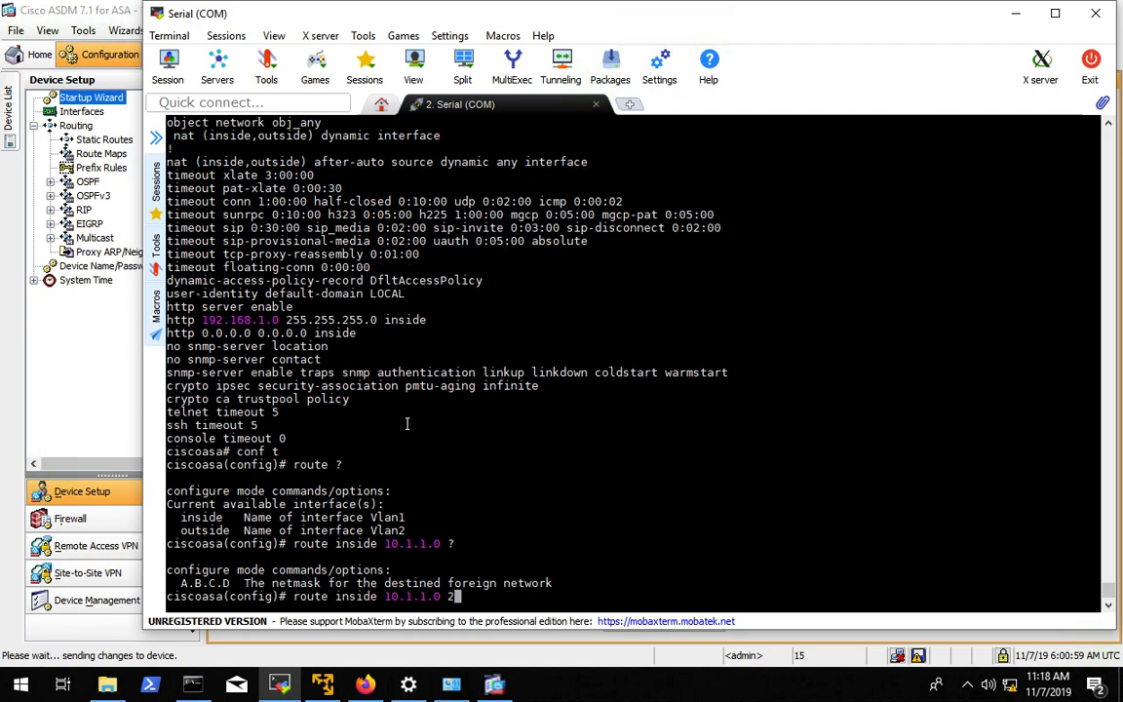
type("25")
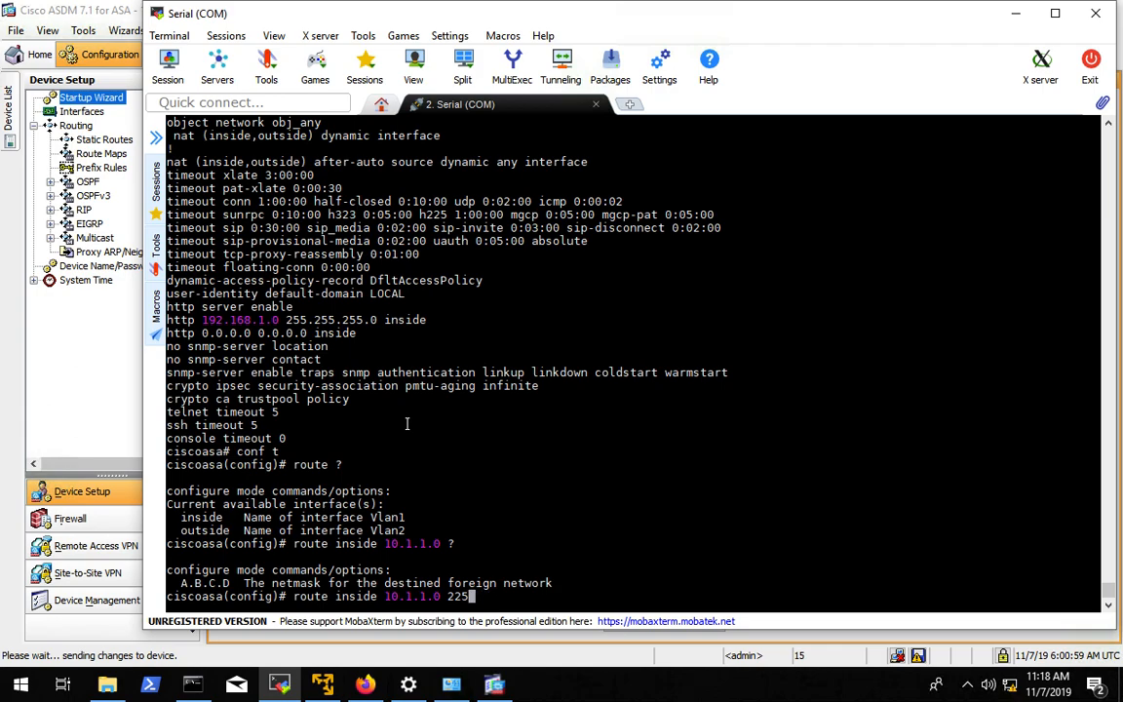
type("55.255.")
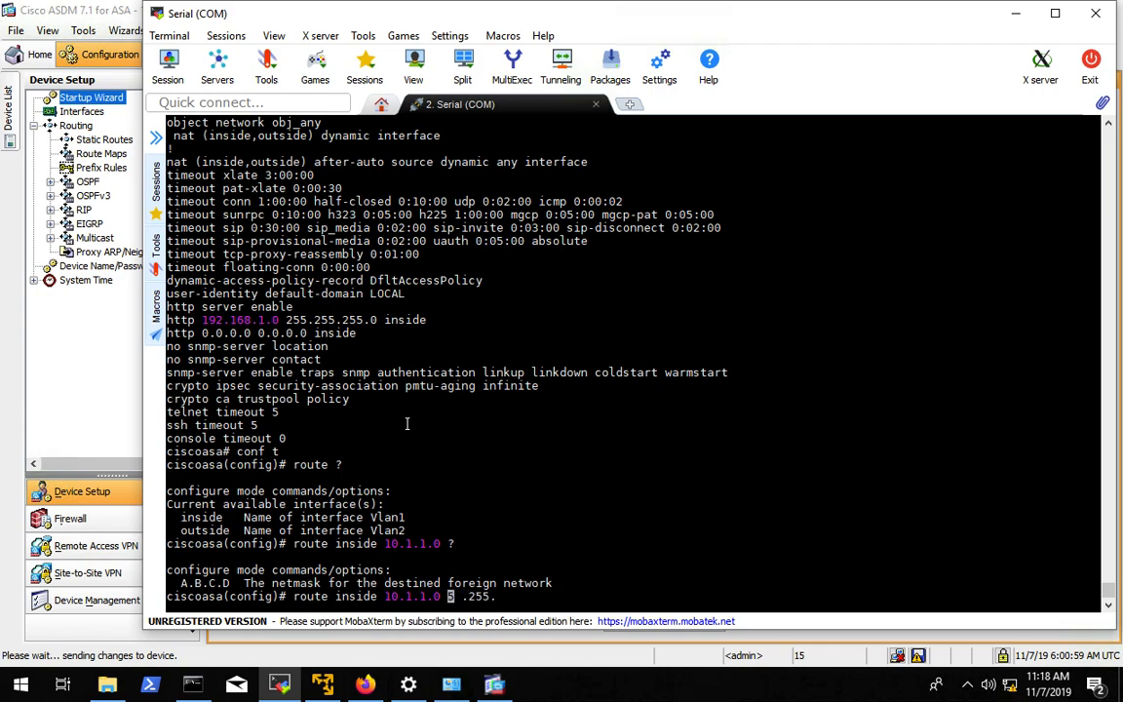
type("255.")
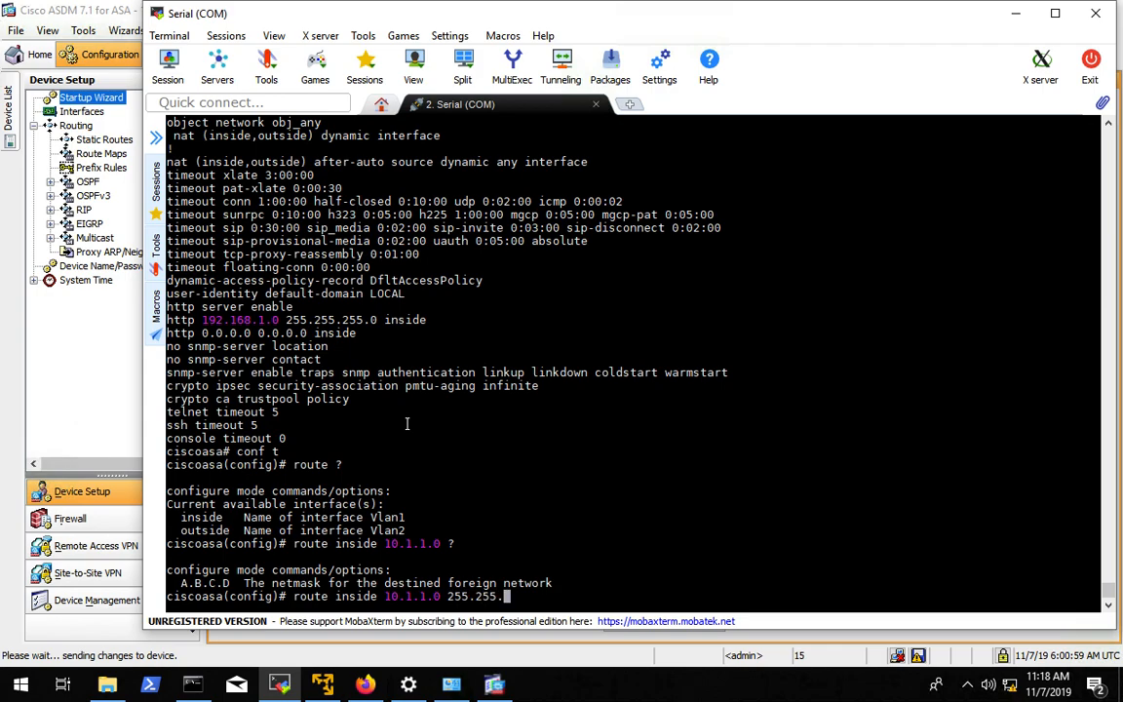
type("0")
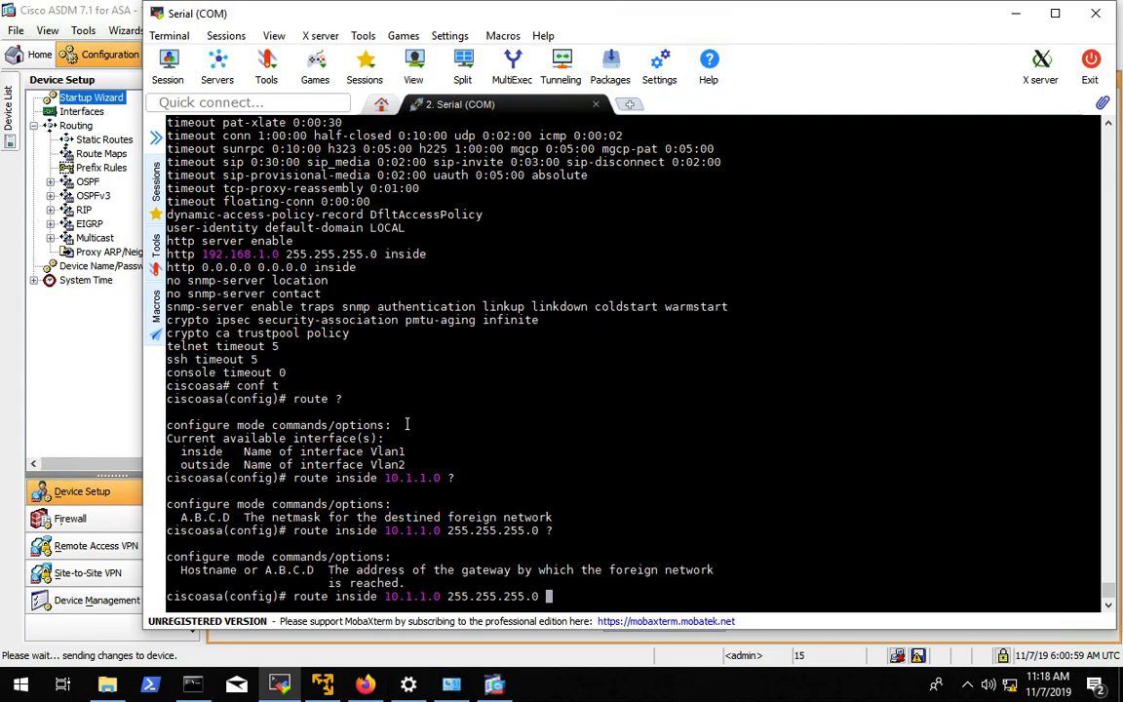
type("0")
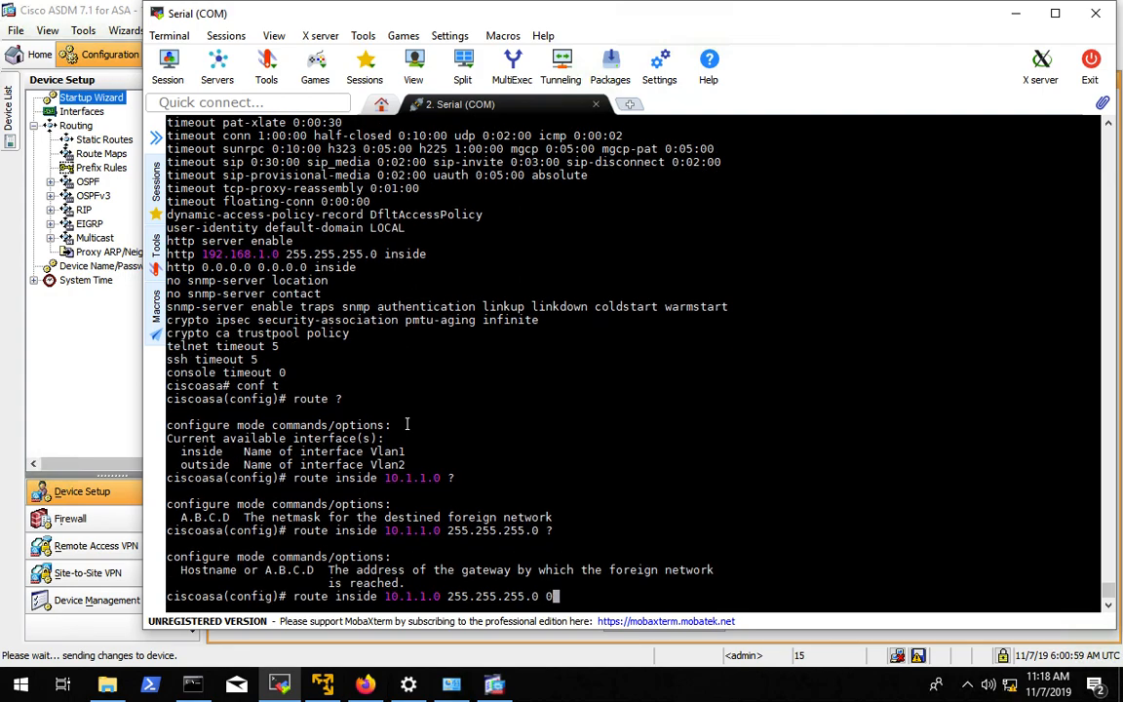
type("10.1.1.254")
type("en")
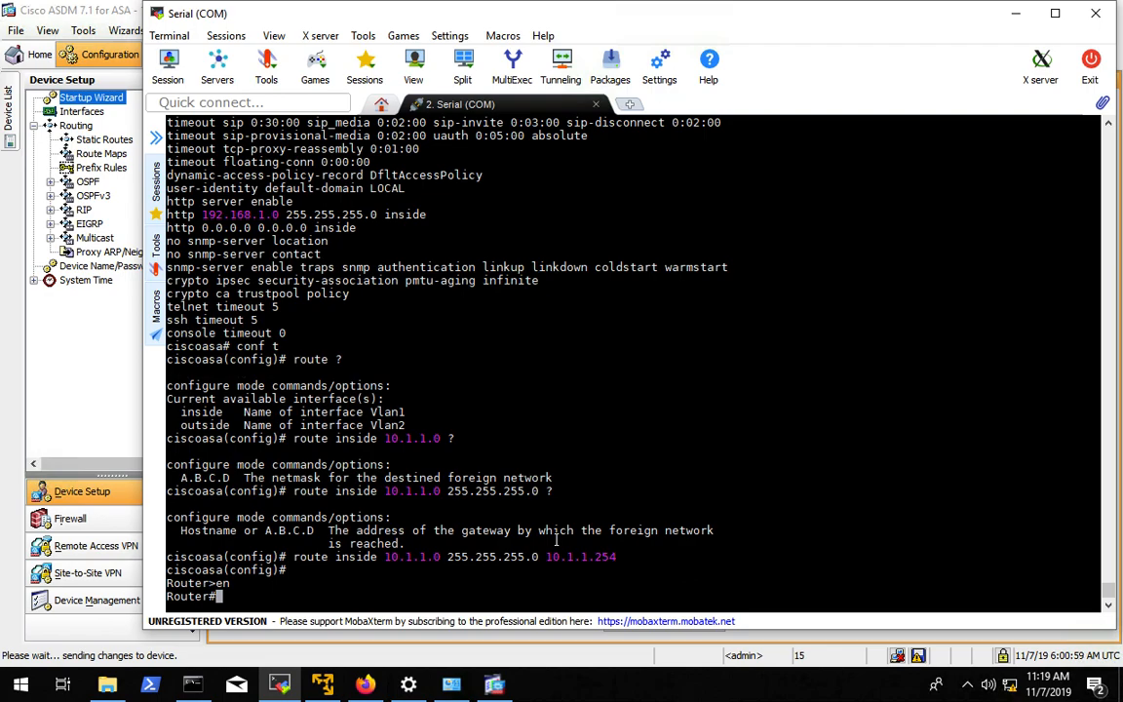
List the router's running configuration with show run, paging through each --More-- prompt
type("show run")
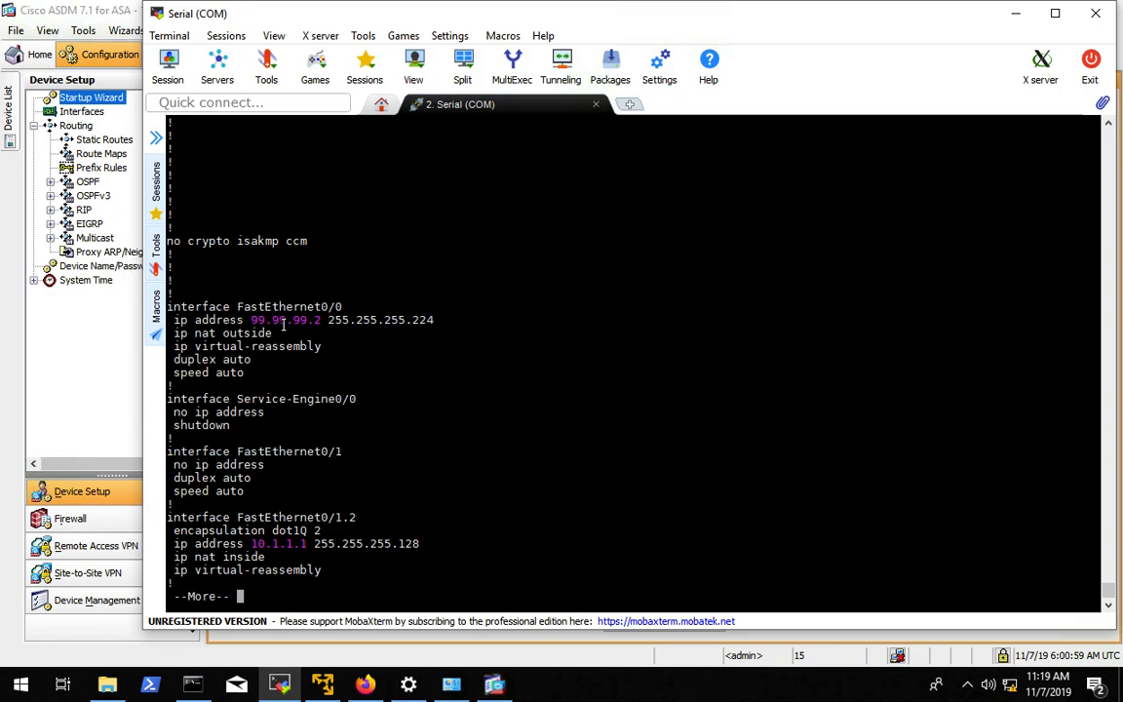
key("space")
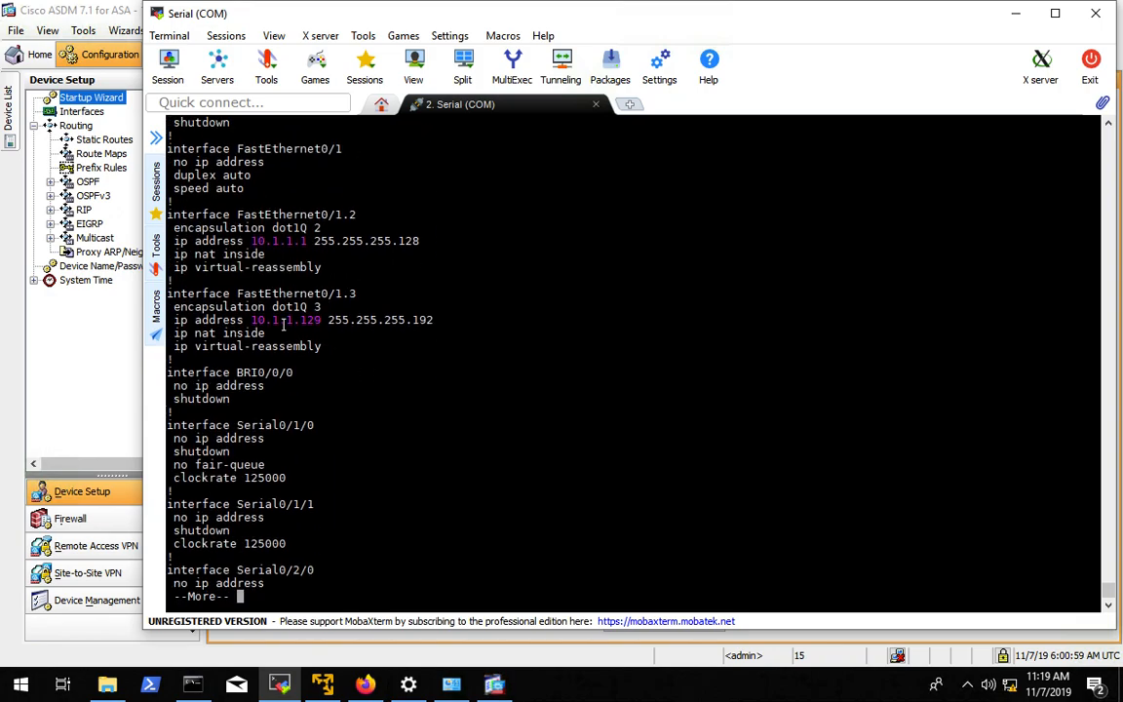
key("space")
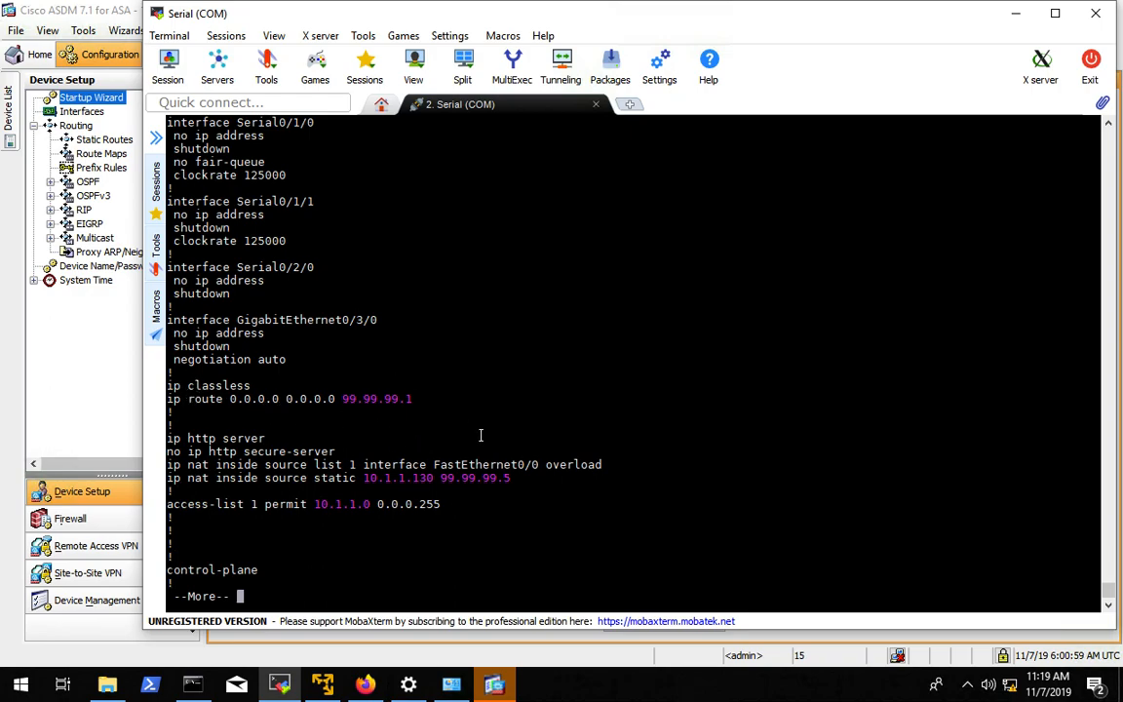
mouse_move(495, 499)
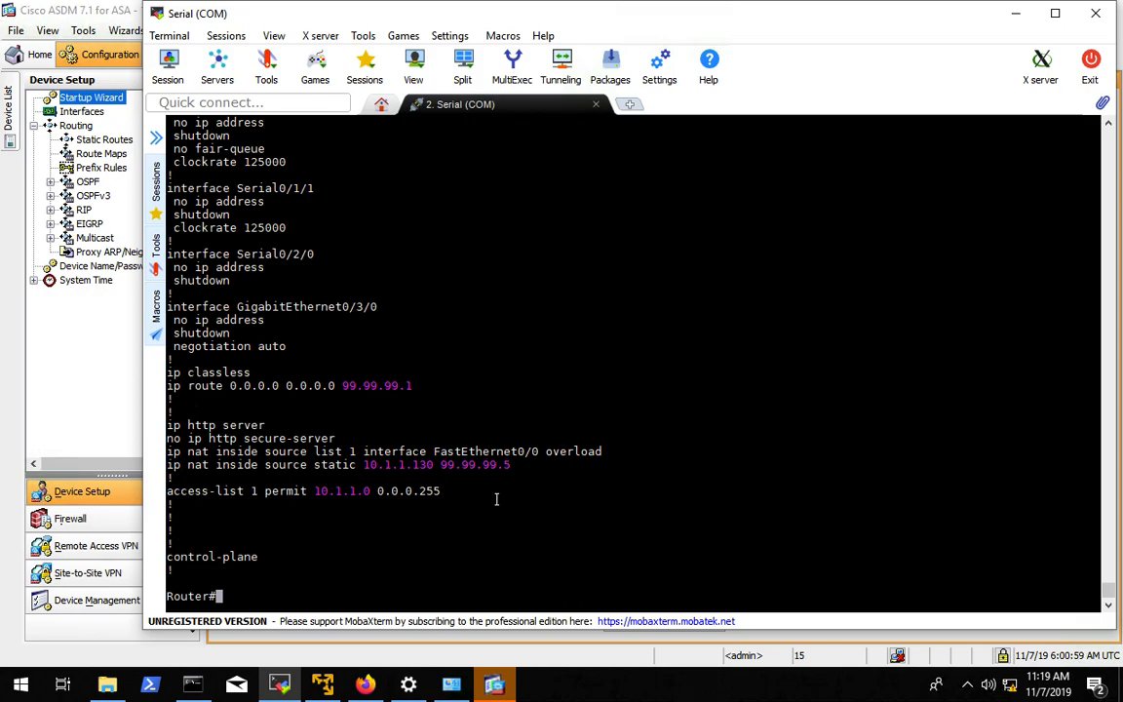
In router config mode remove access-list 1 and the static NAT 10.1.1.130 to 99.99.99.5
type("conf t")
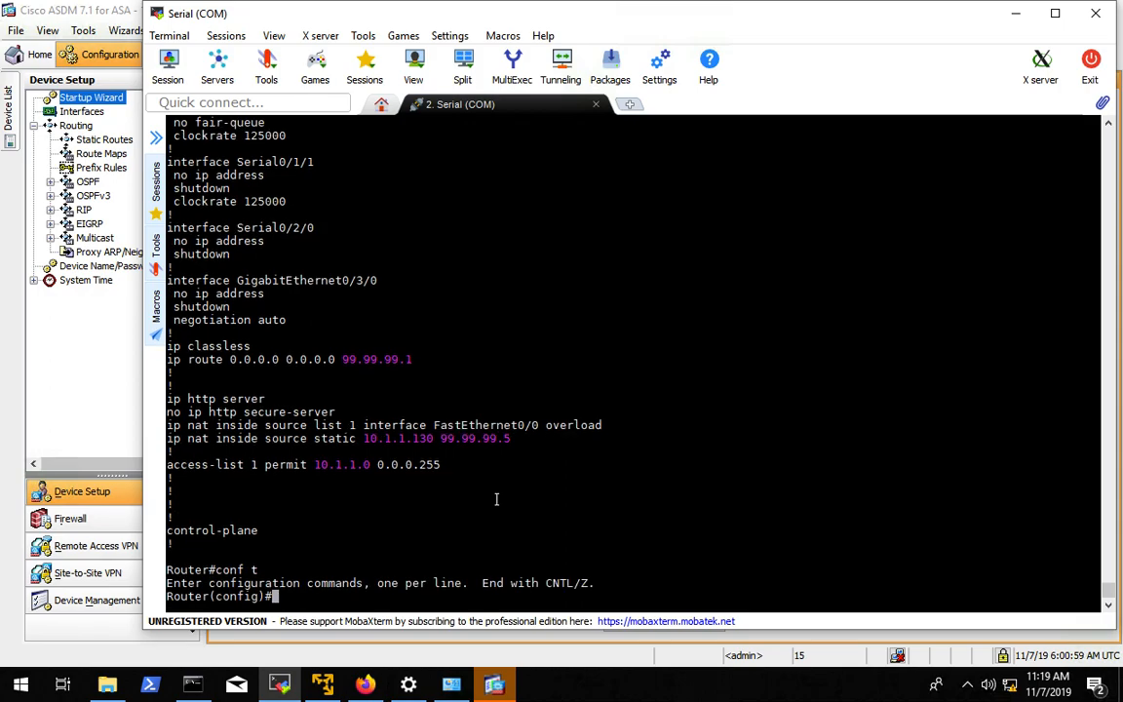
type("no acces")
type("no ip na")
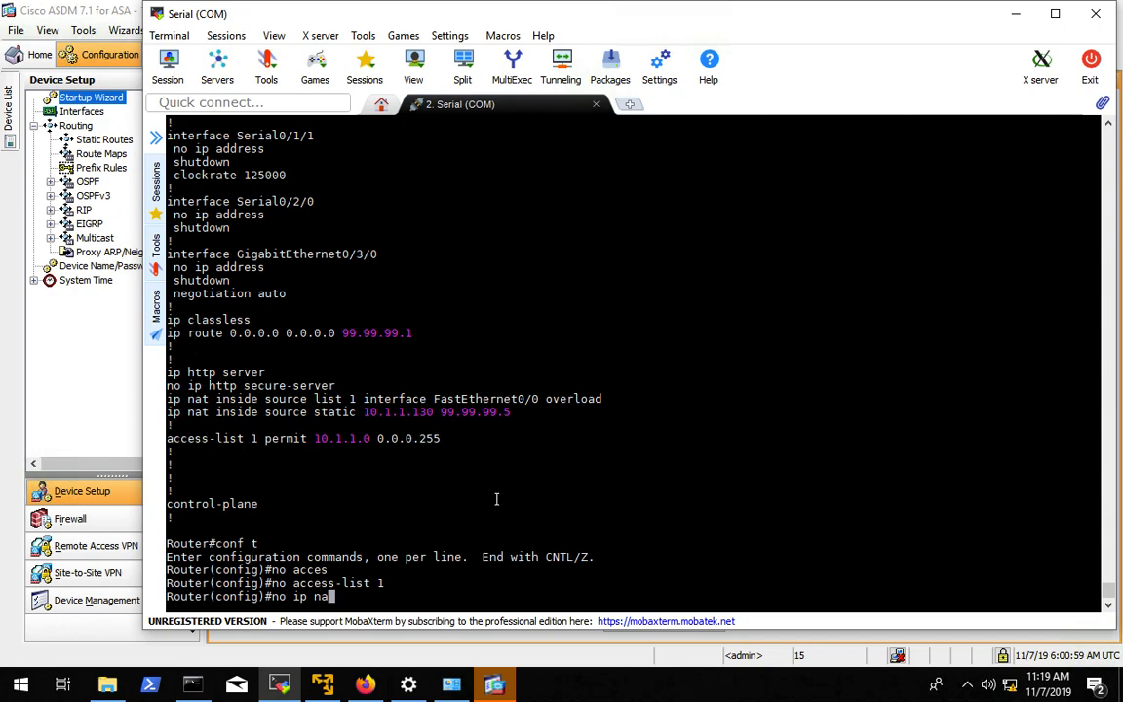
type("s")
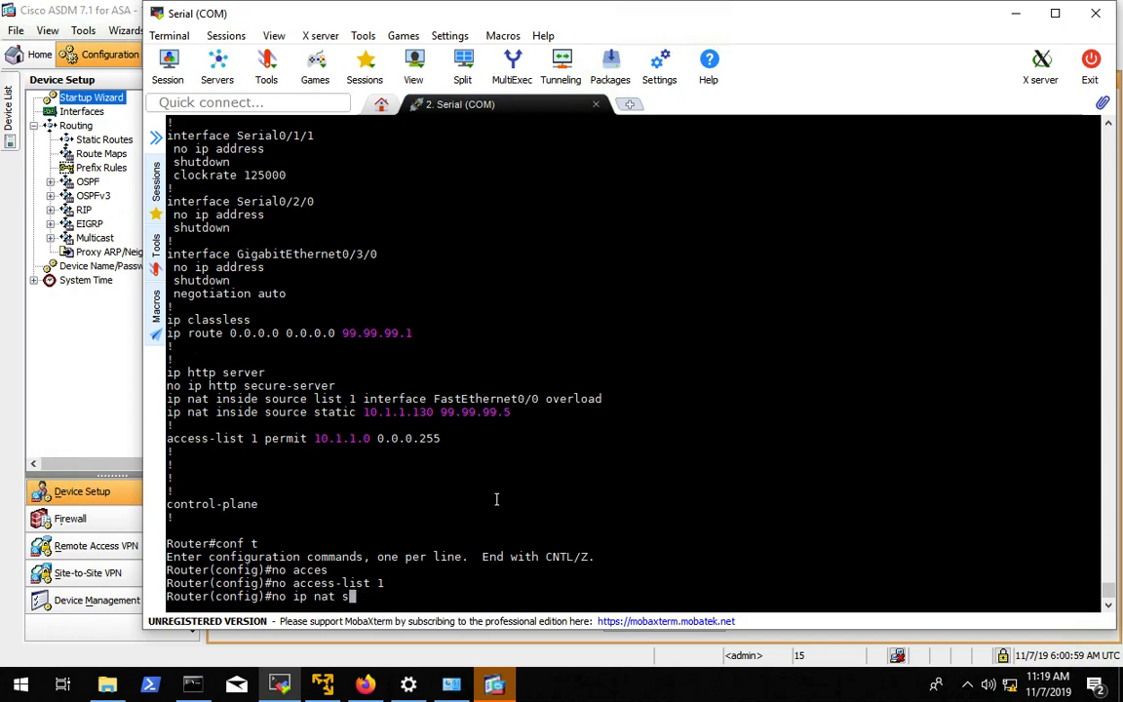
type("in")
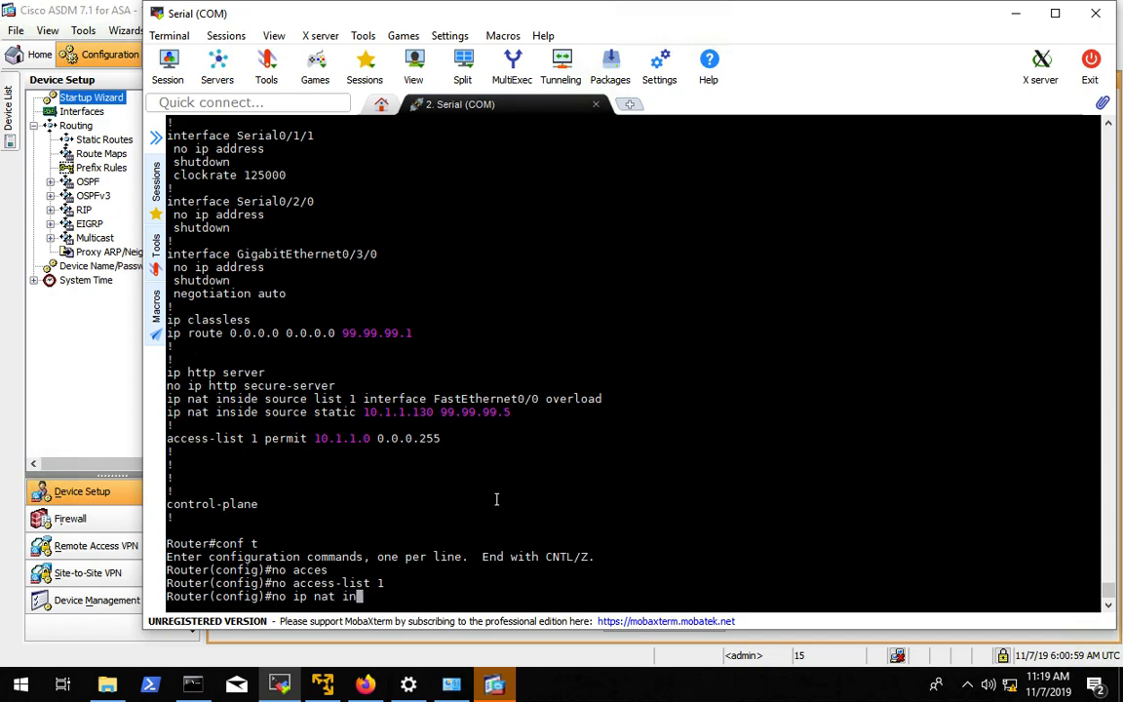
type("side")
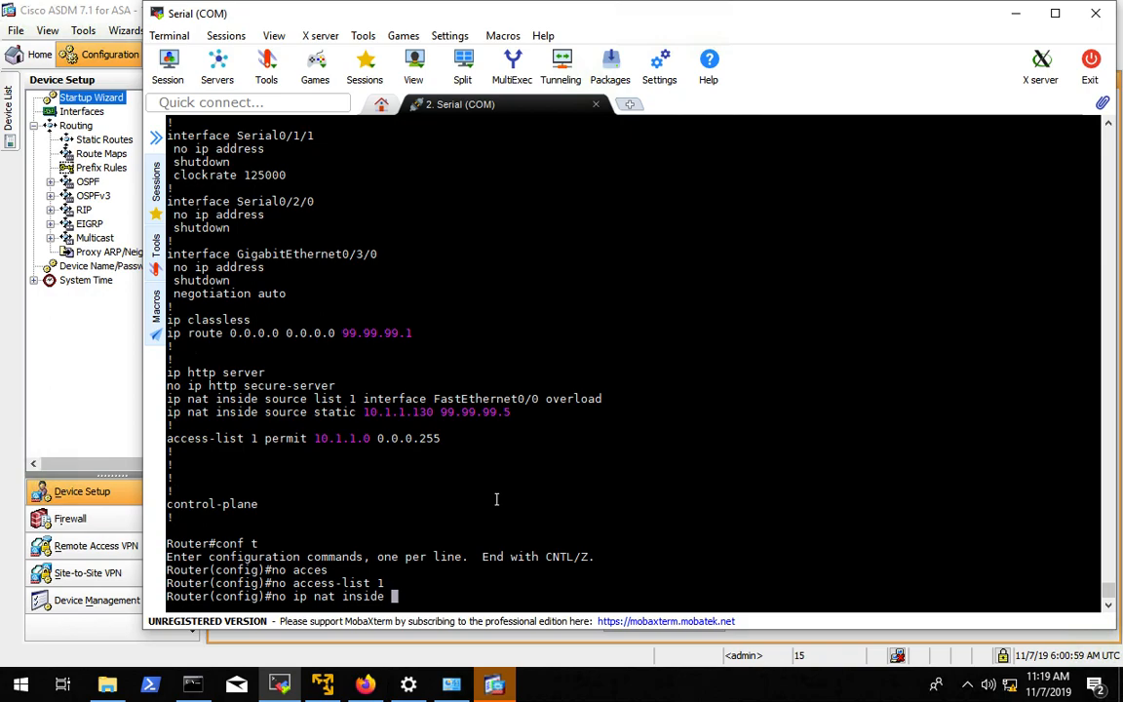
type("sop")
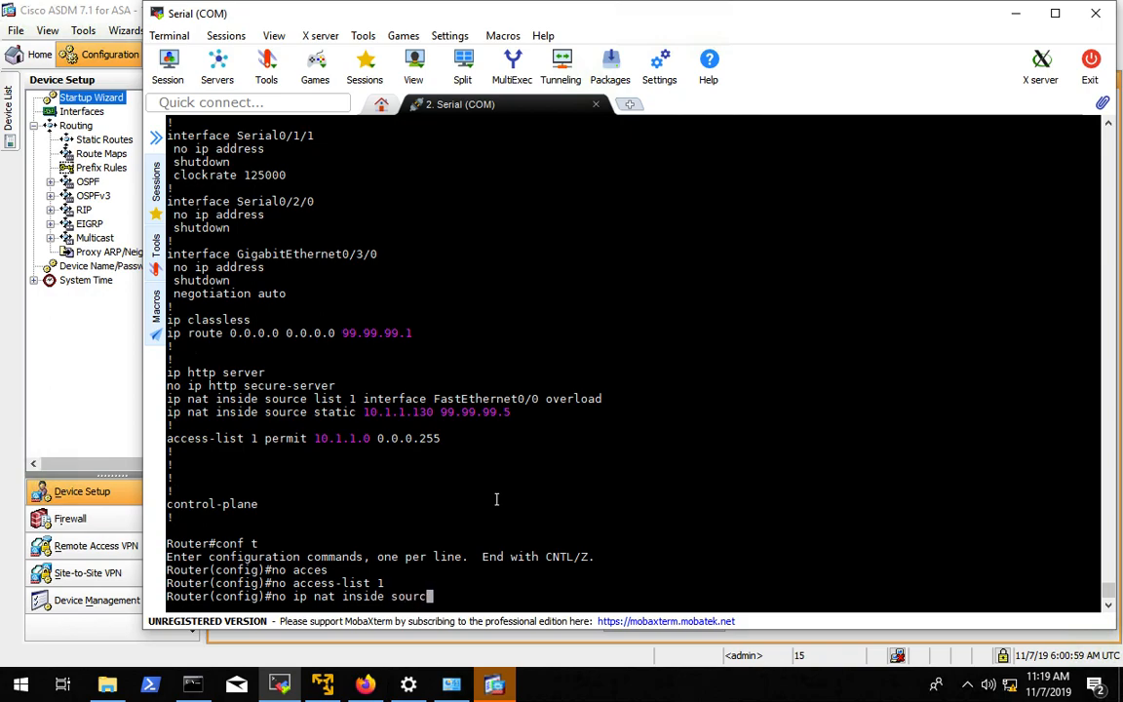
type("static")
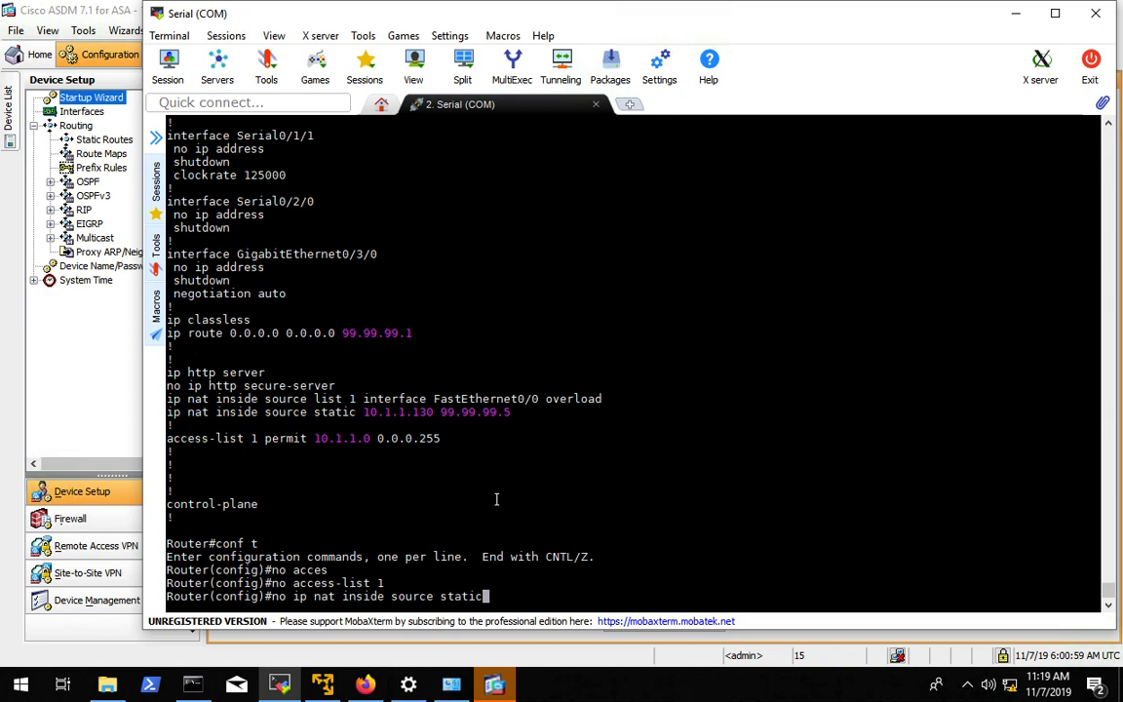
type("10.1.1.130 99")
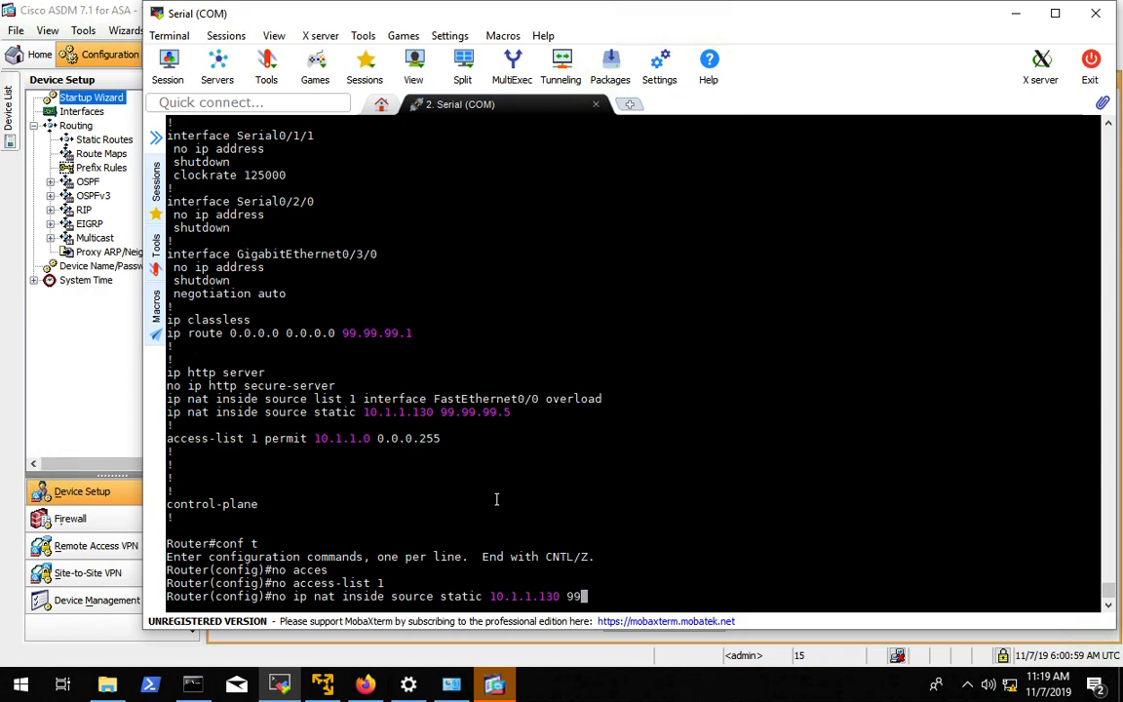
type(".99.99.5")
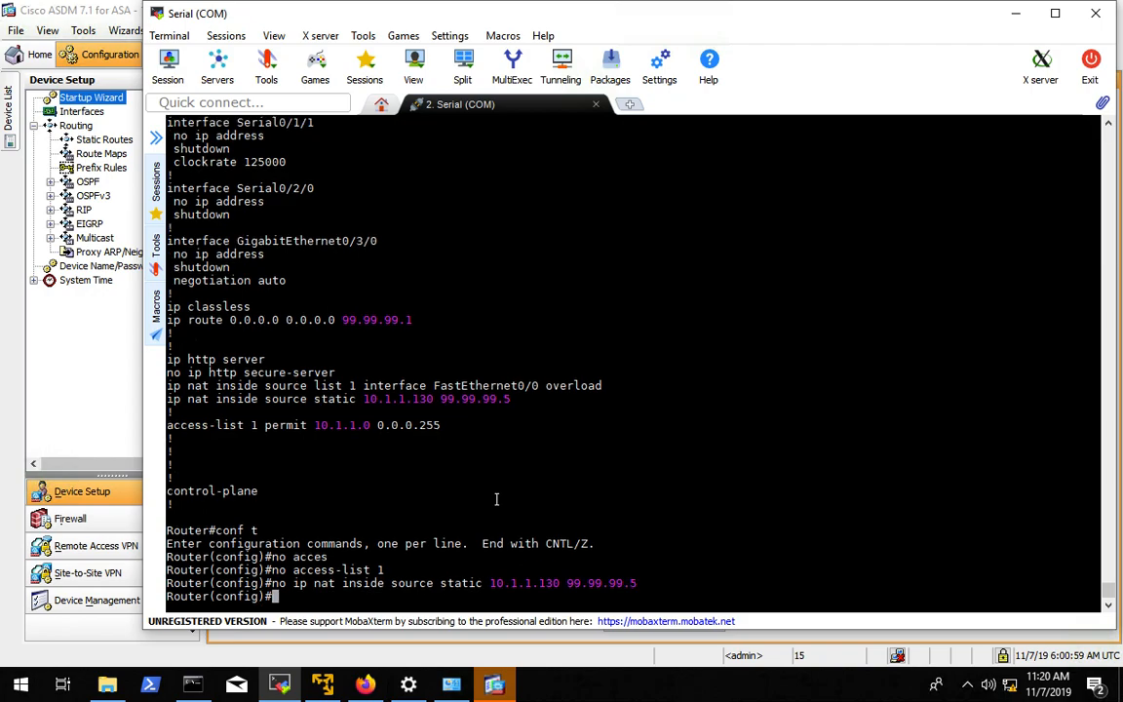
Remove the 'ip nat inside source list 1 interface fa0/0 overload' rule, confirming with yes
type("no ip n")
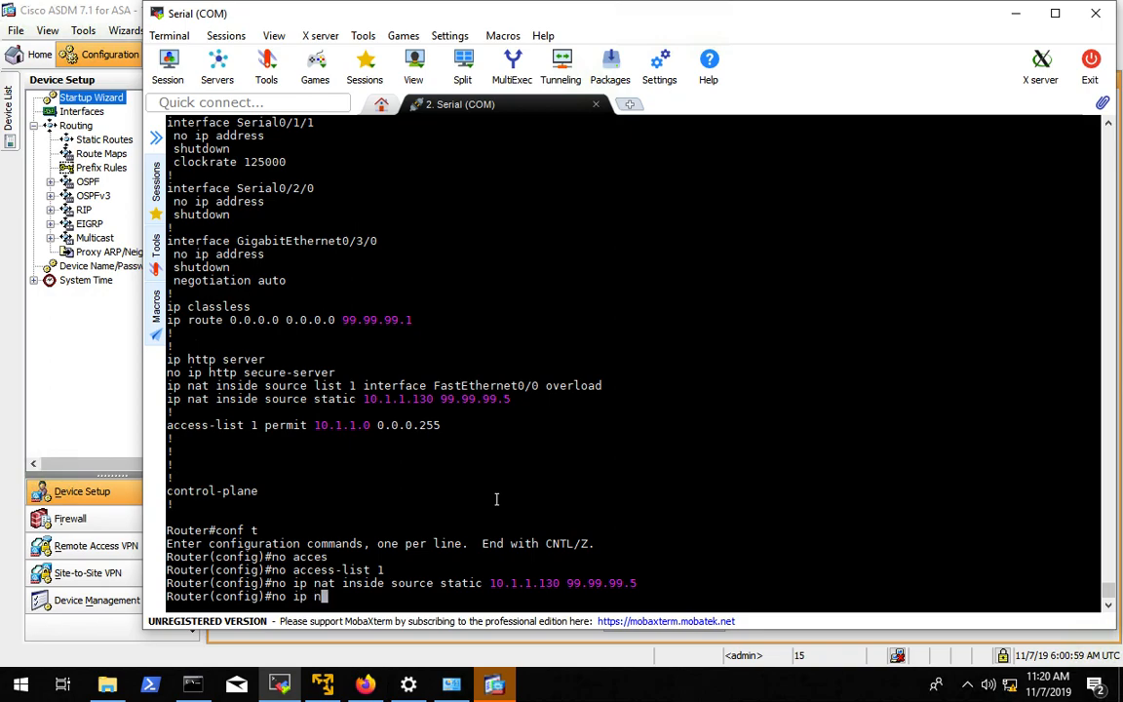
type("at")
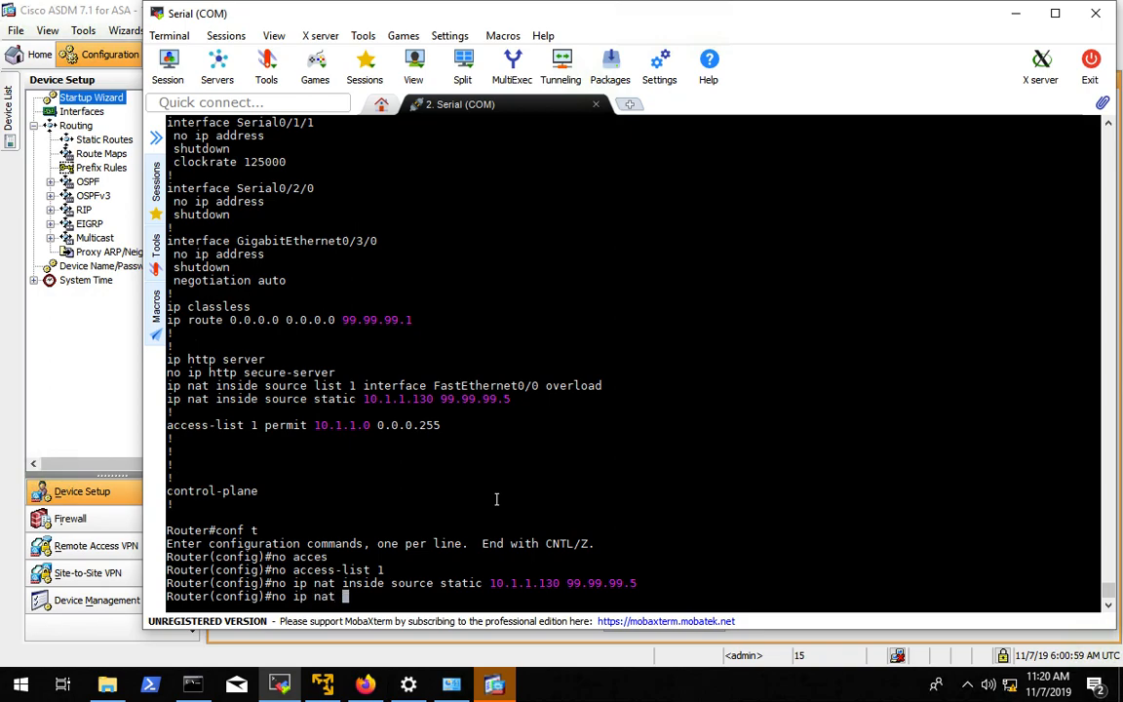
type("source list 1 interface")
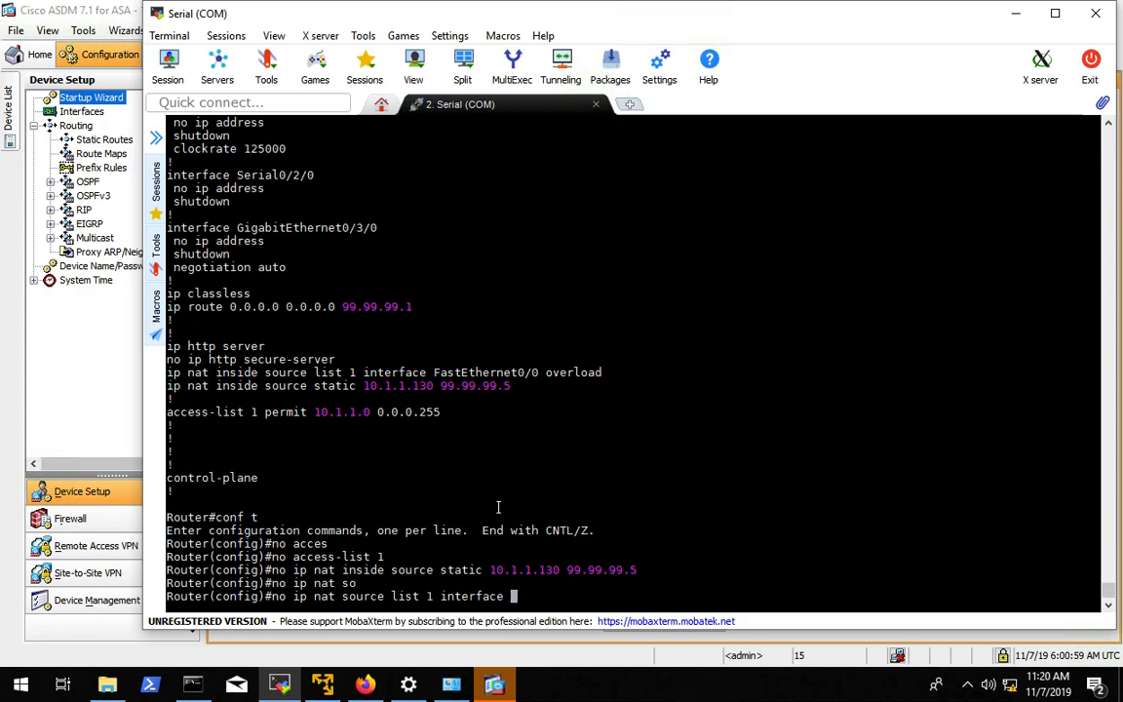
type("fa0/")
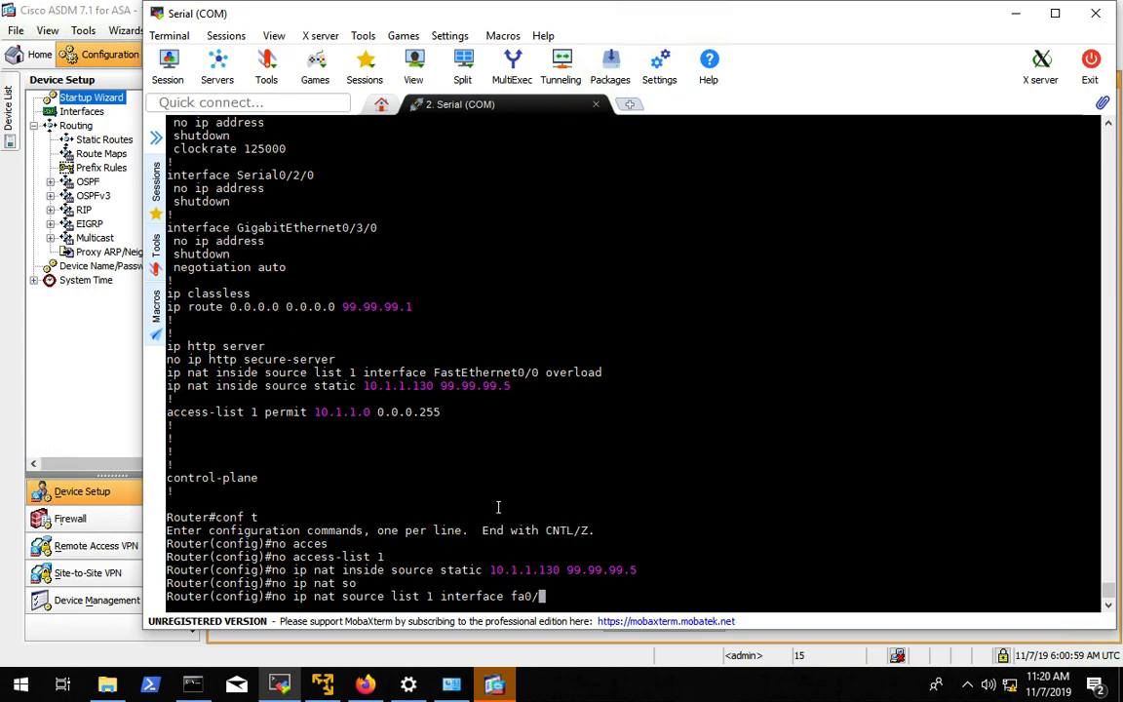
type("overload")
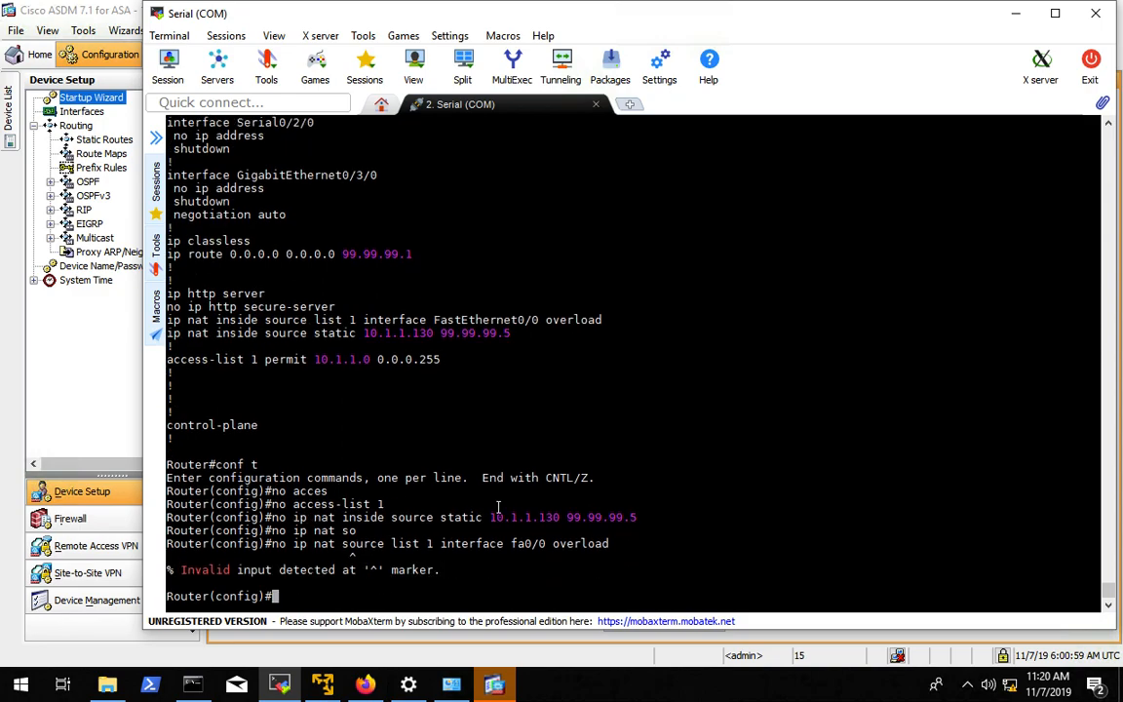
type("no ip nat source list 1 interface fa0/0 overload")
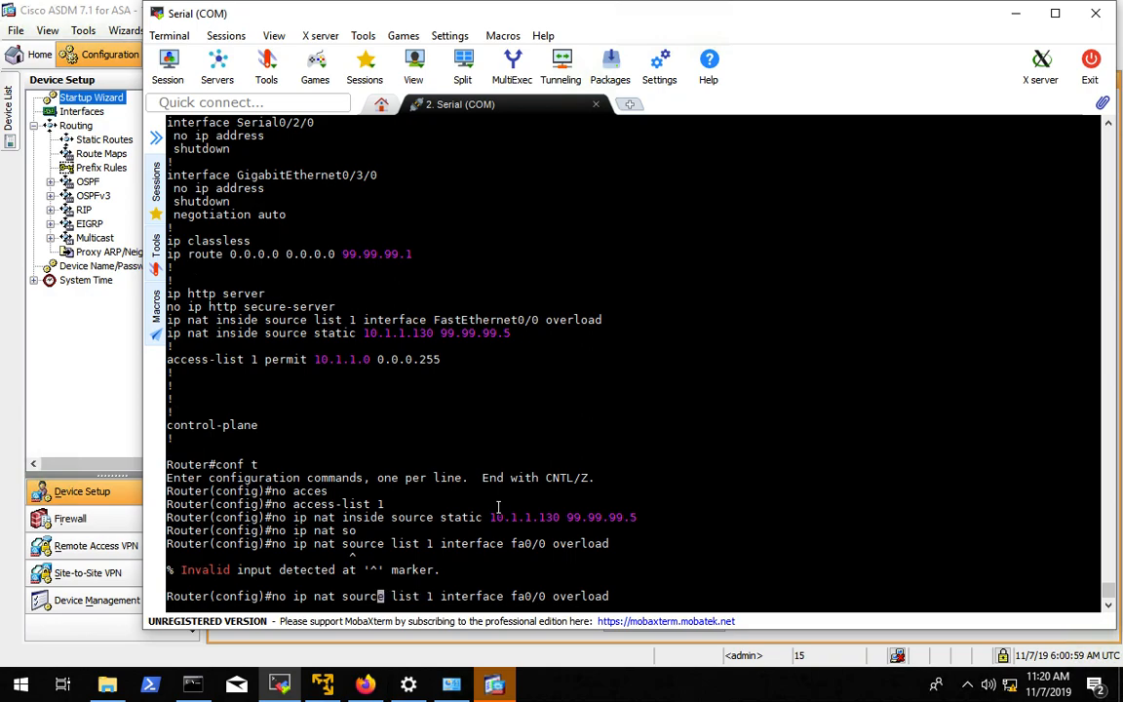
type("inside")
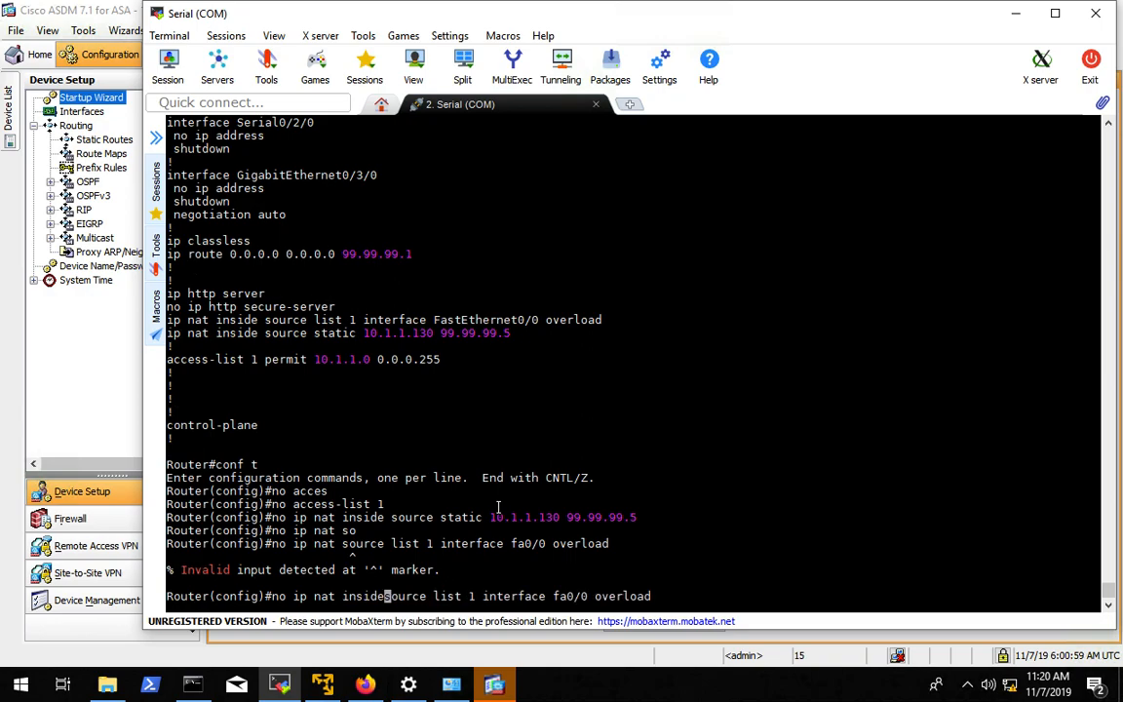
key("Return")
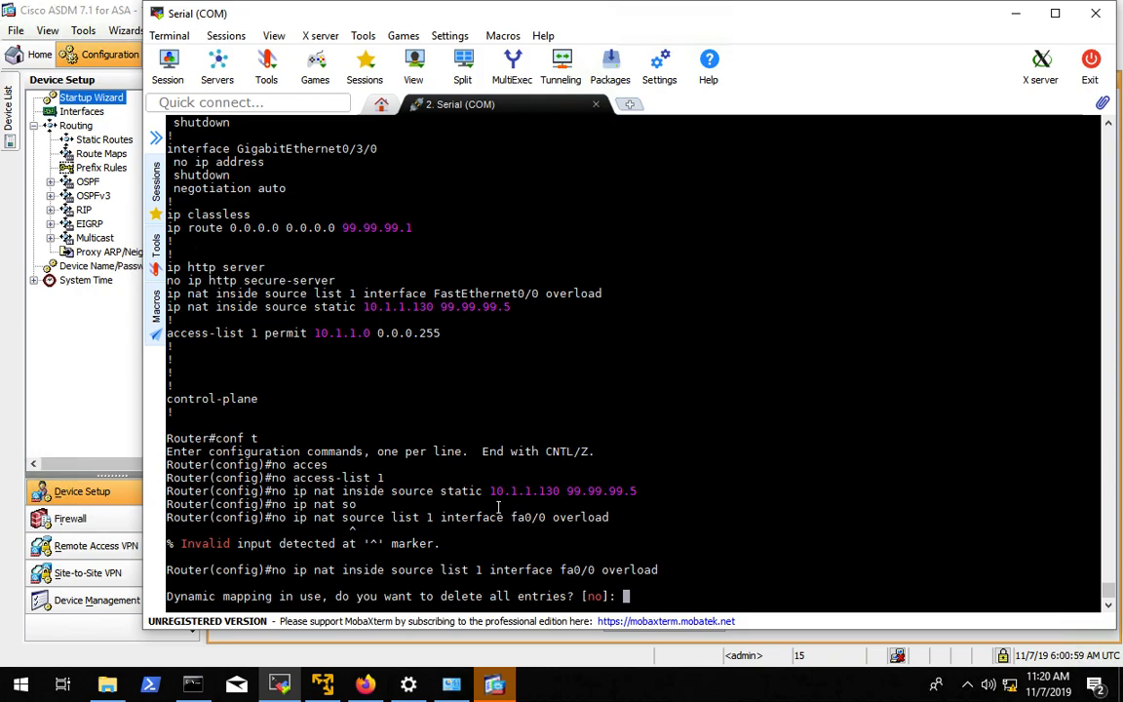
type("yes")
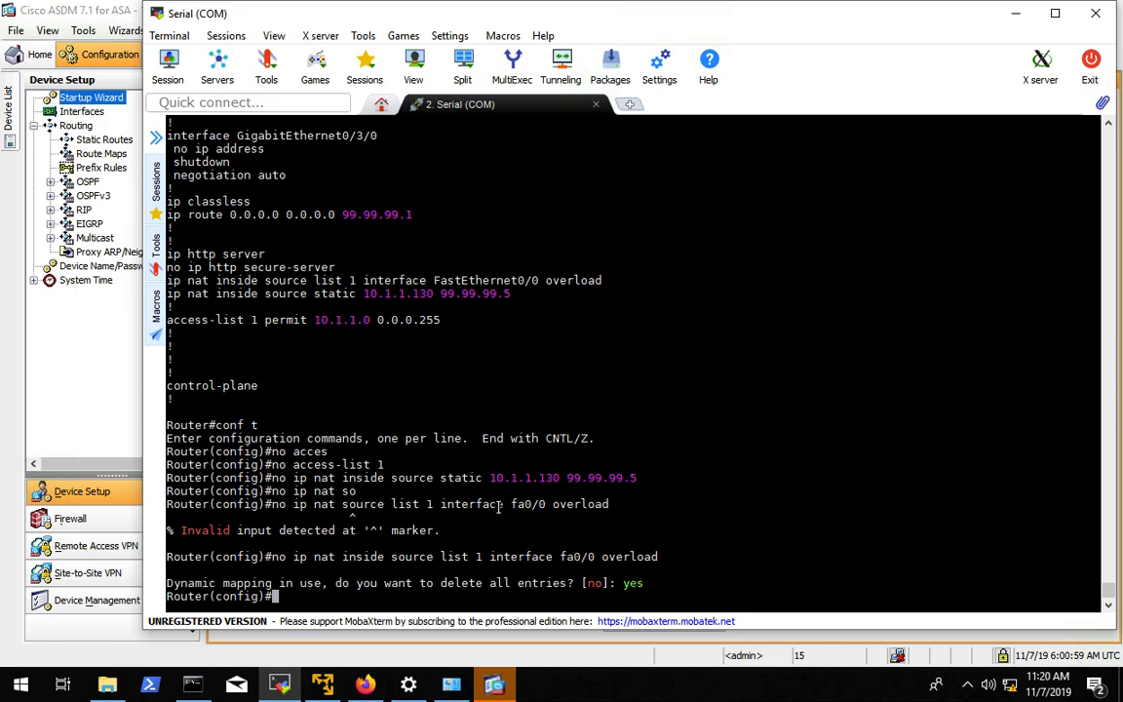
type("no ip route")
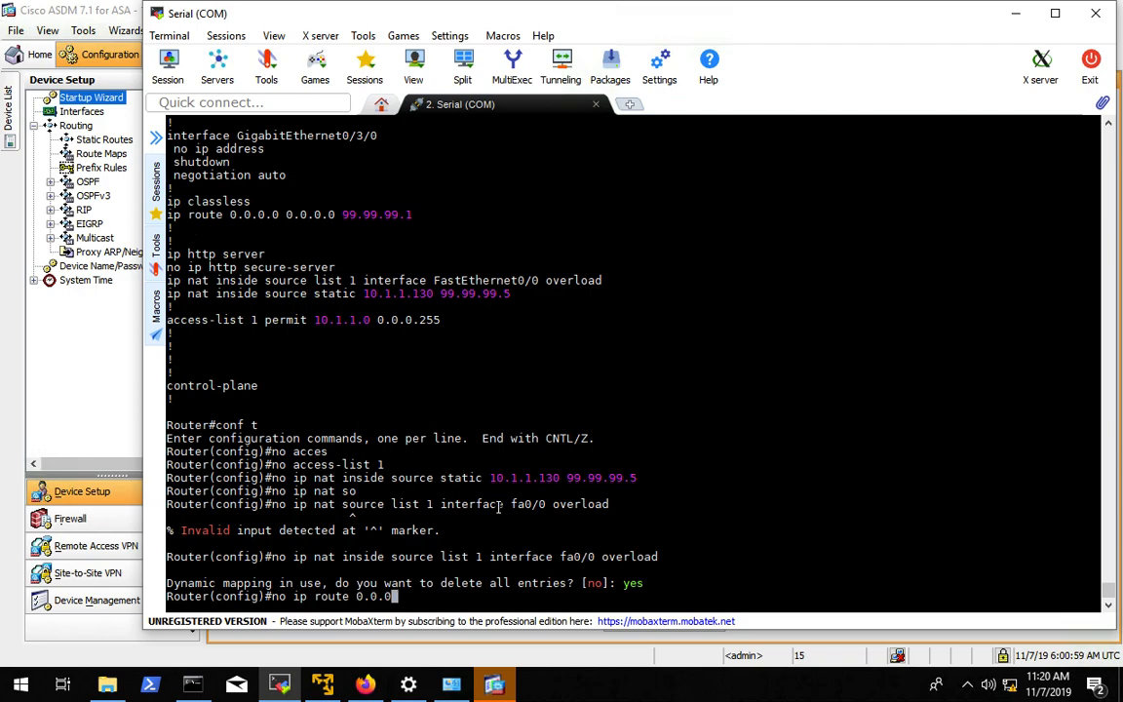
Remove the default route 0.0.0.0 0.0.0.0 via 99.99.99.1 and clear ip nat inside on fa0/1.2
type("0.0.0.0")
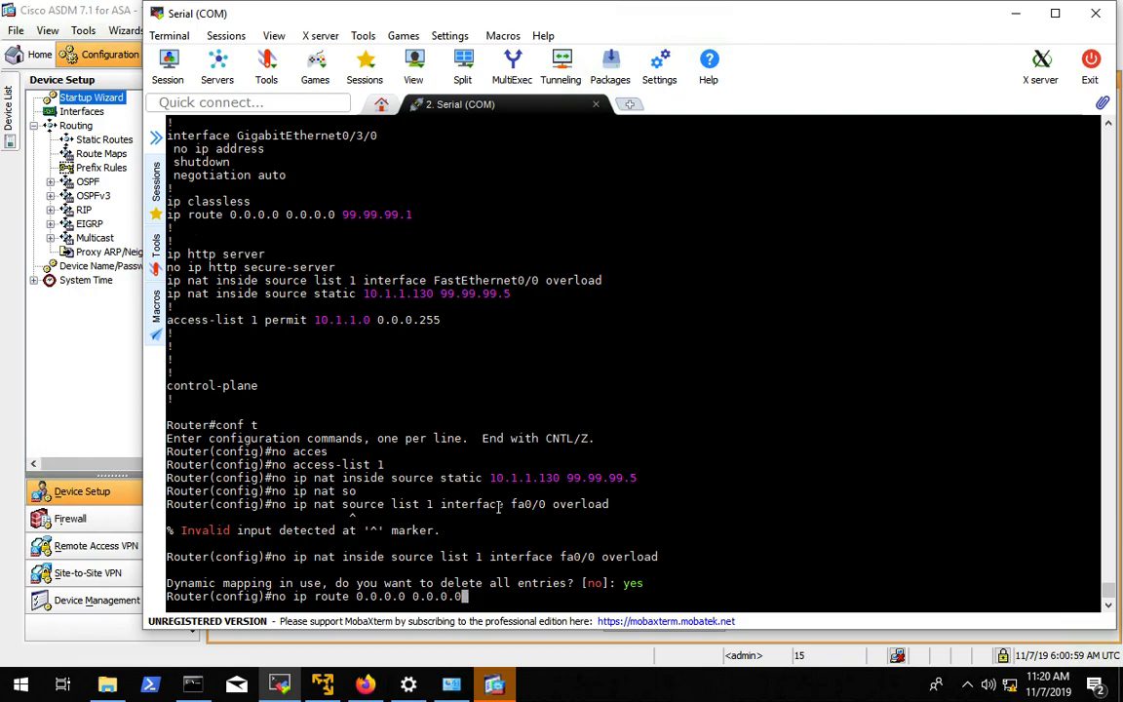
type("99.99.99.1")
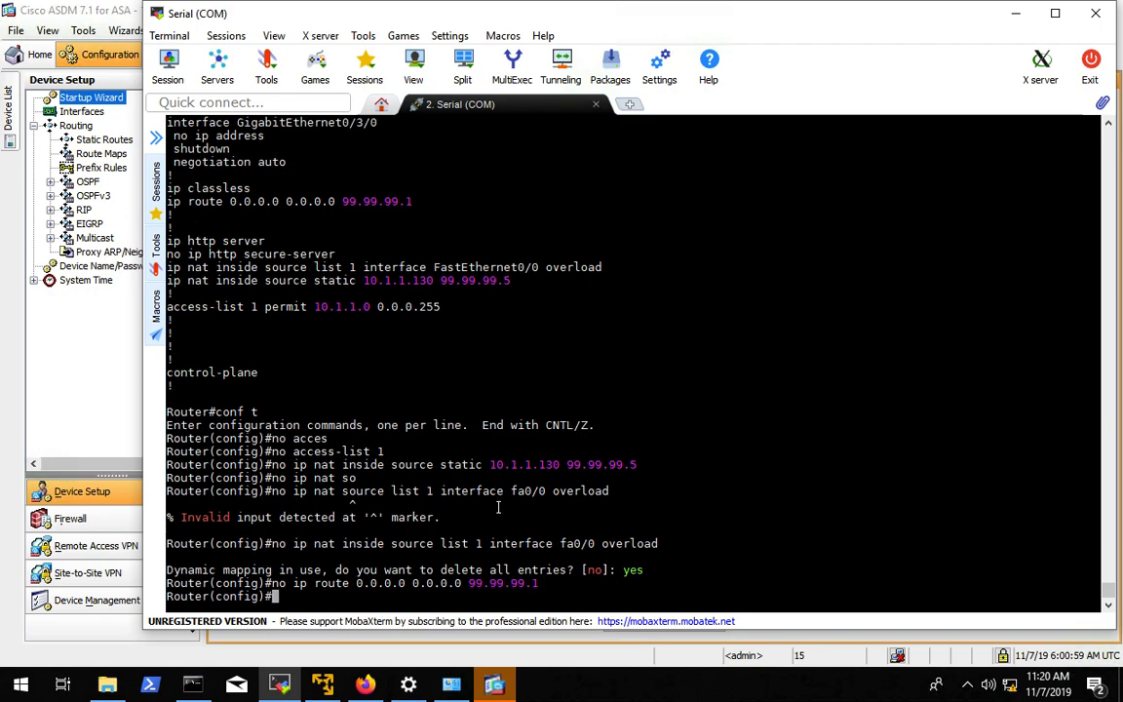
type("int fa0/1.2")
type("no ip nat in")
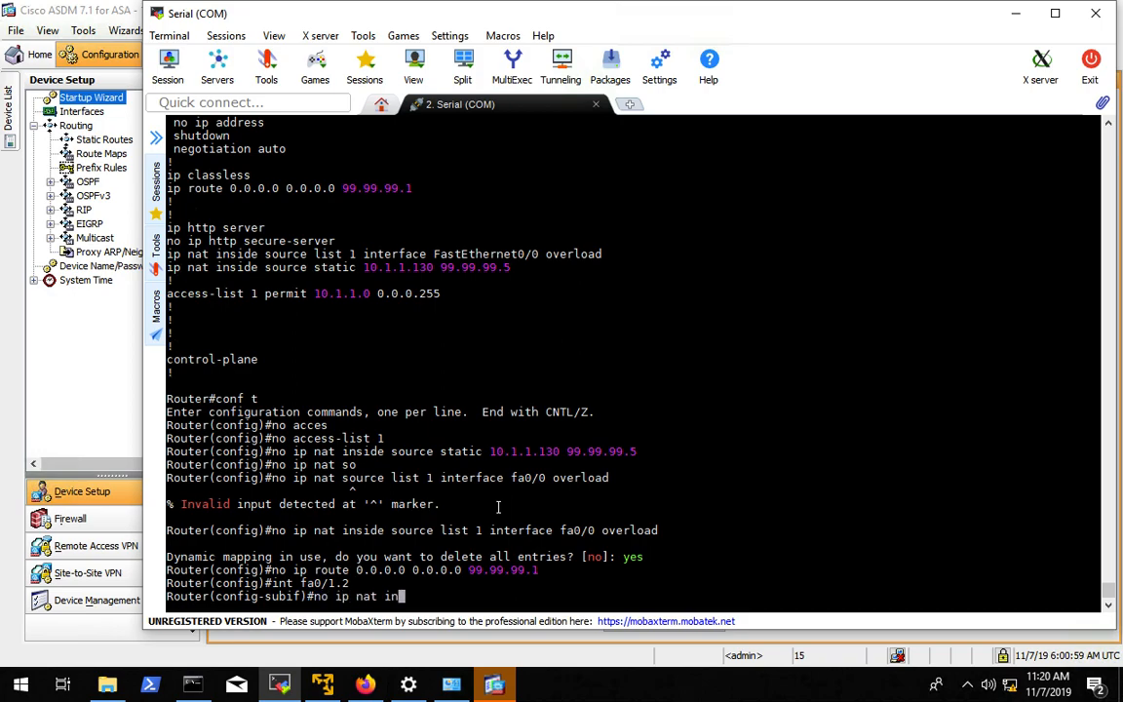
type("side")
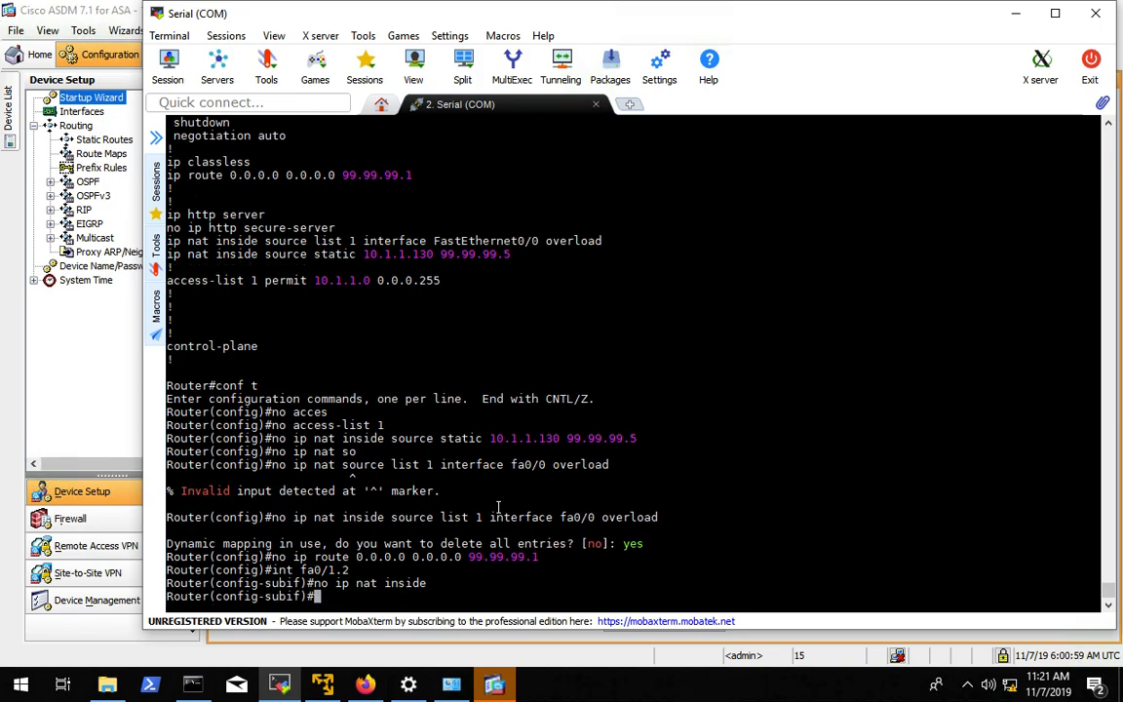
Clear ip nat inside on fa0/1.3 and ip nat outside on fa0/0
type("int fa0/1.3")
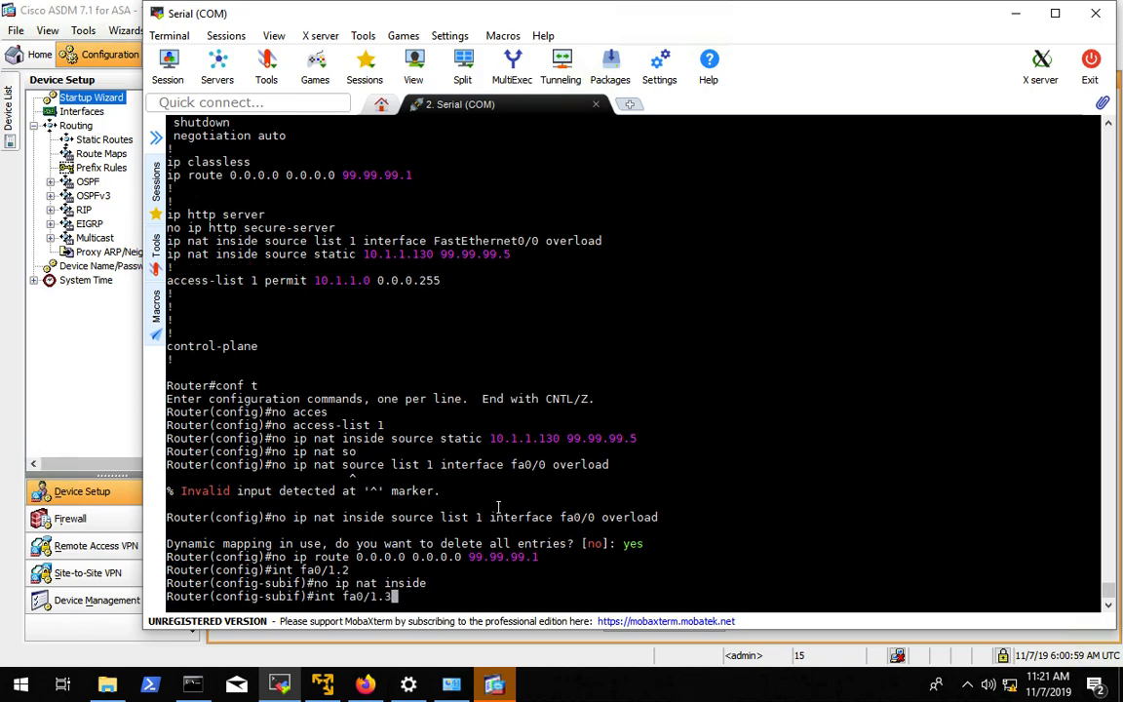
type("no ip nat inside")
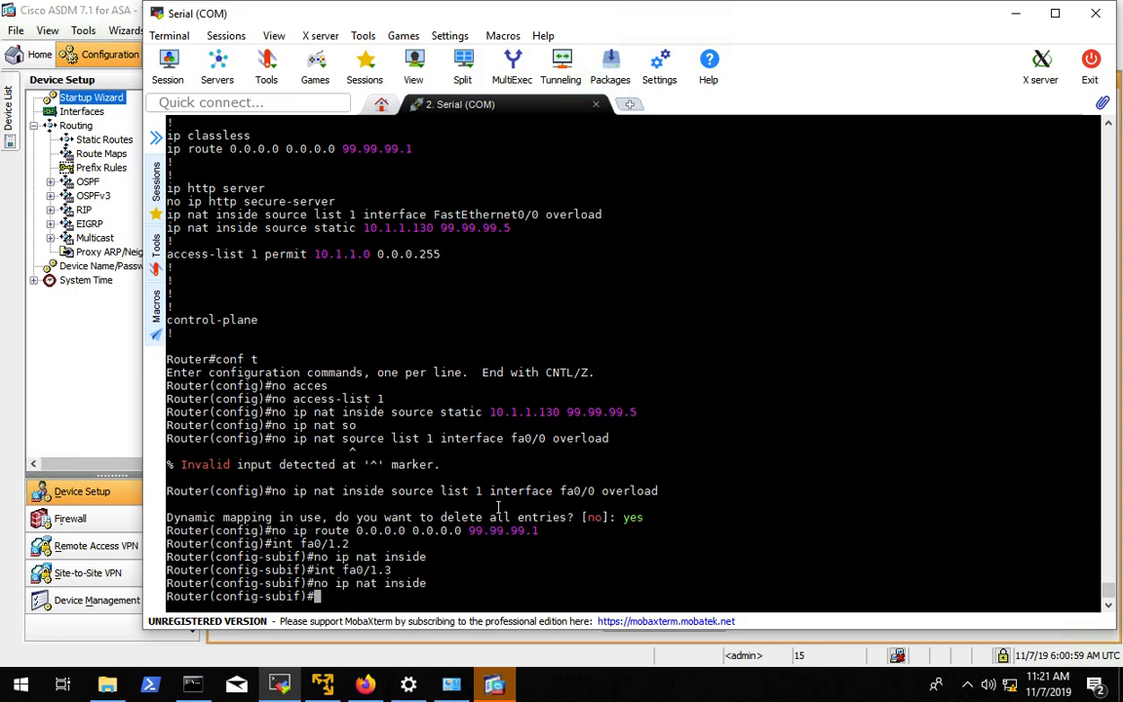
type("int fa0/1")
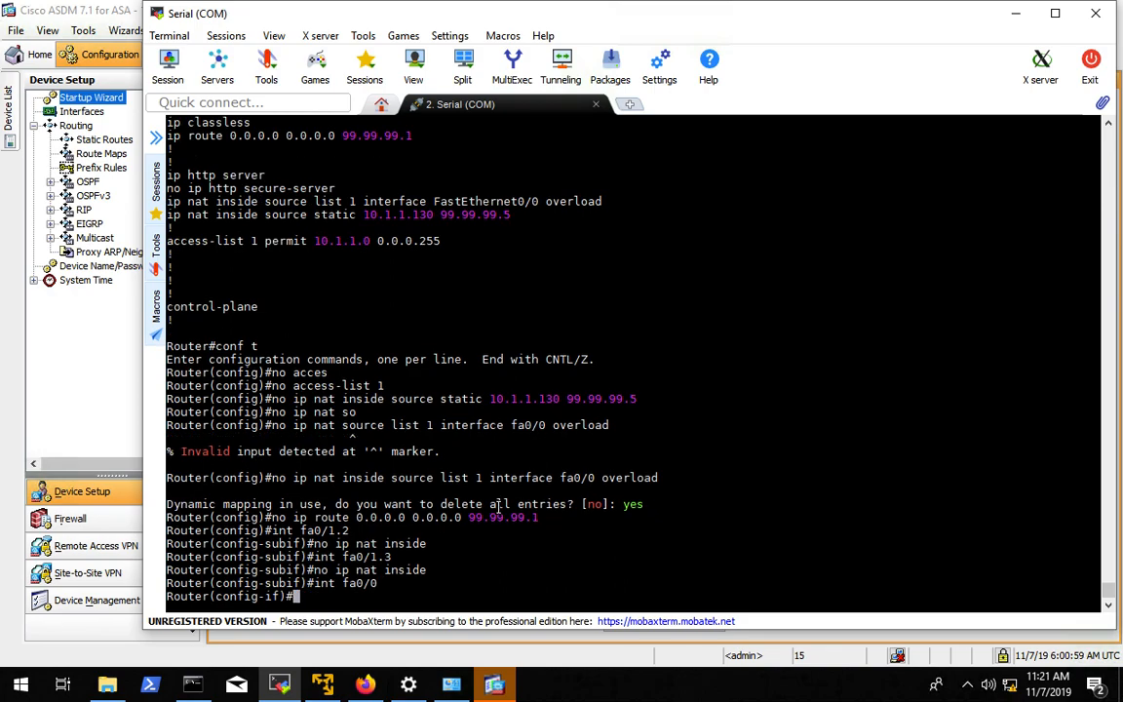
type("no ip nat outside")
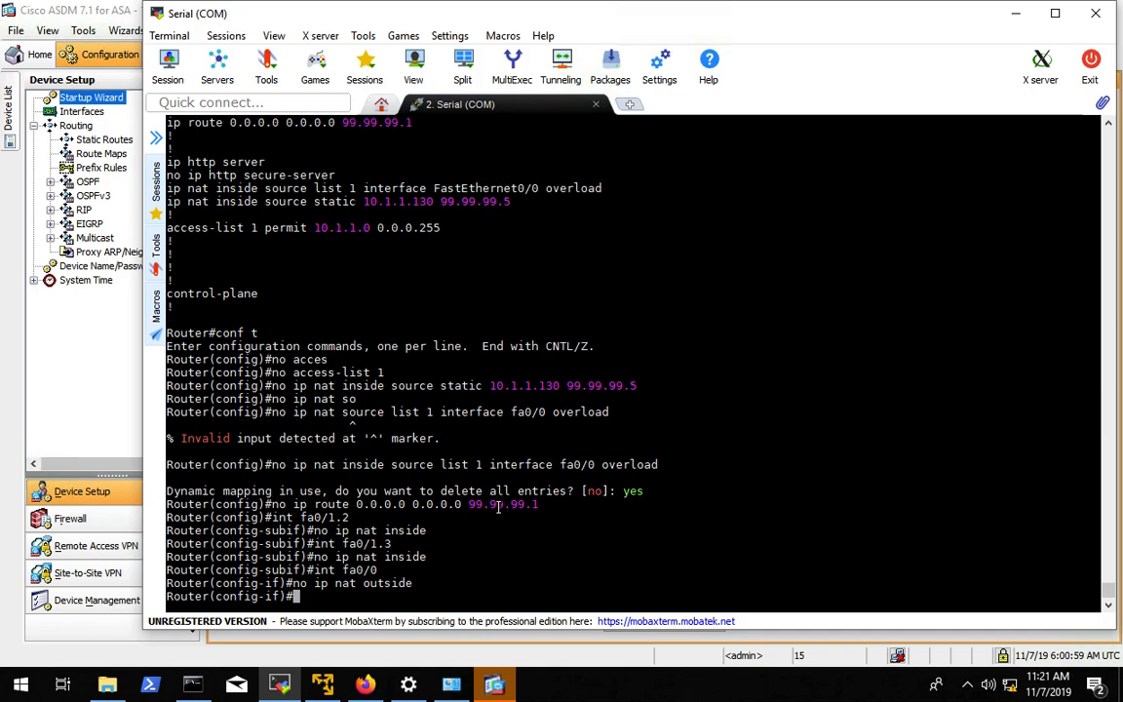
Give fa0/0 the address 10.1.1.254 255.255.255.252 and begin a new default route
type("ip address")
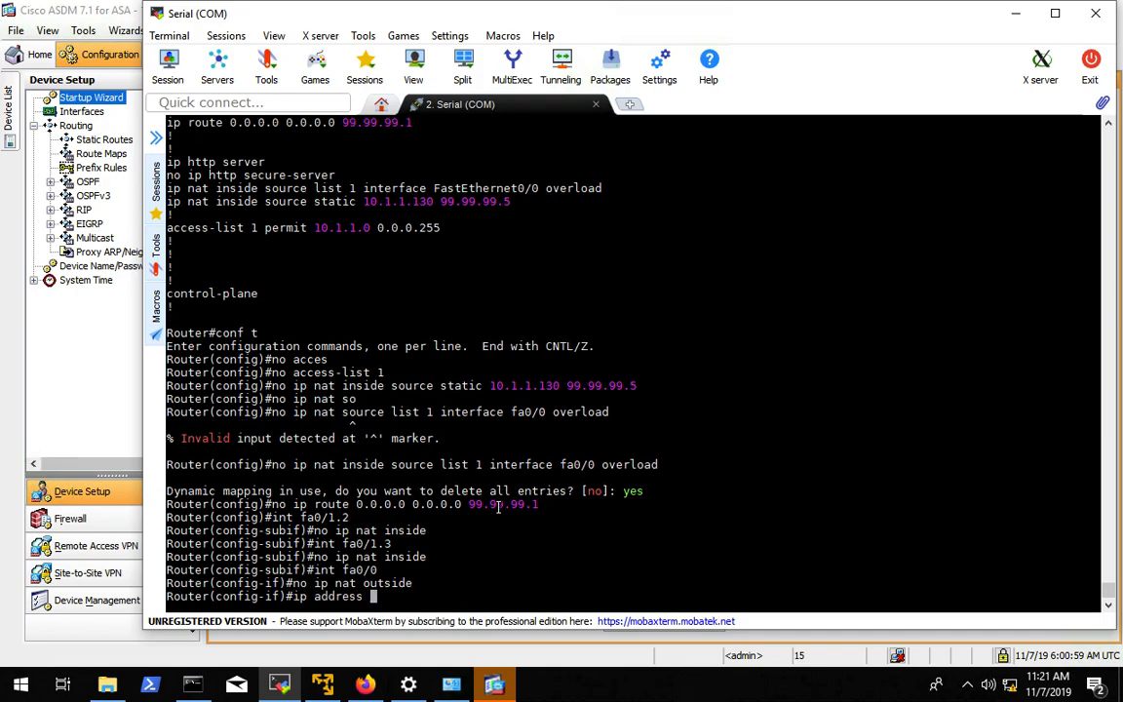
type("10.1.1.254 255.255.255.252")
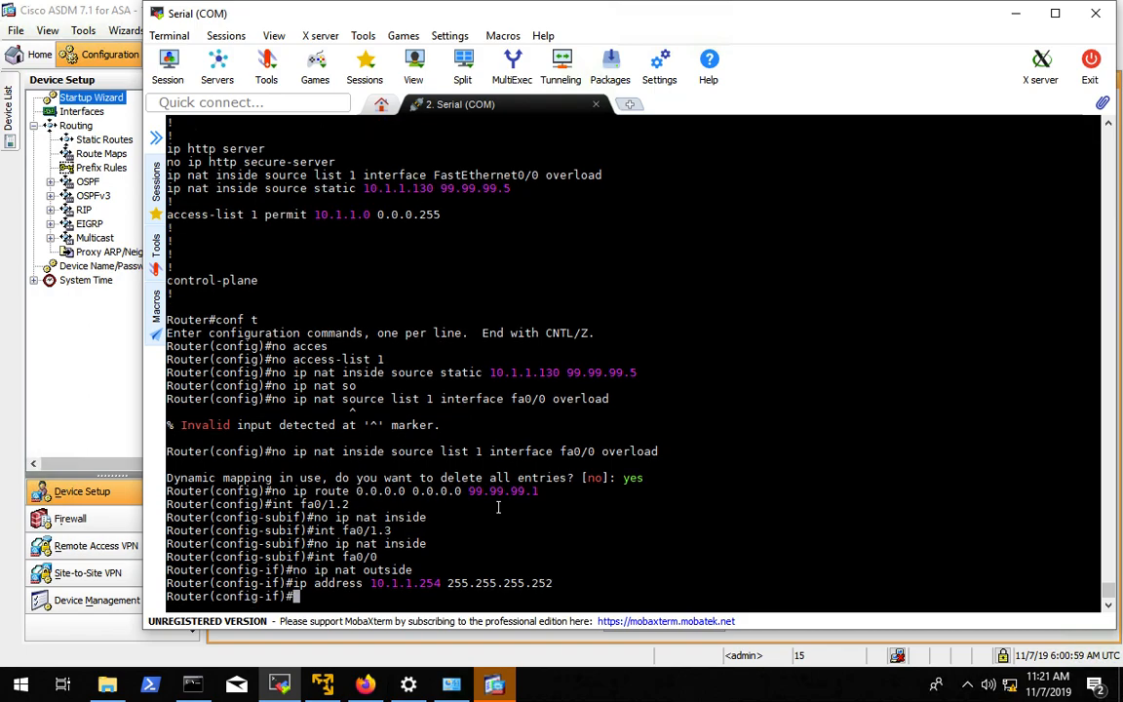
type("route")
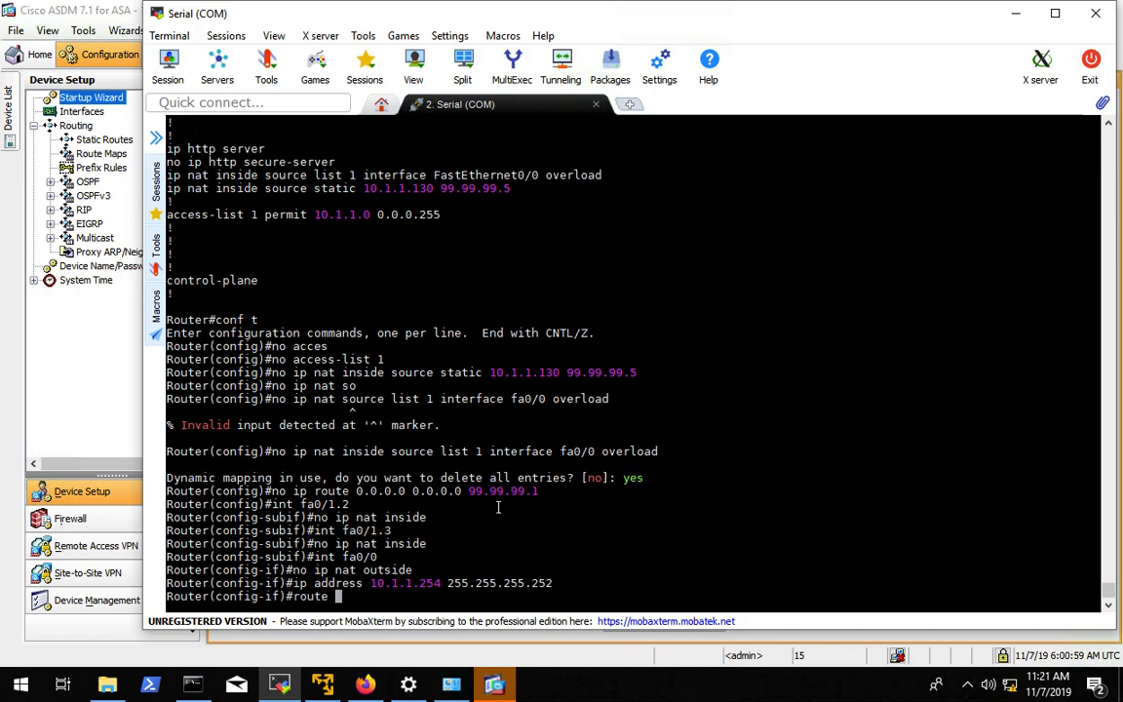
type("0.0.0.0")
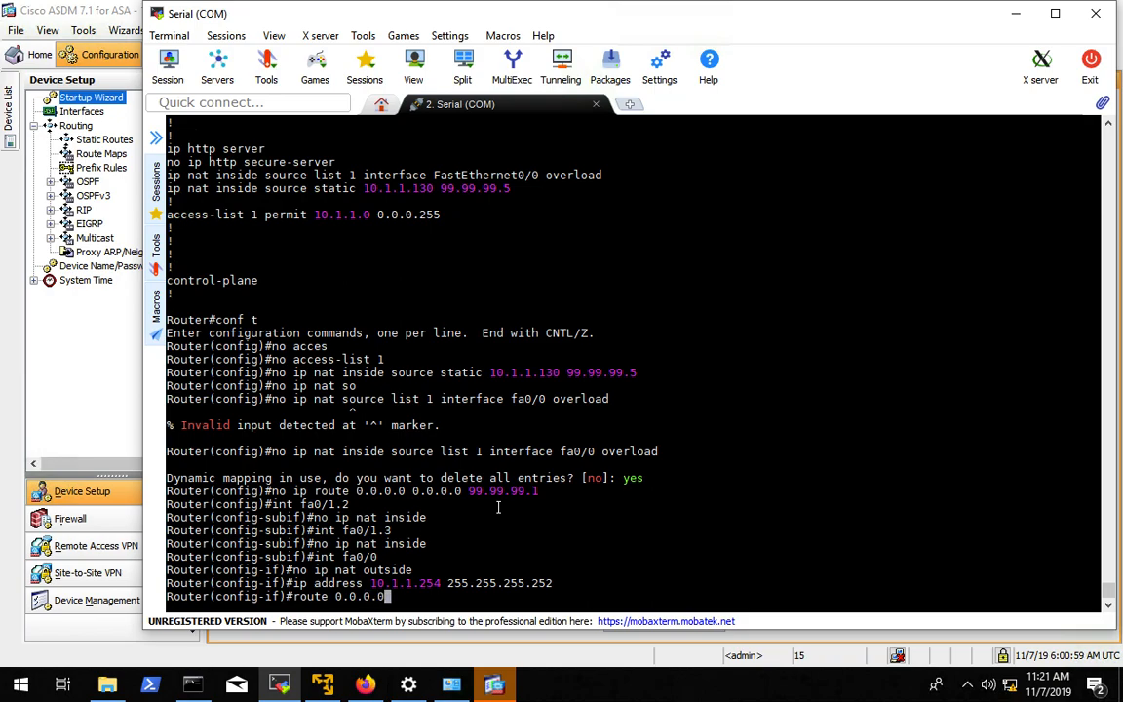
type("0.0.0.0")
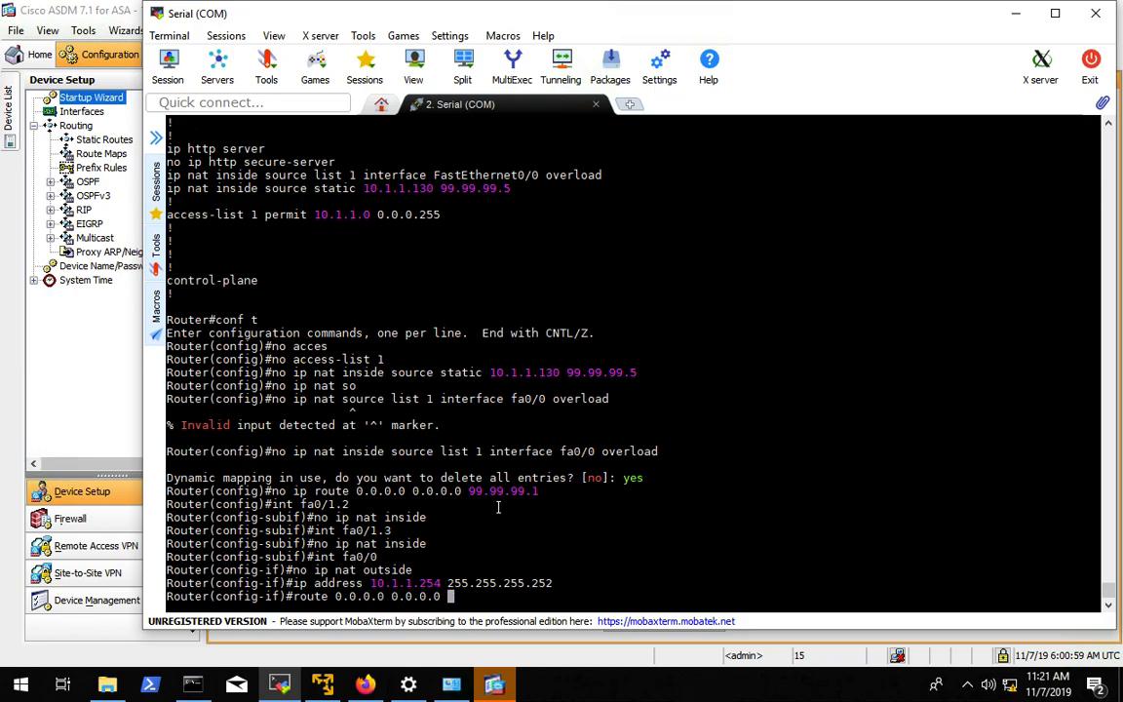
type("10.1.1.254")
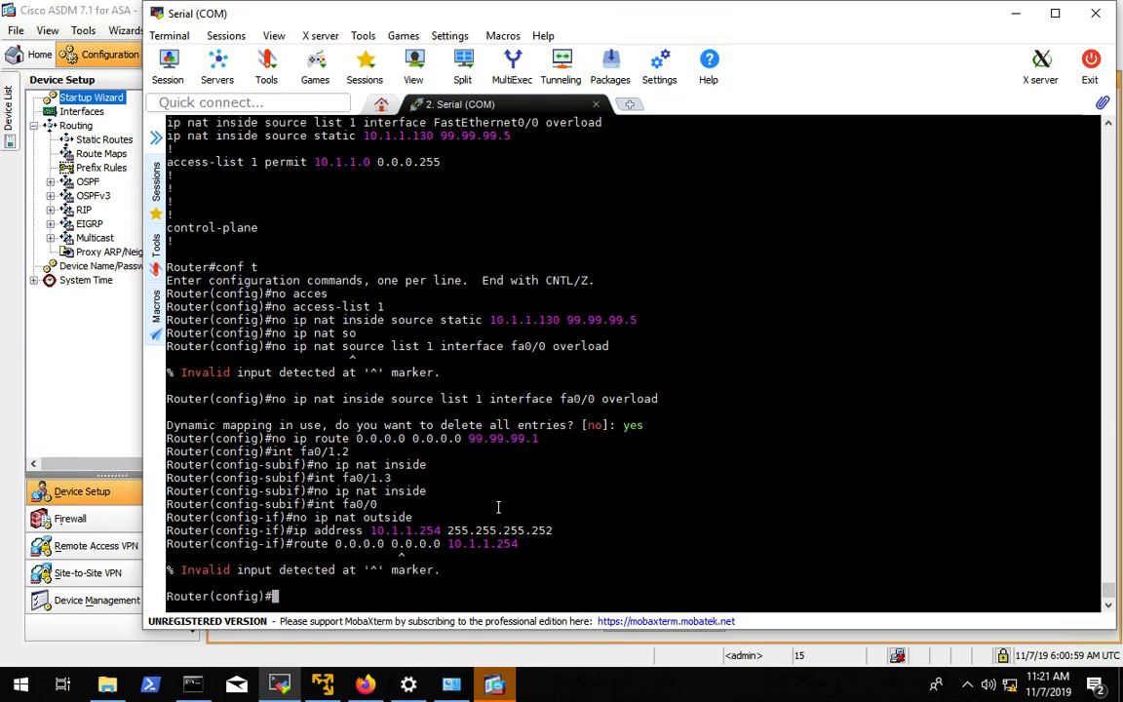
Set the default route 0.0.0.0 0.0.0.0 via 10.1.1.253 and exit configuration mode
type("route 0.0.0.0 0.0.0.0 10.1.1.254")
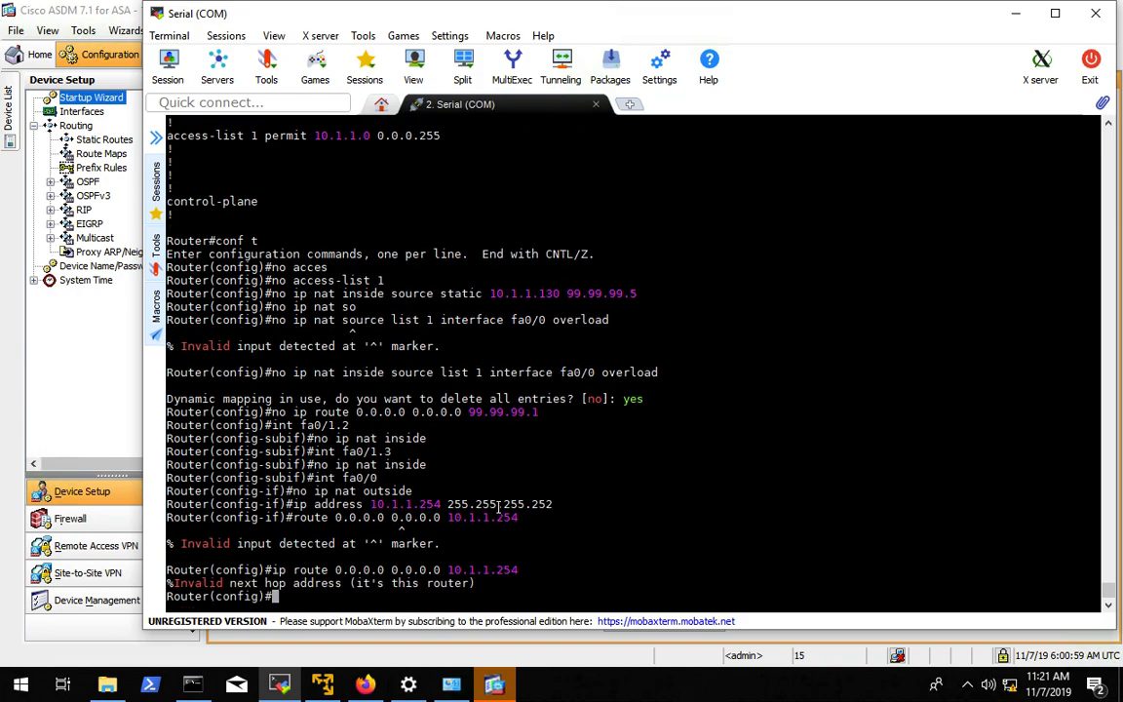
type("ip route 0.0.0.0 0.0.0.0 10.1.1.253")
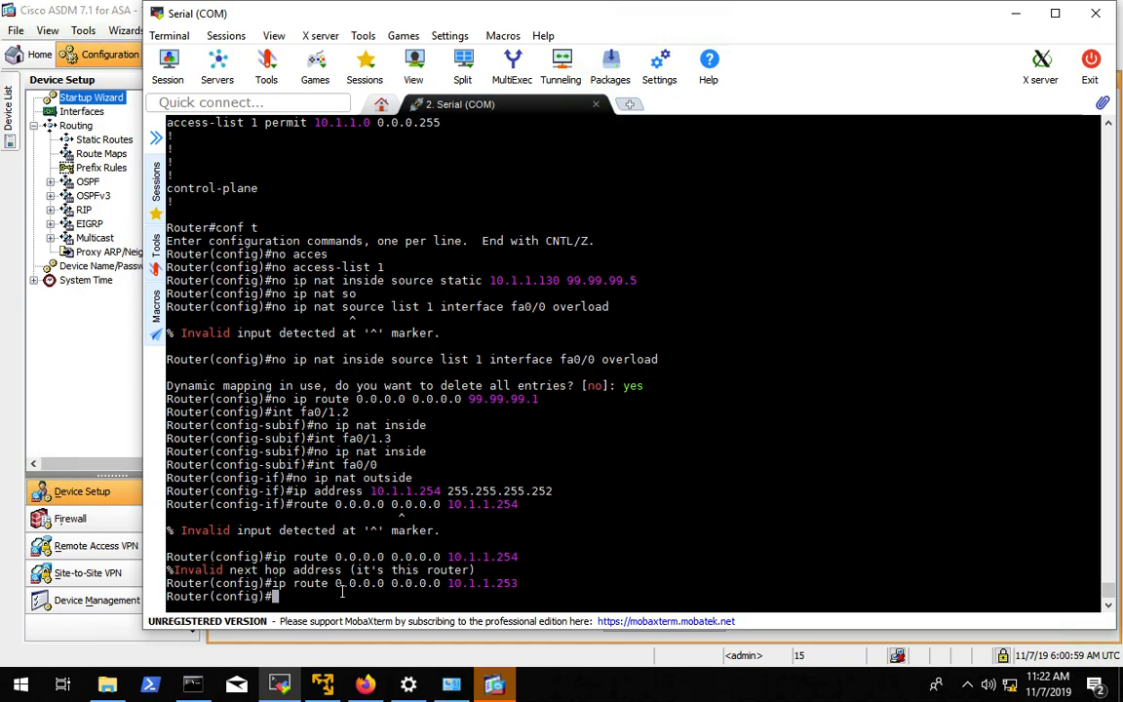
type("exit")
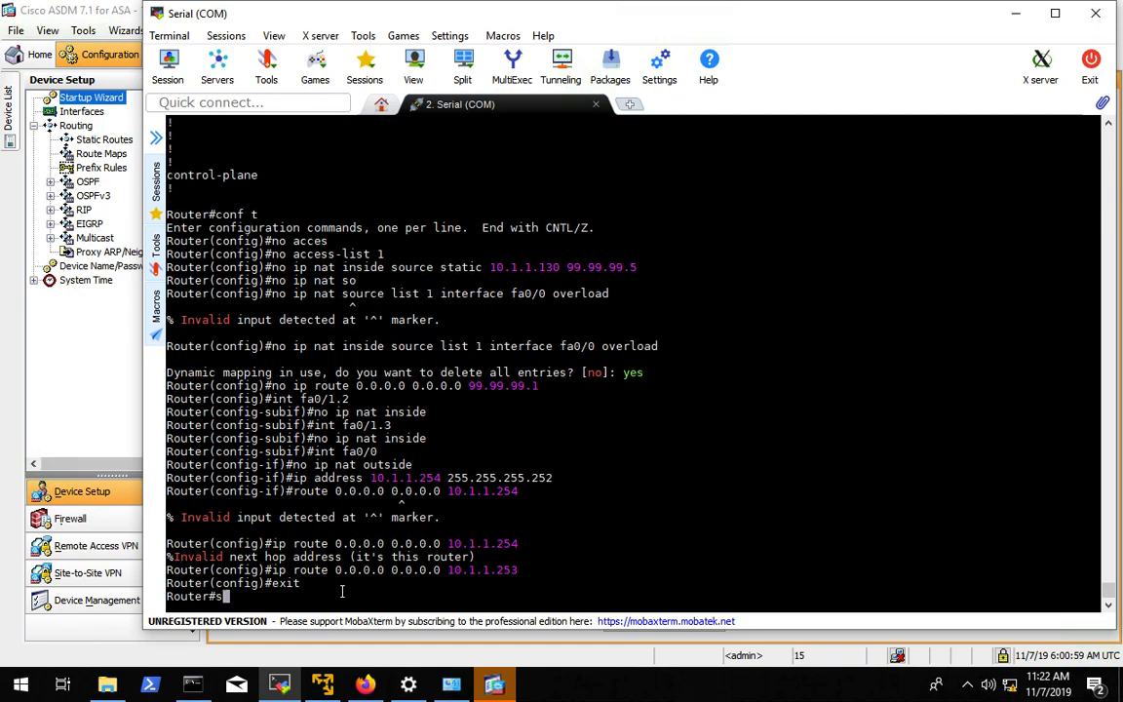
List the router's running config with 'show run', paging to the default route via 10.1.1.253
type("show")
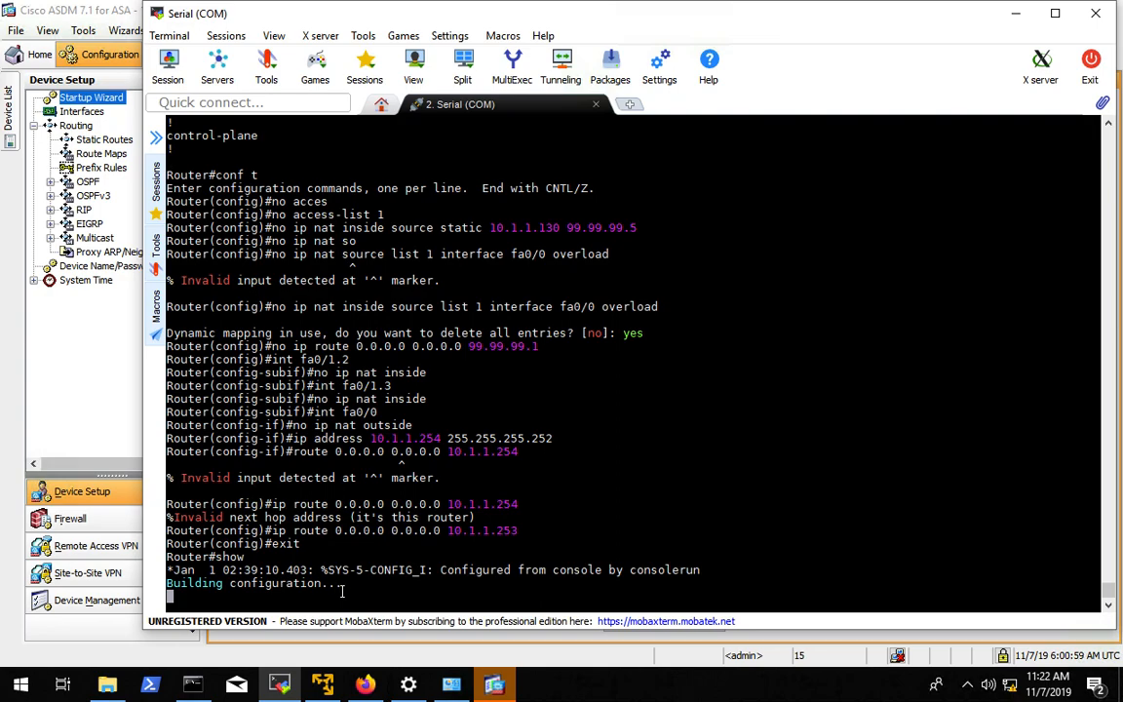
key("Return")
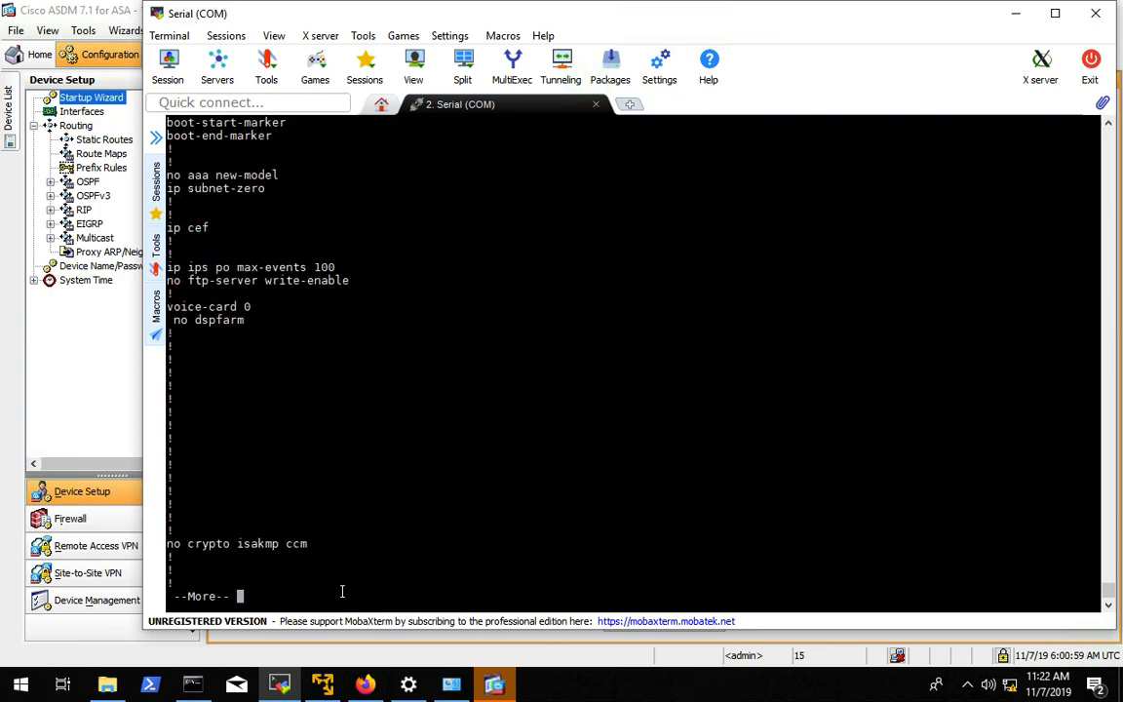
key("space")
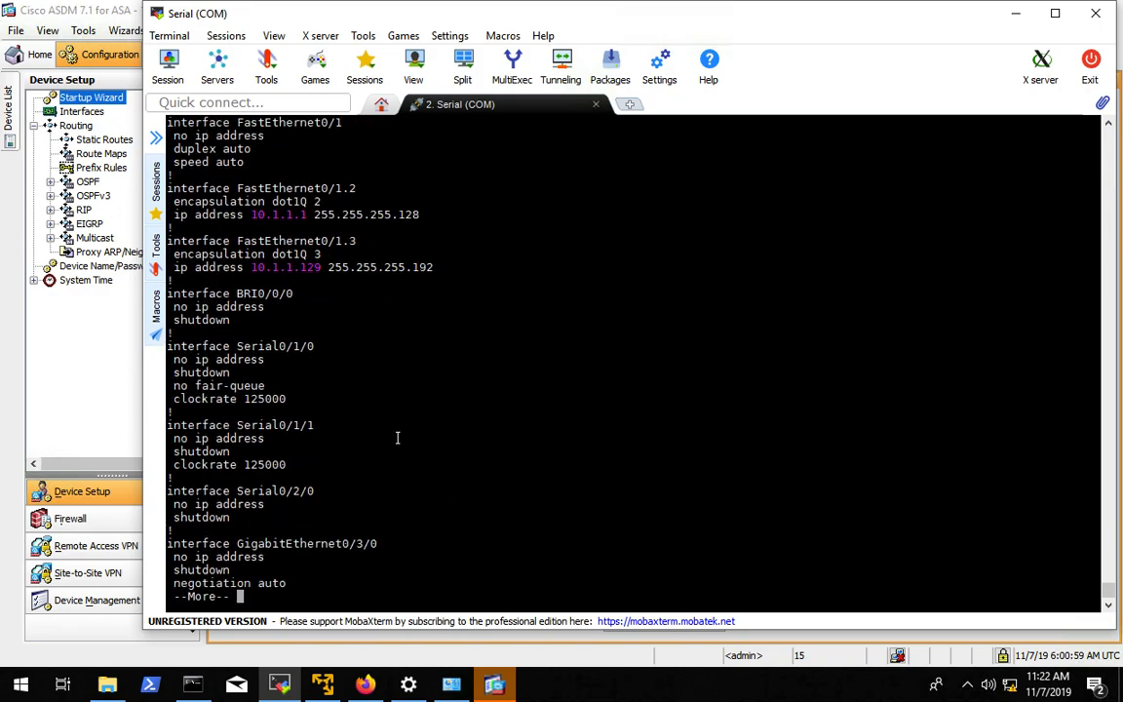
key("space")
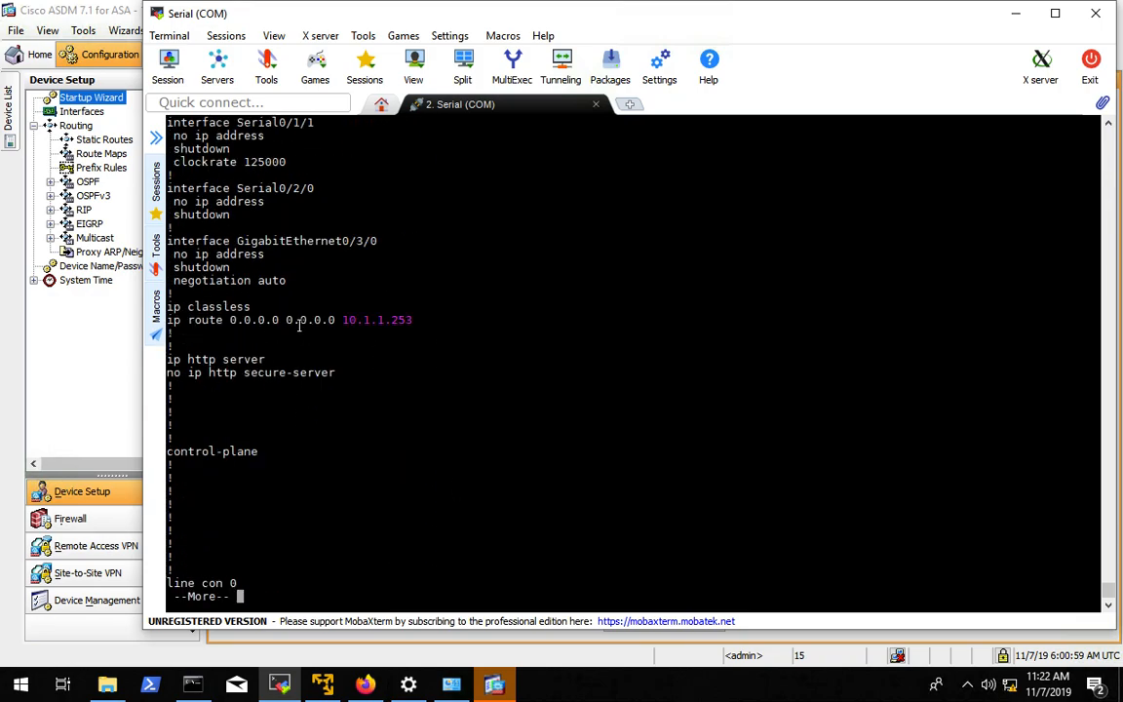
key("space")
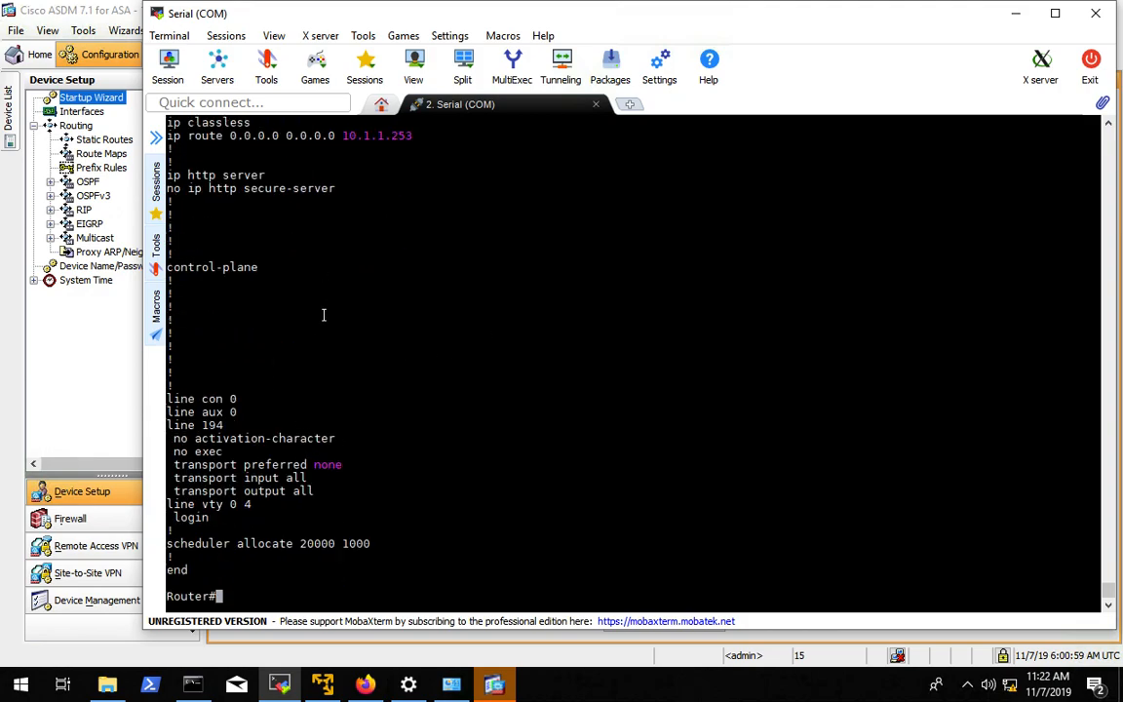
mouse_move(534, 443)
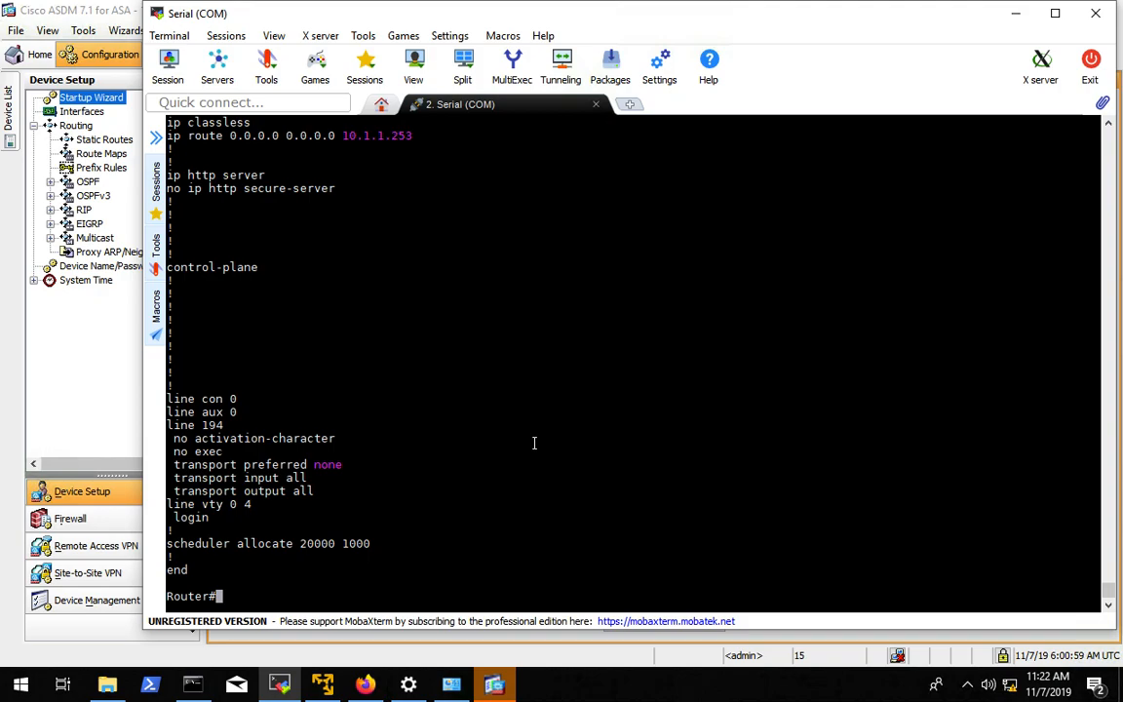
mouse_move(456, 546)
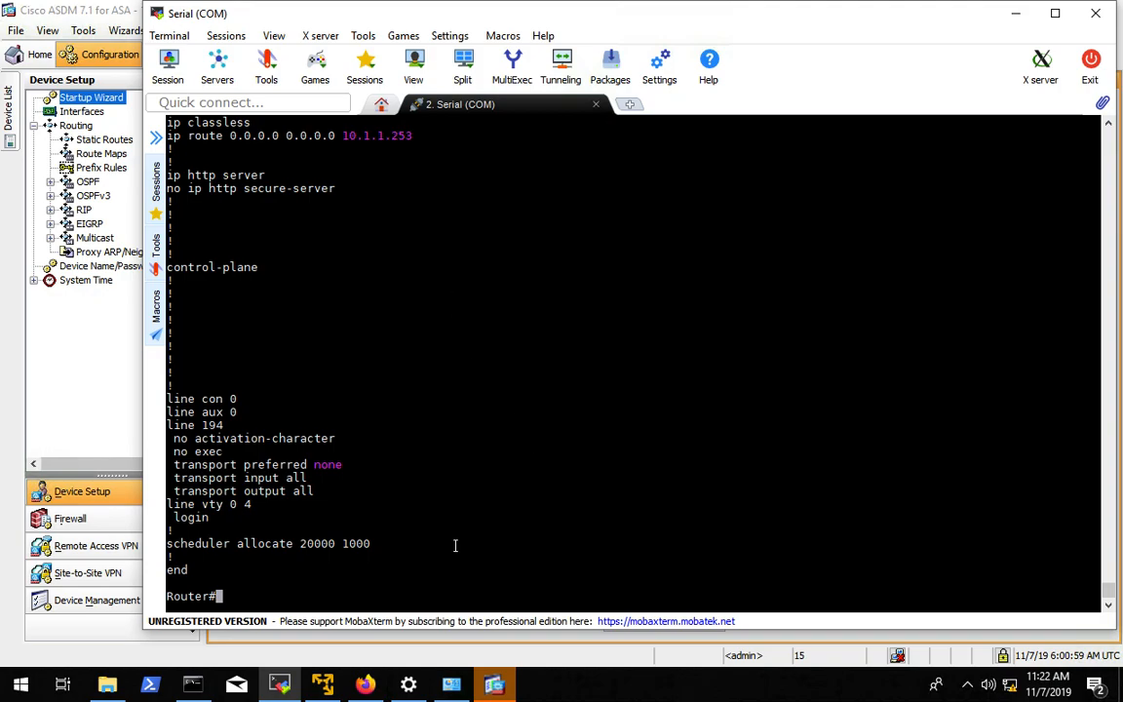
mouse_move(444, 421)
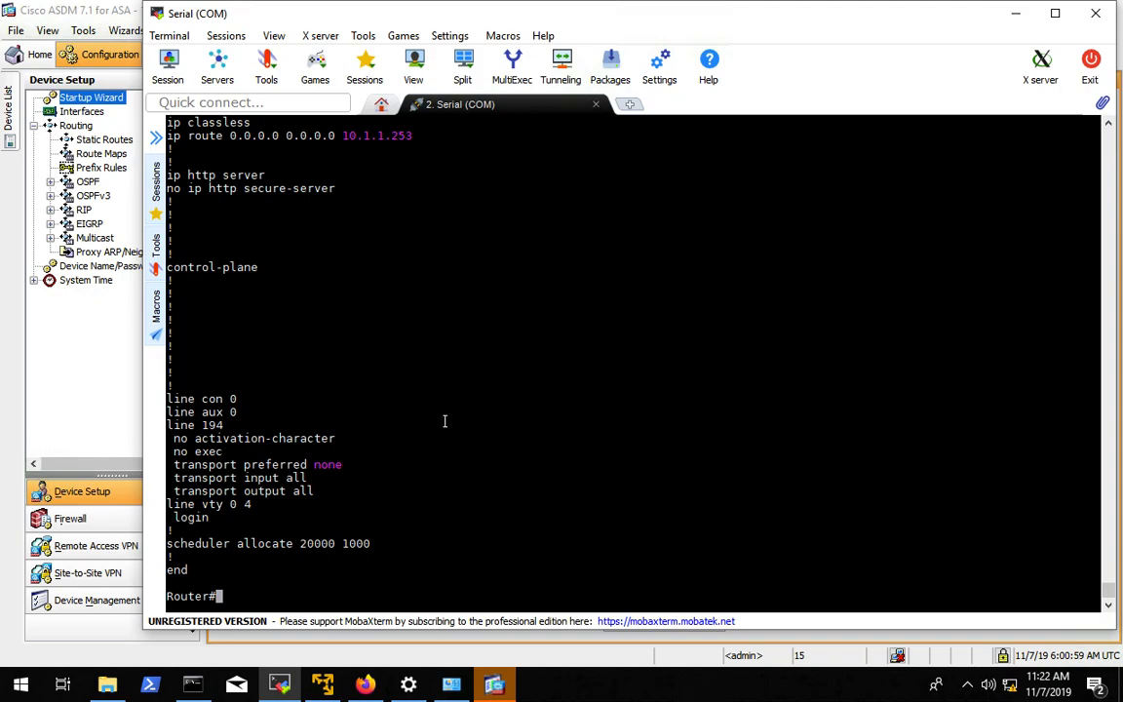
mouse_move(546, 367)
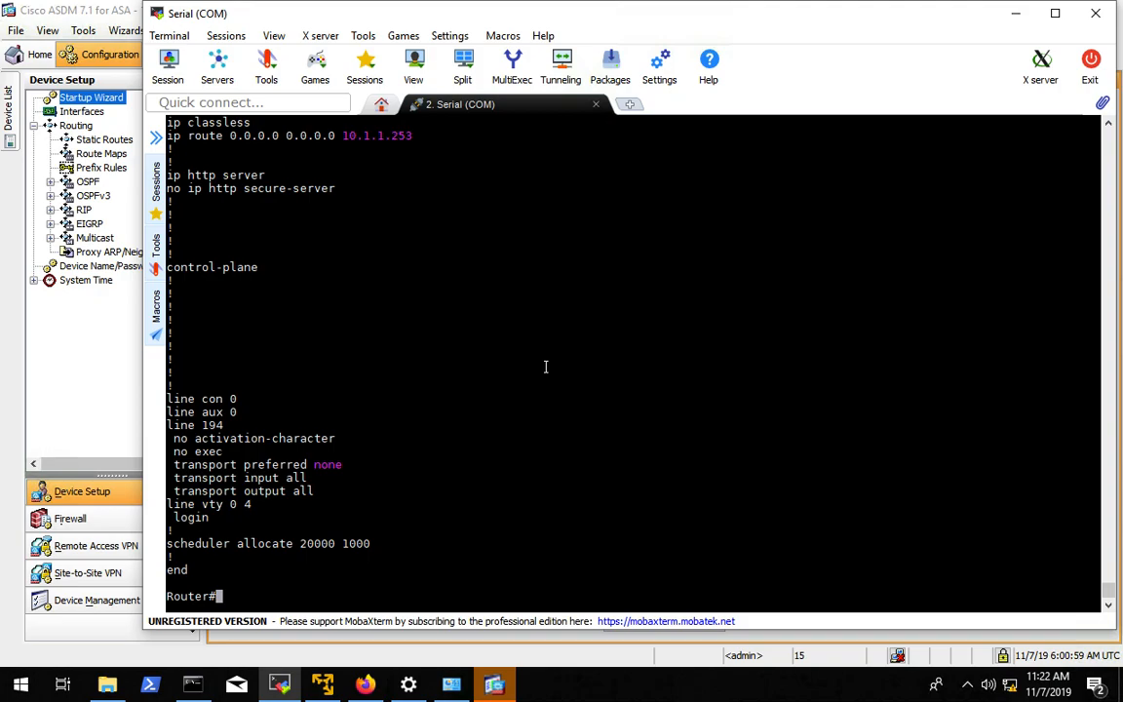